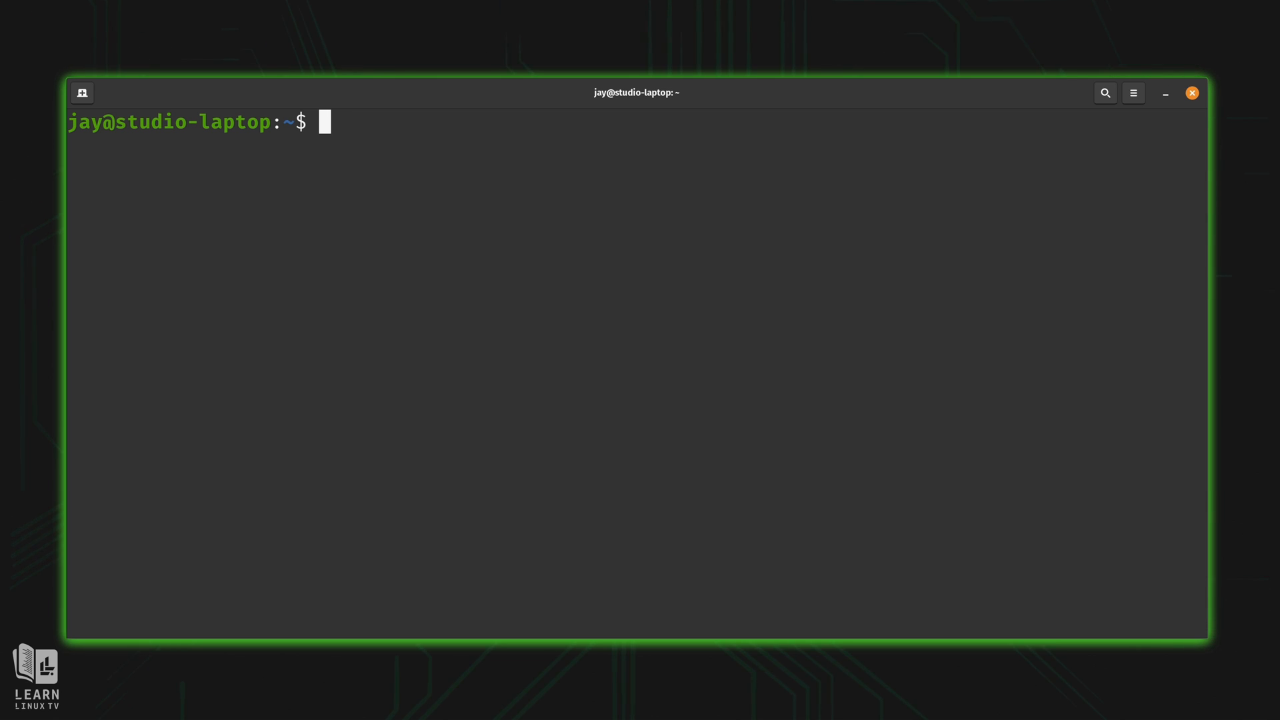
Open myscript.sh, which holds only the bash shebang, in nano from the shell prompt.
{"action": "type", "text": "nano"}
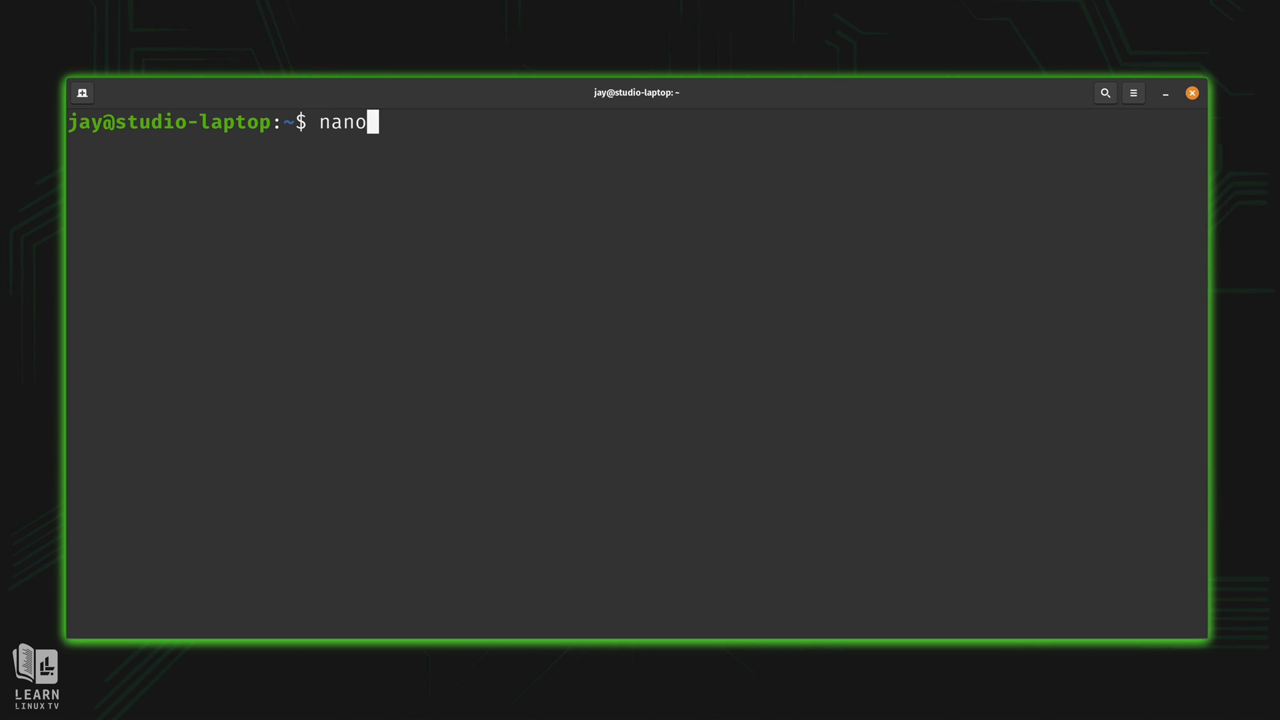
{"action": "key", "text": "Return"}
{"action": "type", "text": "#!/bin/bash"}
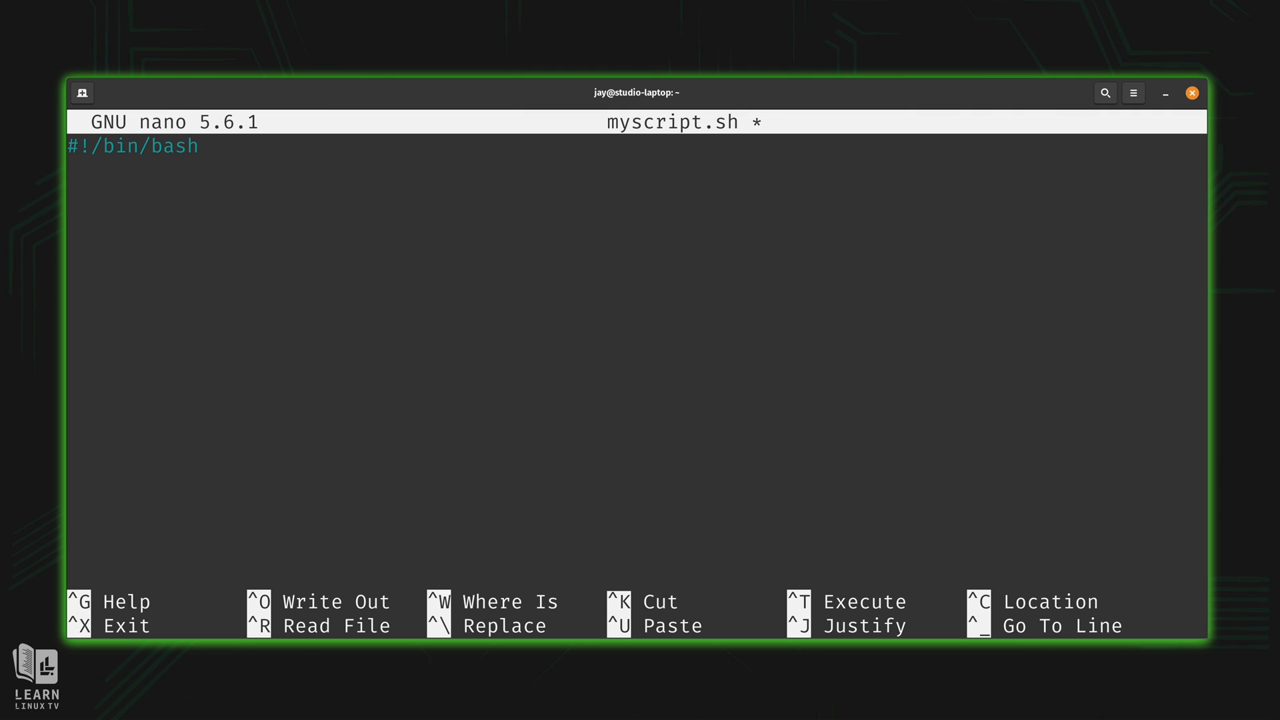
Type the line echo "You entered the argument: $1" into myscript.sh.
{"action": "type", "text": "echo"}
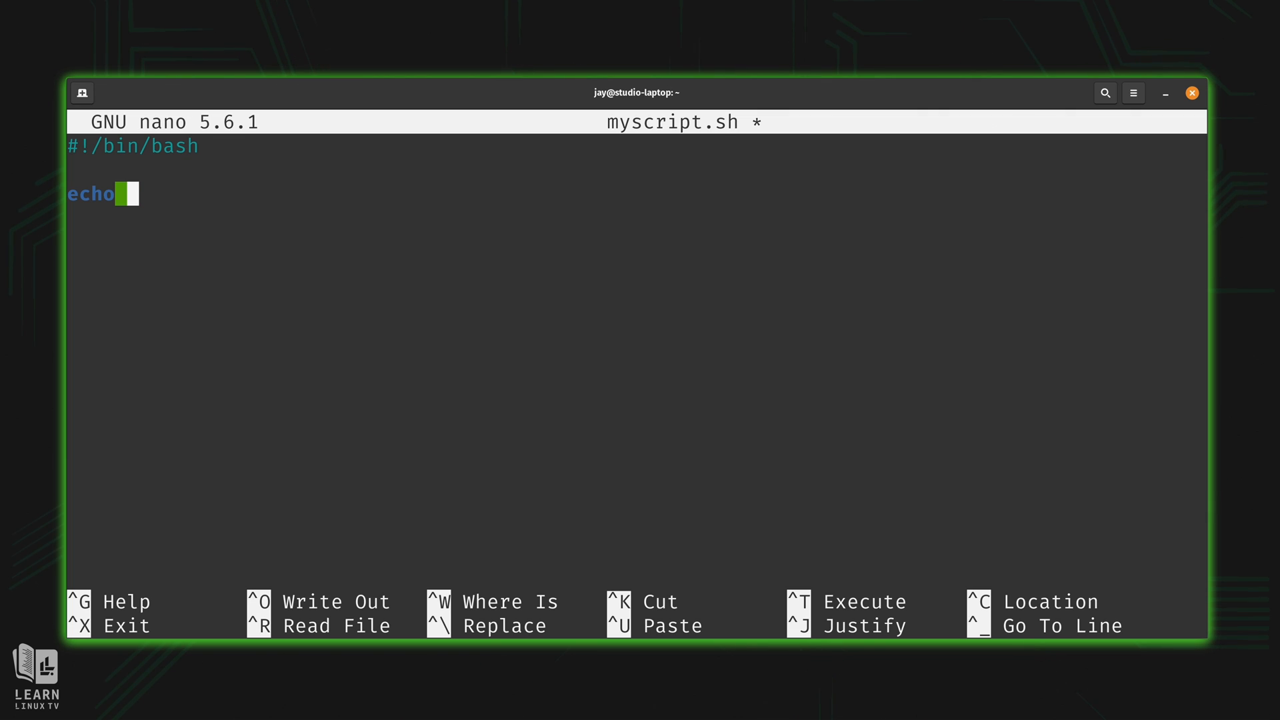
{"action": "type", "text": "\""}
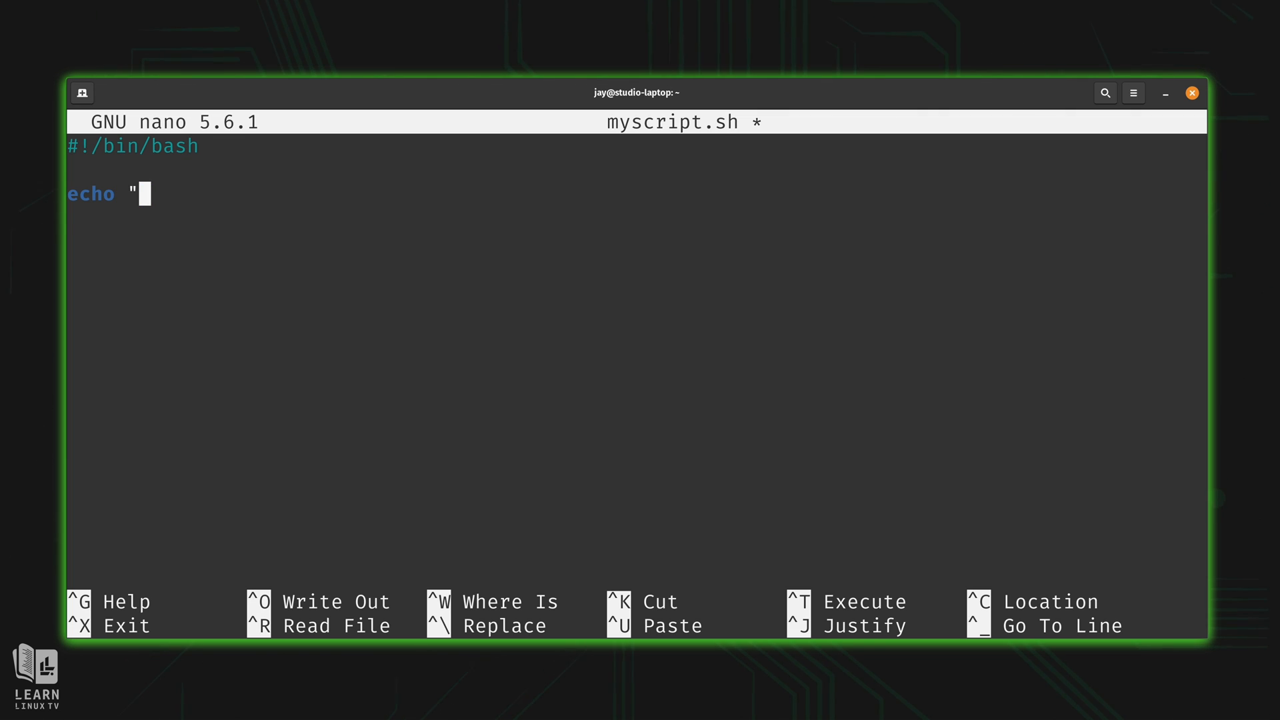
{"action": "type", "text": "You"}
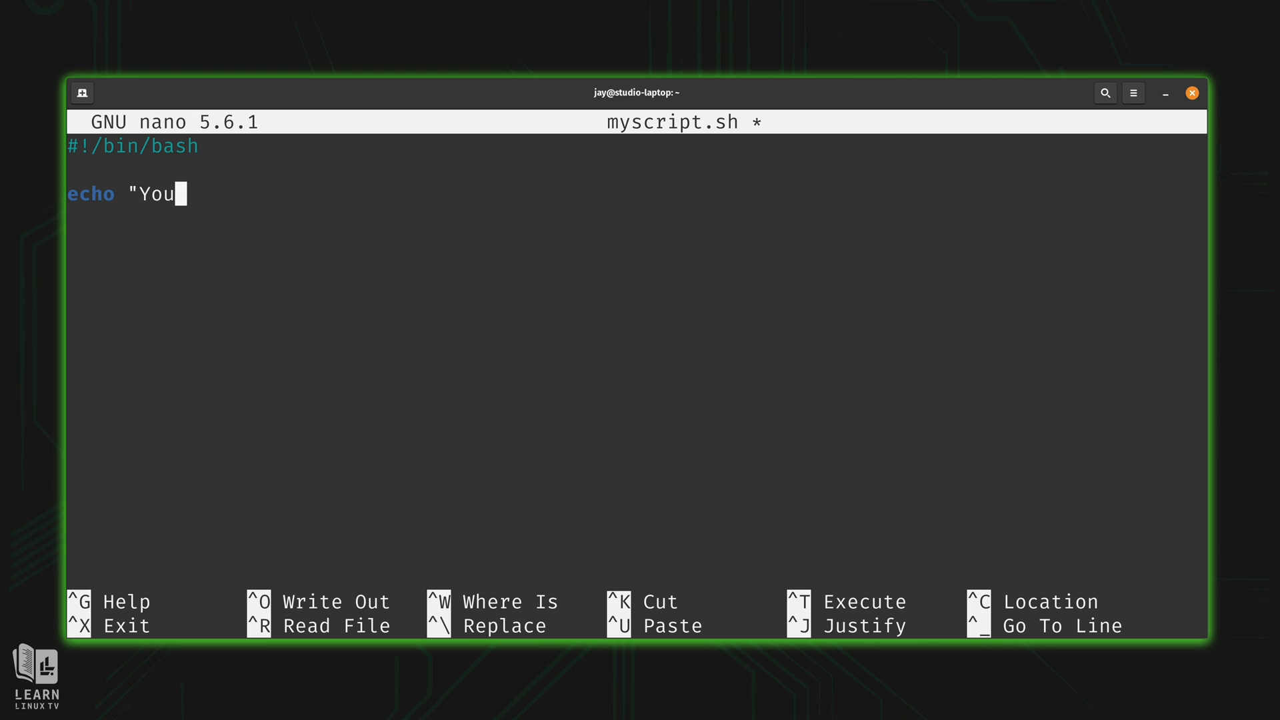
{"action": "type", "text": "entered the"}
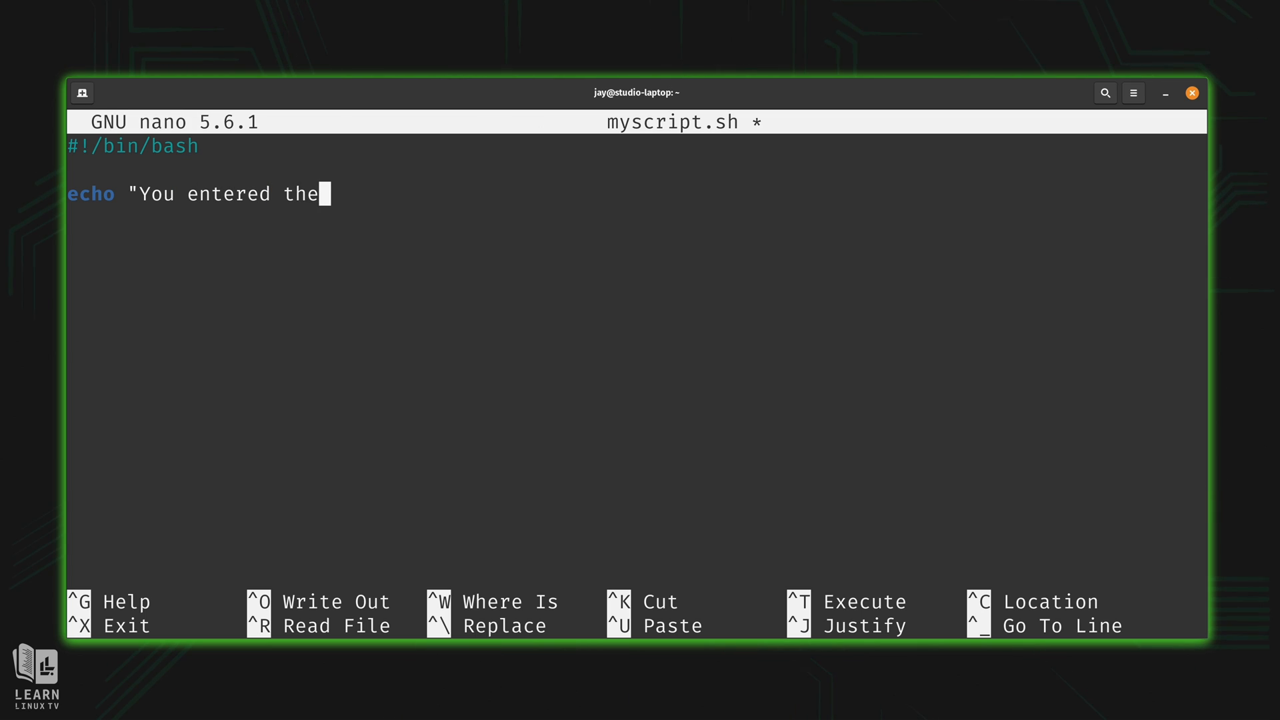
{"action": "type", "text": "argument:"}
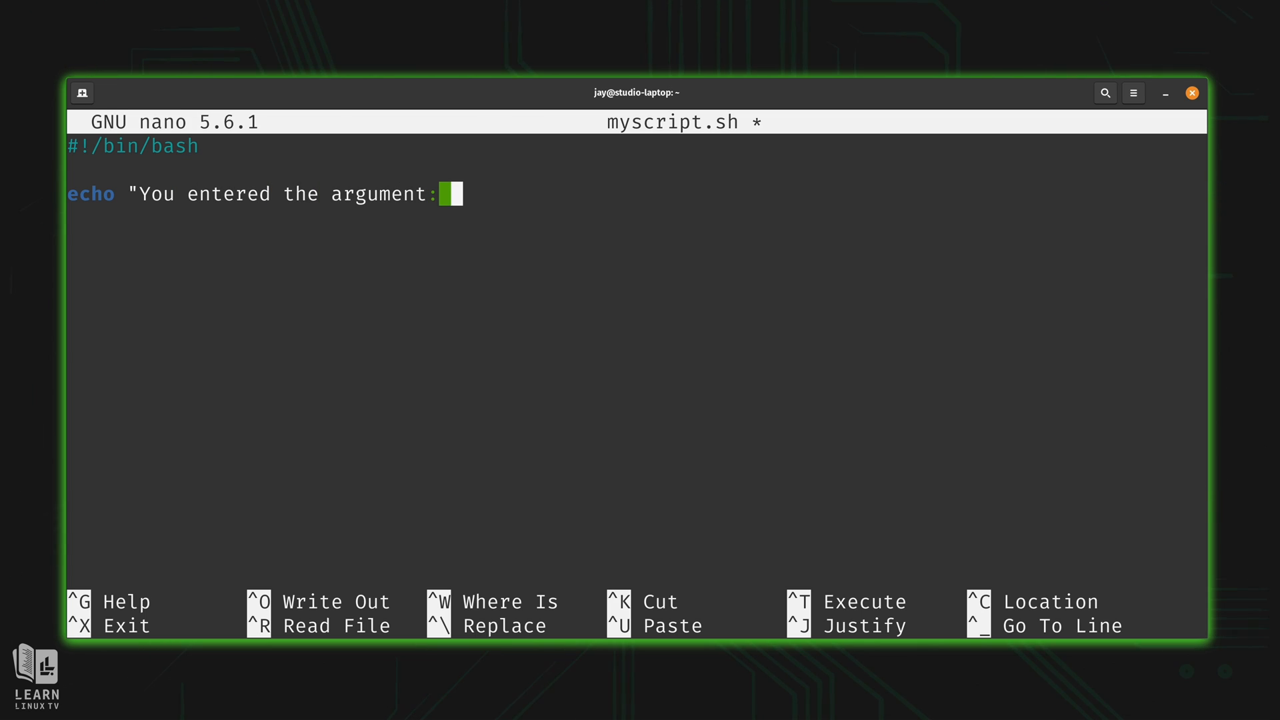
{"action": "type", "text": "$"}
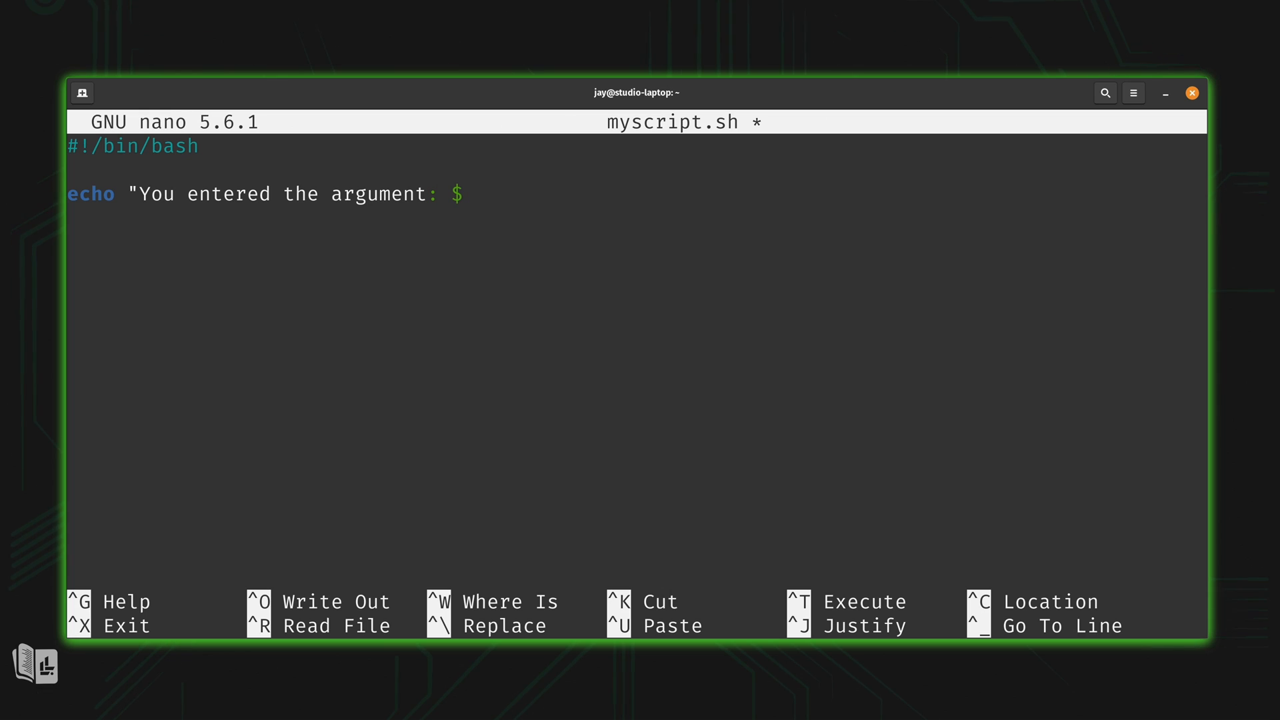
{"action": "type", "text": "1\""}
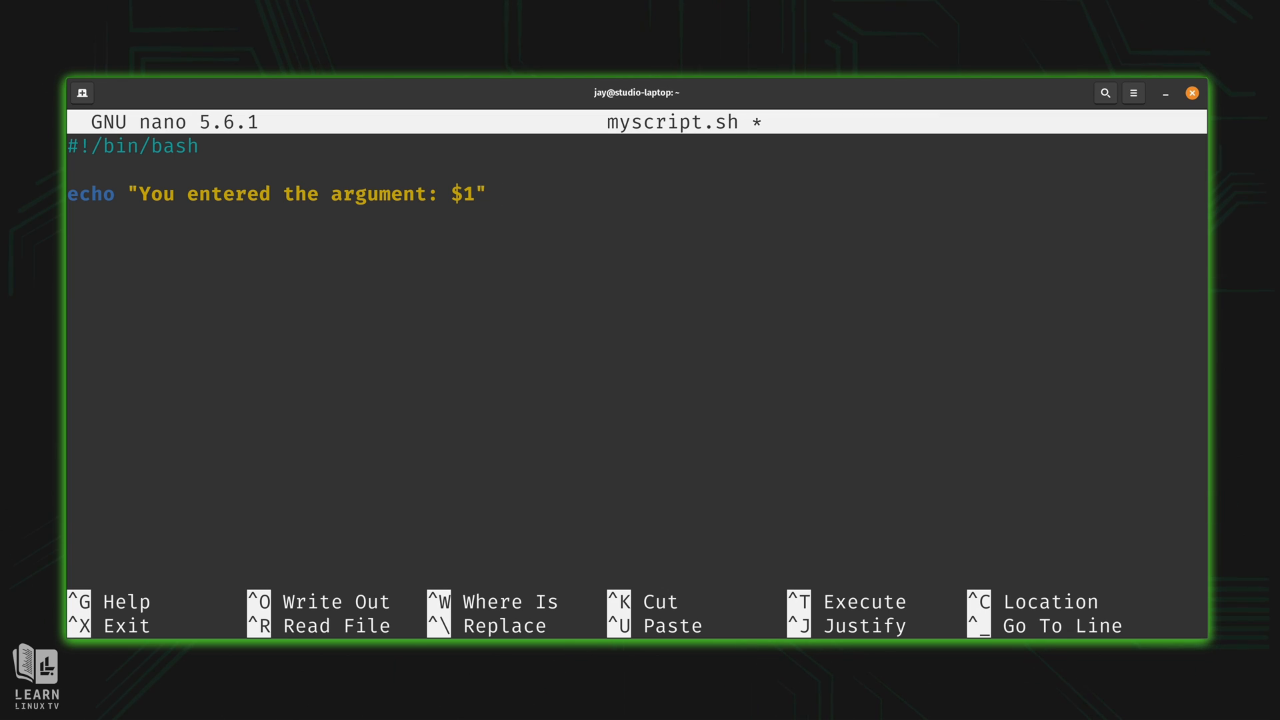
{"action": "left_click", "coordinate": [491, 194]}
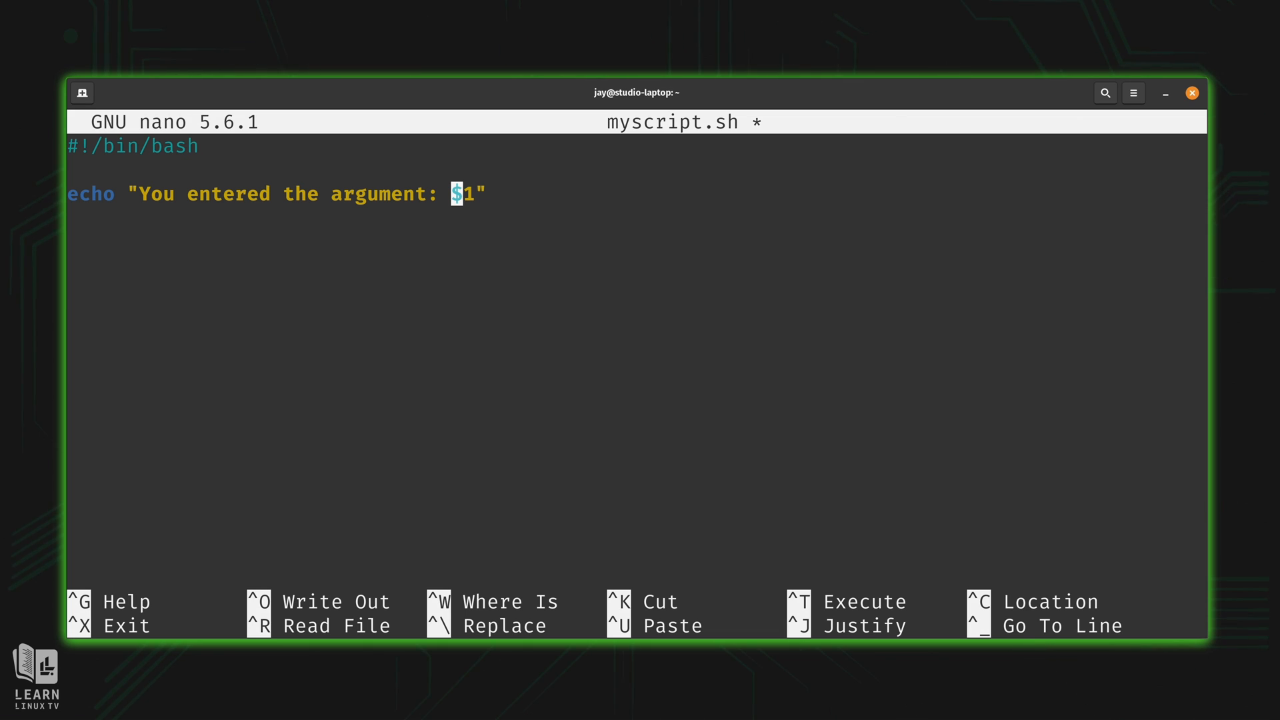
Save myscript.sh and exit nano back to the shell.
{"action": "key", "text": "ctrl+o"}
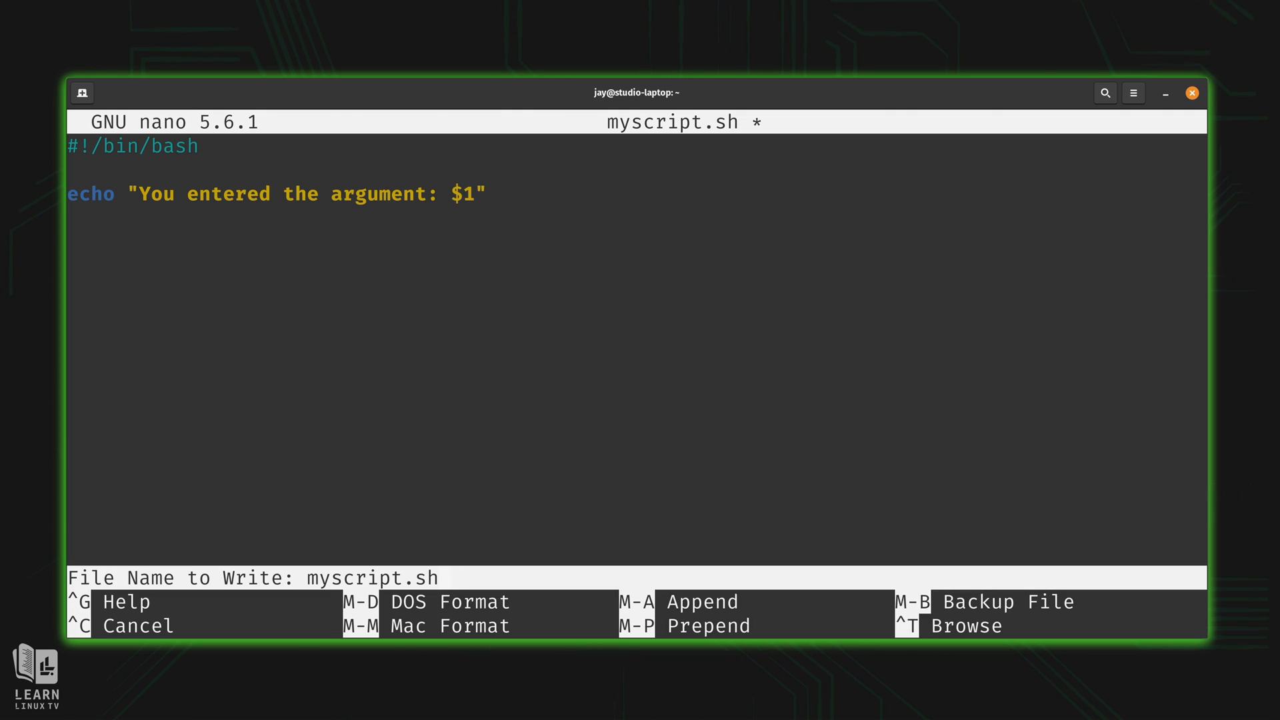
{"action": "key", "text": "Return"}
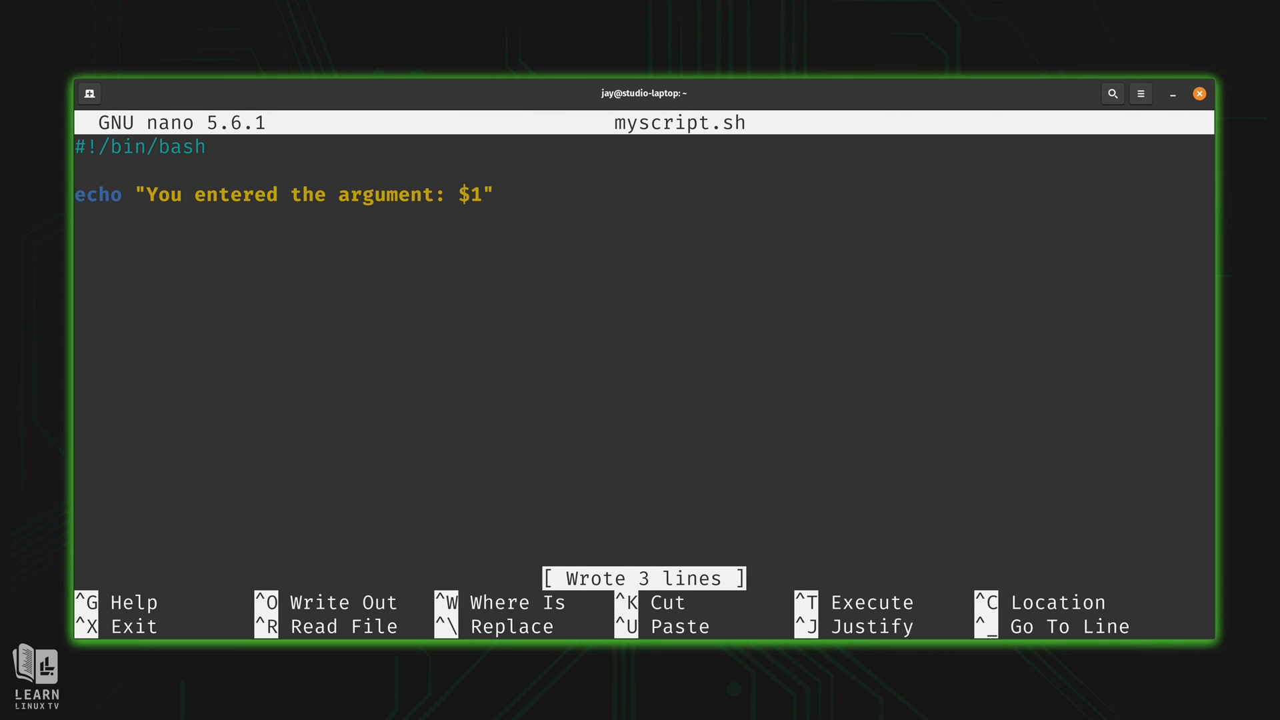
{"action": "key", "text": "ctrl+x"}
{"action": "type", "text": "./myscript.sh"}
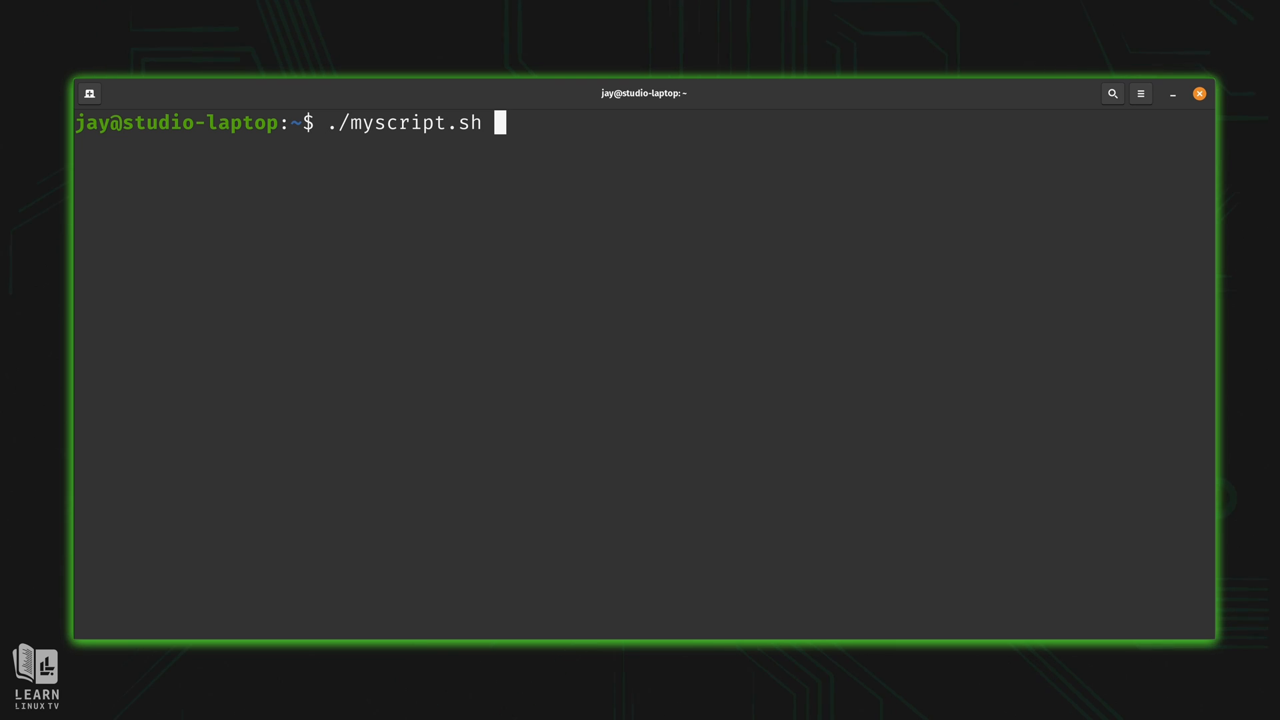
Run ./myscript.sh Linux to print 'You entered the argument: Linux', then reopen it in nano.
{"action": "type", "text": "Li"}
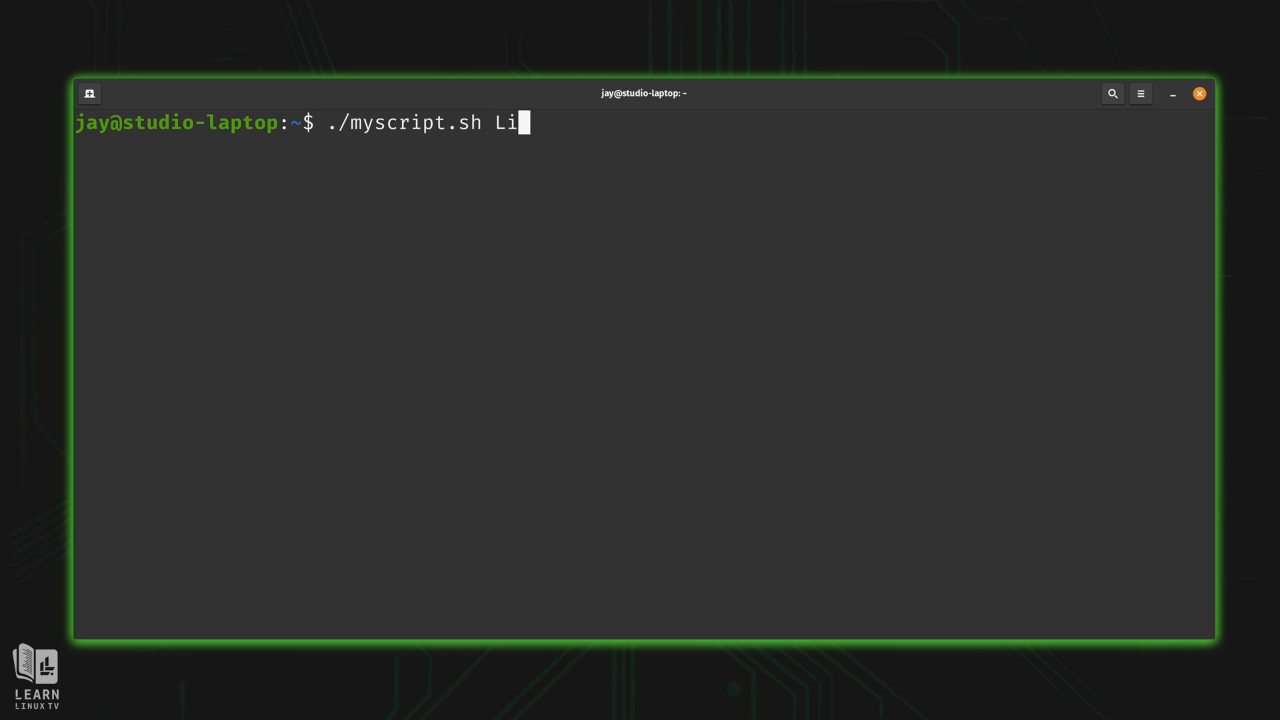
{"action": "type", "text": "nux"}
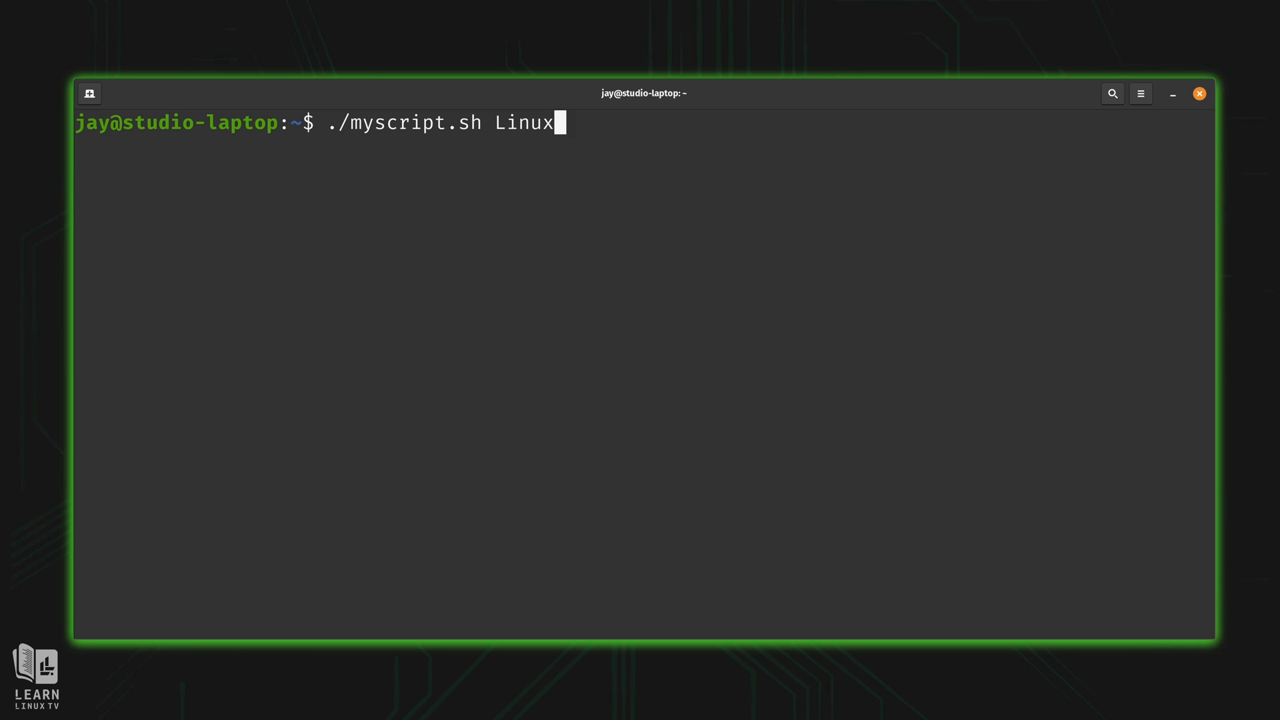
{"action": "key", "text": "Return"}
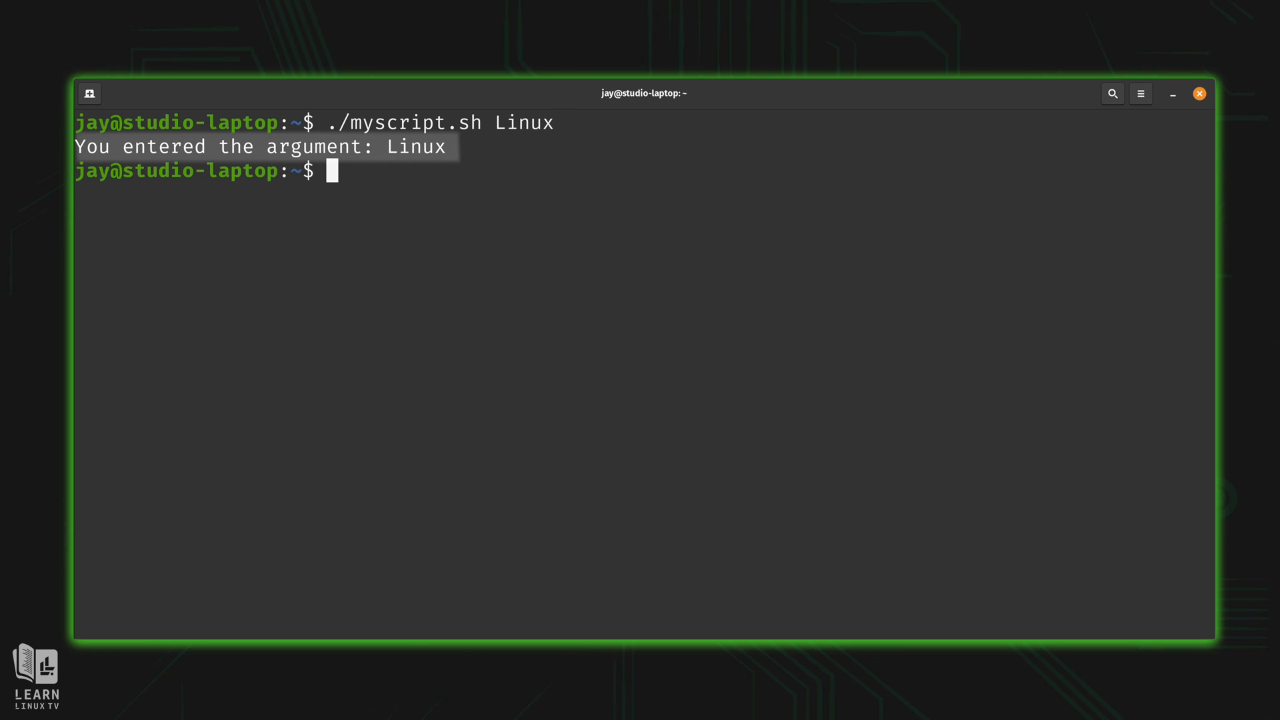
{"action": "type", "text": "nano myscript.sh"}
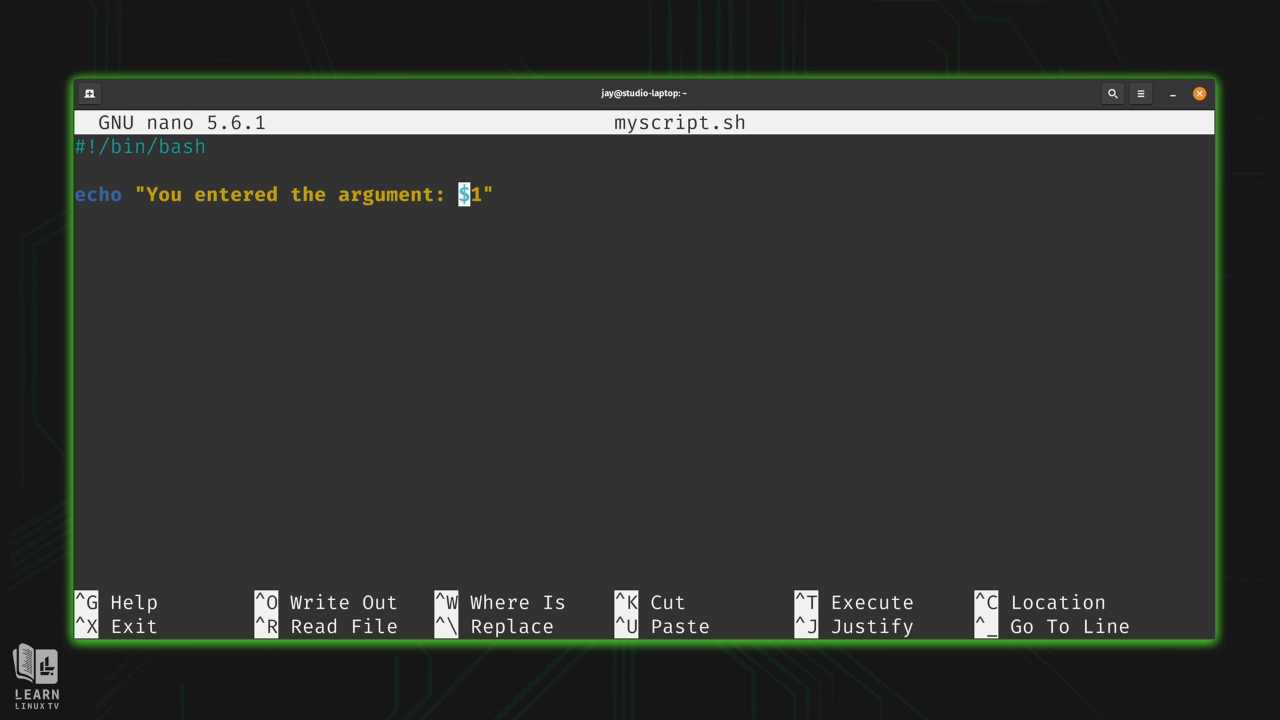
Extend the echo string to print "$1, $2, $3, and $4." and leave nano.
{"action": "key", "text": "End"}
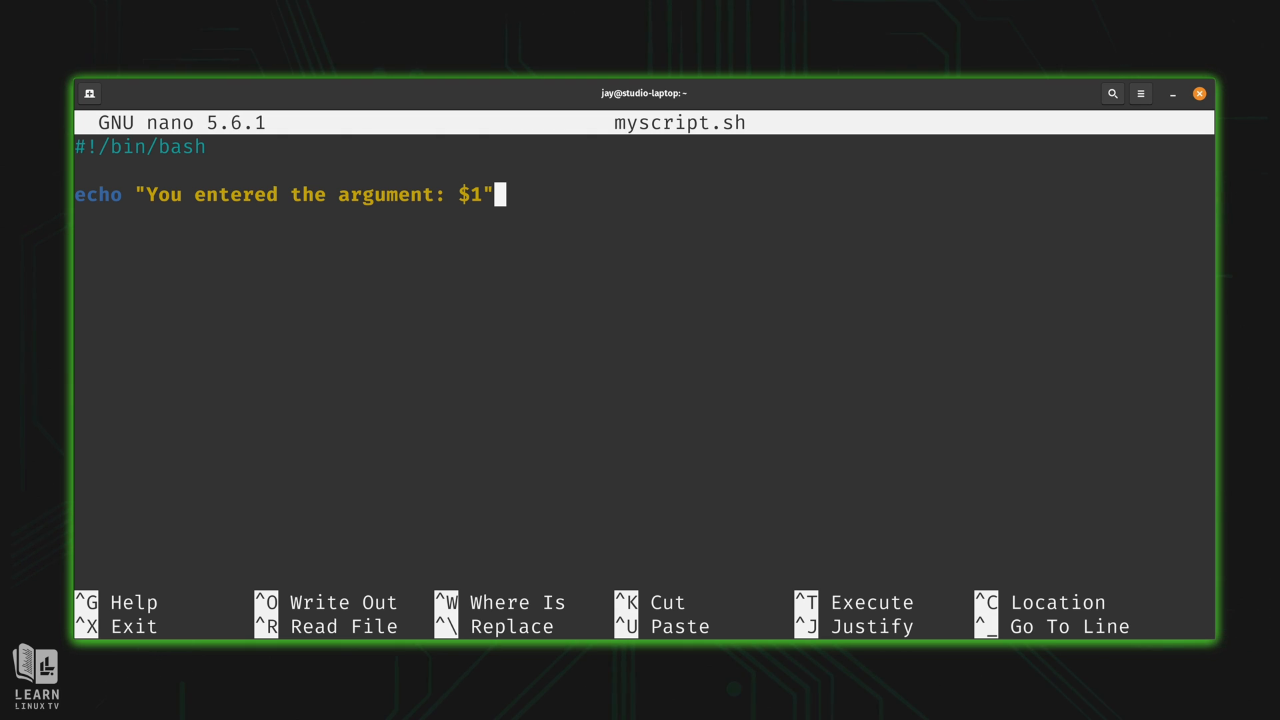
{"action": "type", "text": ","}
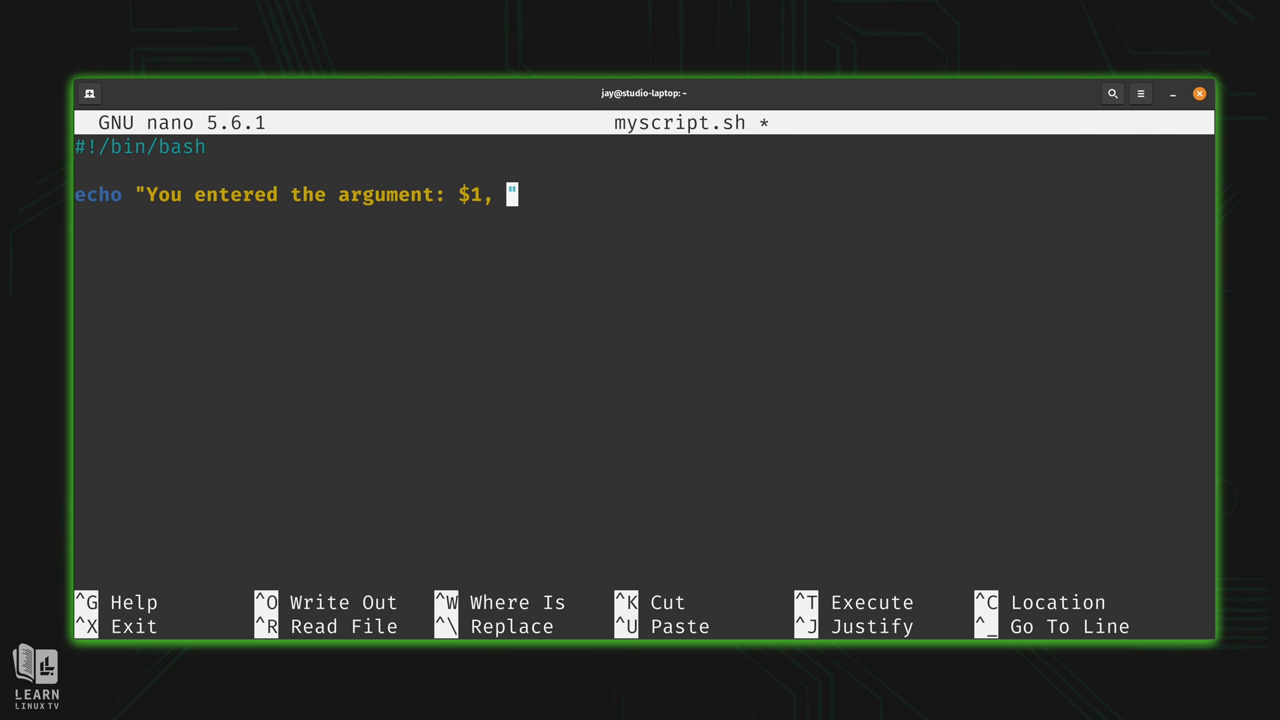
{"action": "type", "text": "$2\""}
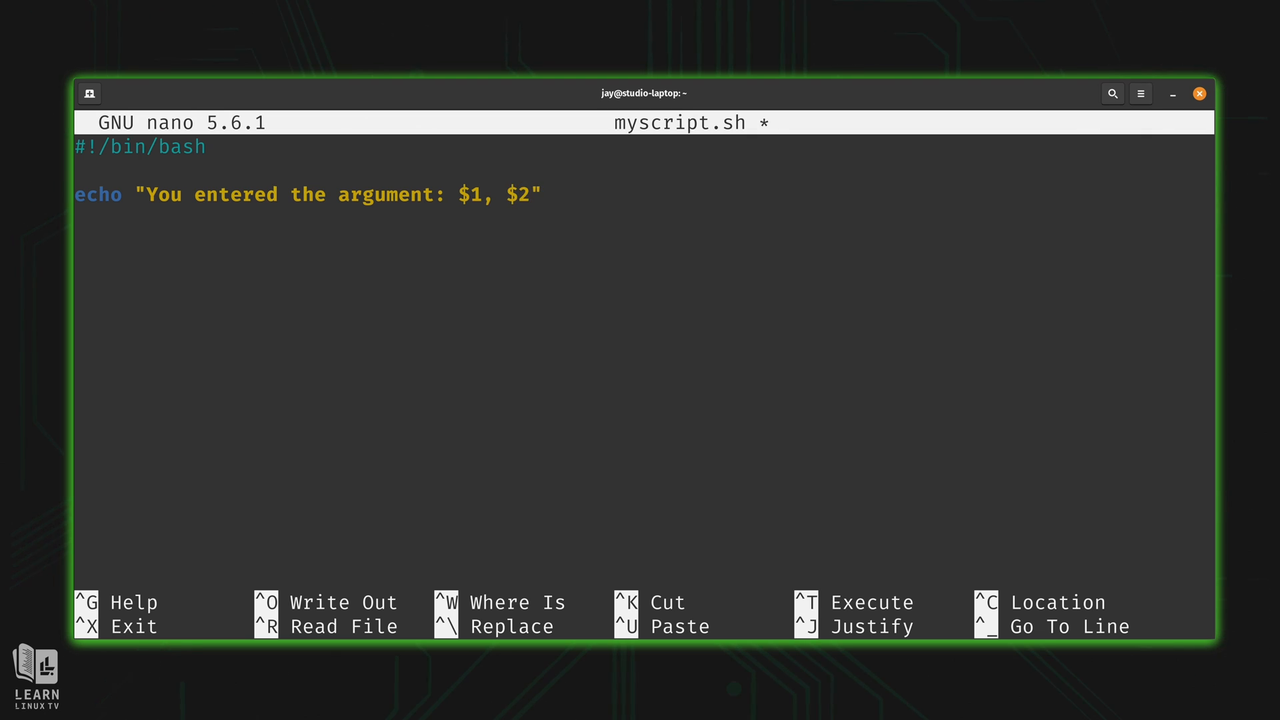
{"action": "type", "text": ", $3"}
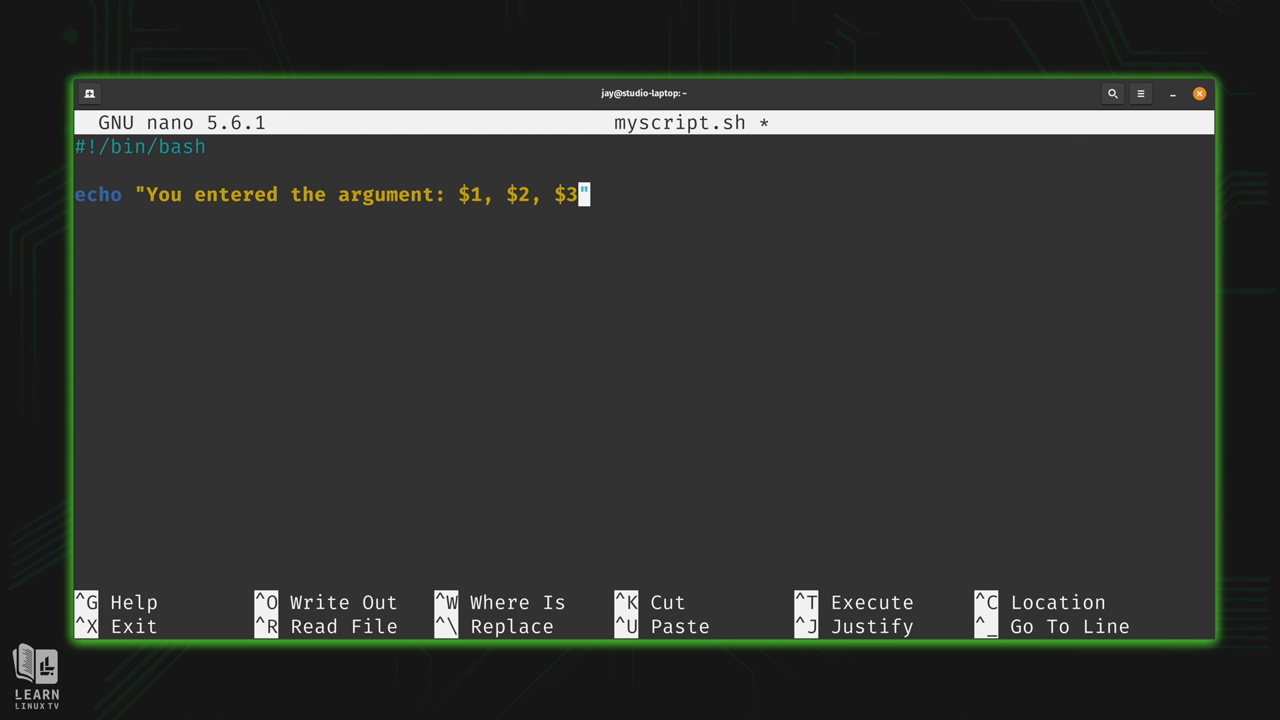
{"action": "type", "text": ", and"}
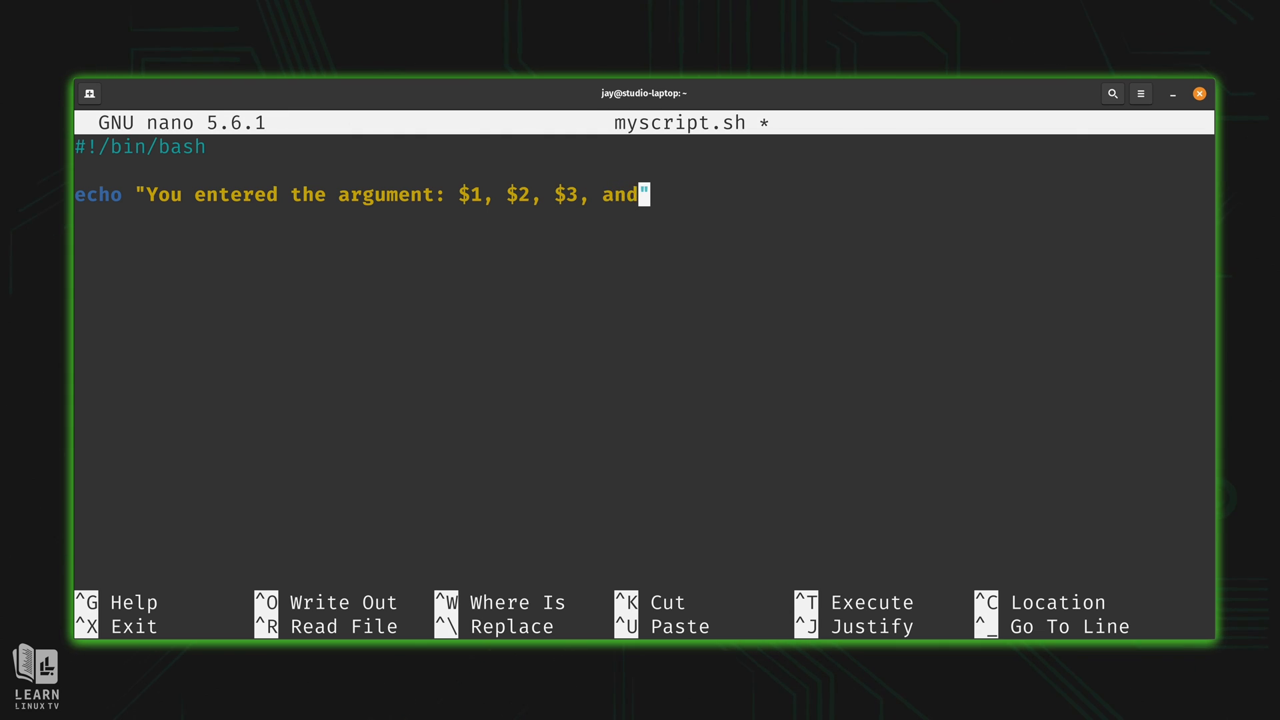
{"action": "type", "text": "$4"}
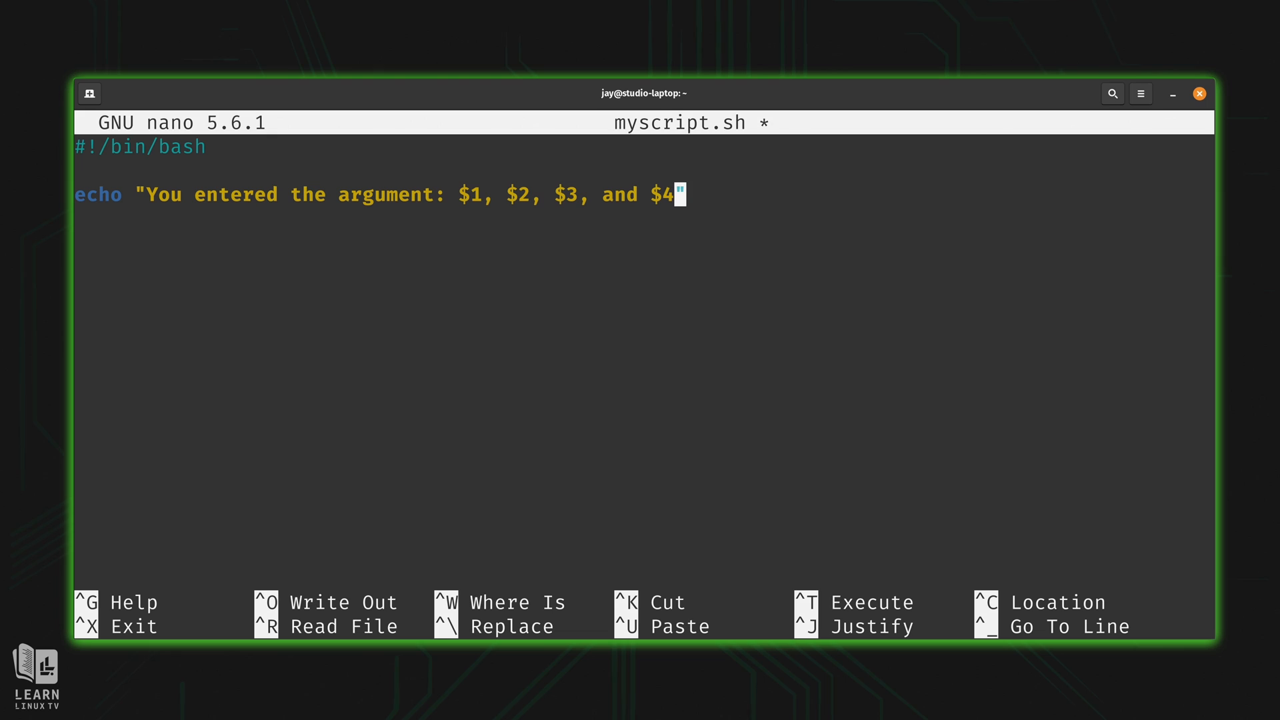
{"action": "type", "text": "."}
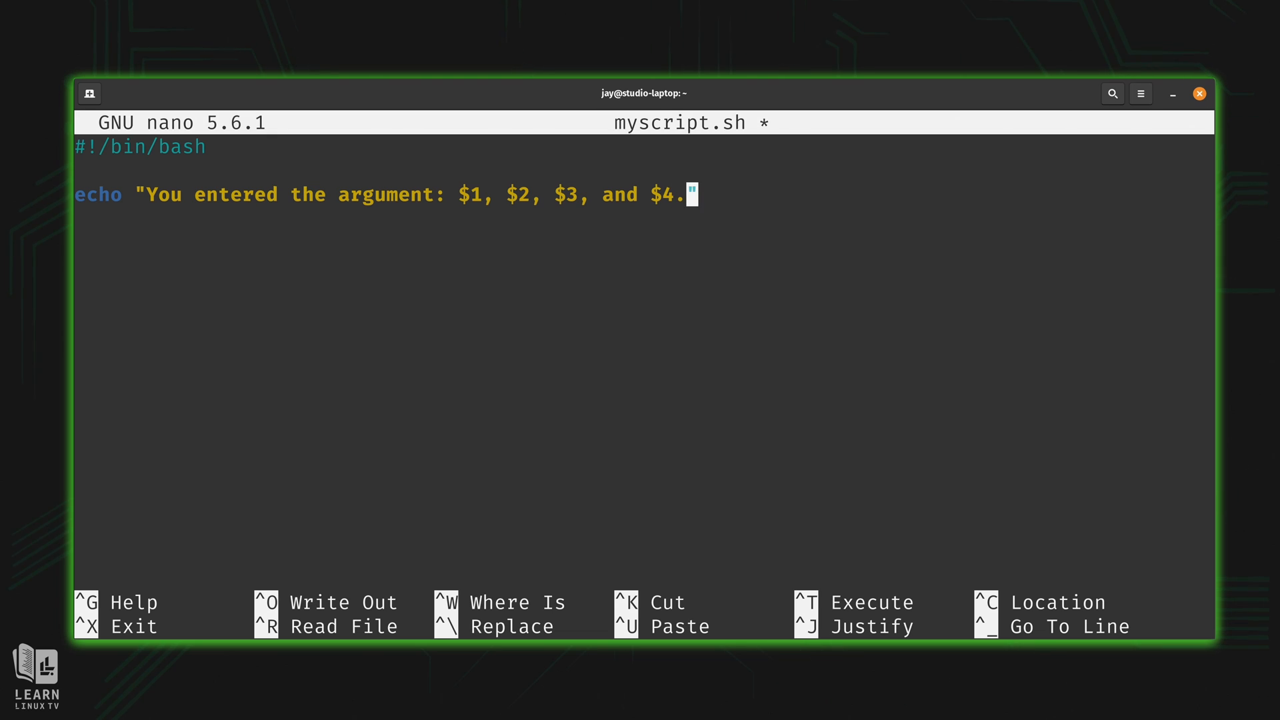
{"action": "key", "text": "ctrl+z"}
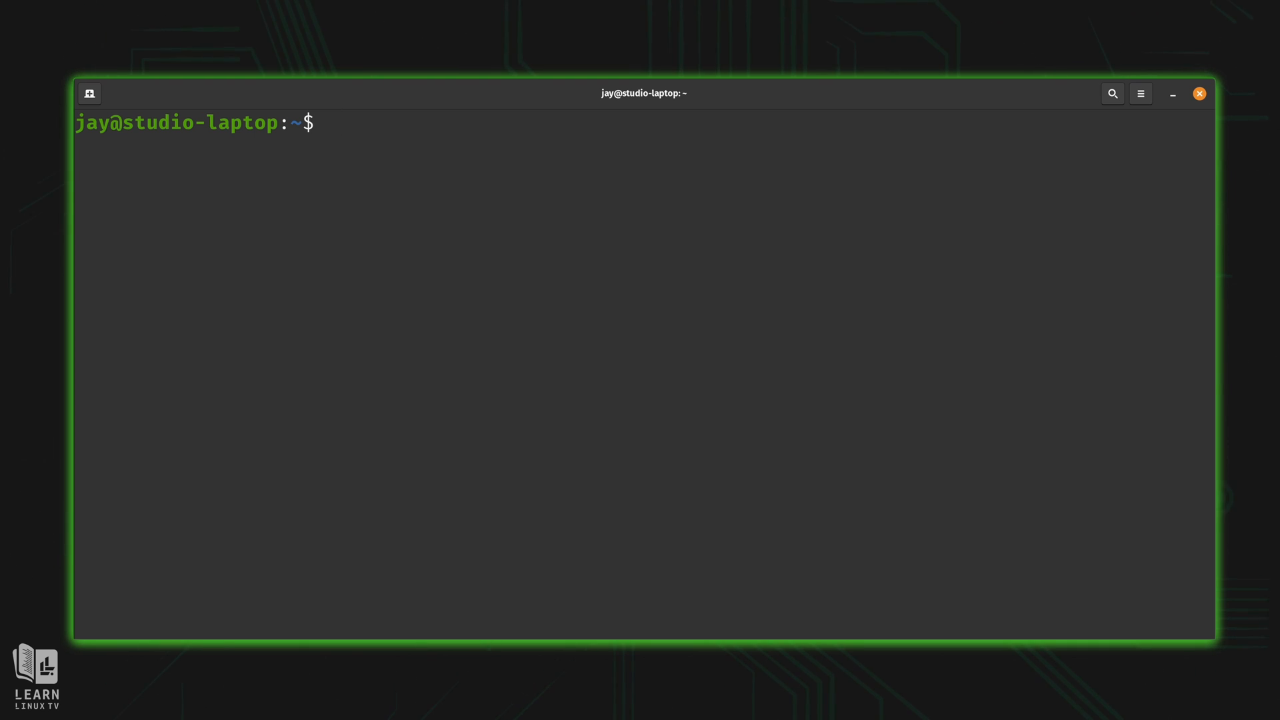
Run ./myscript.sh Linux Pizza Books Games, echoing all four words in one sentence.
{"action": "type", "text": "./myscript.sh"}
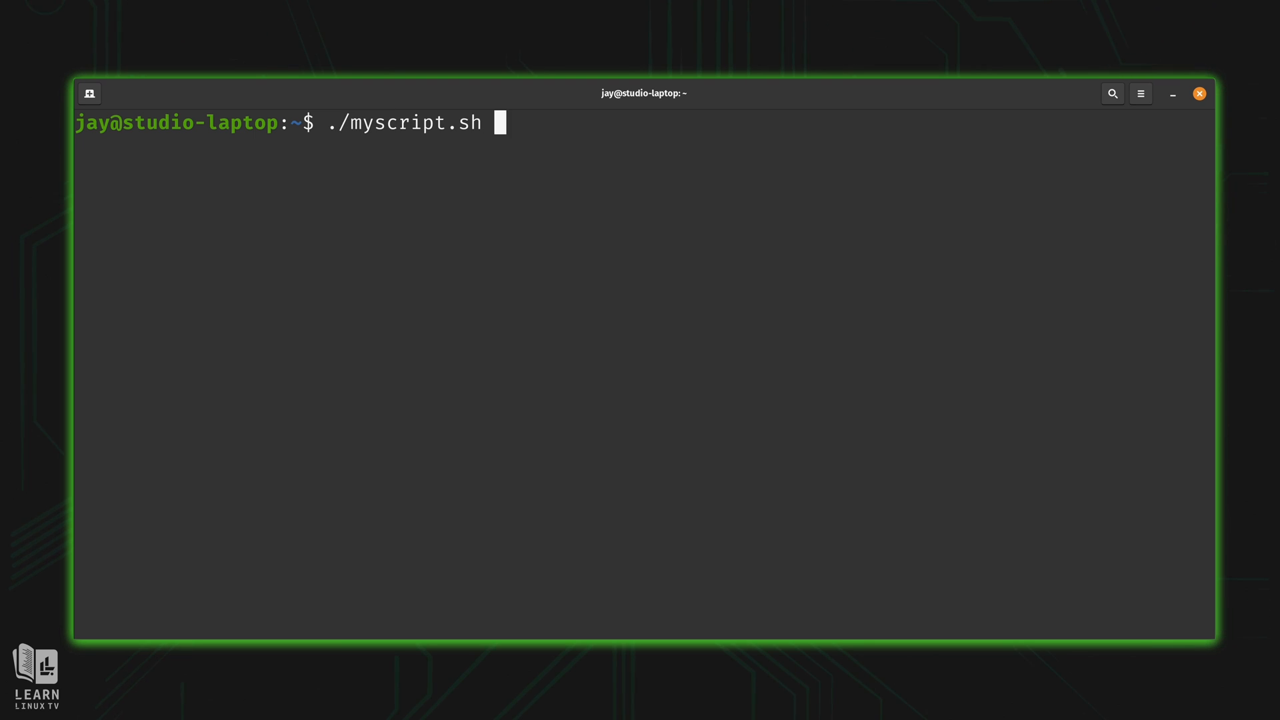
{"action": "type", "text": "Linux"}
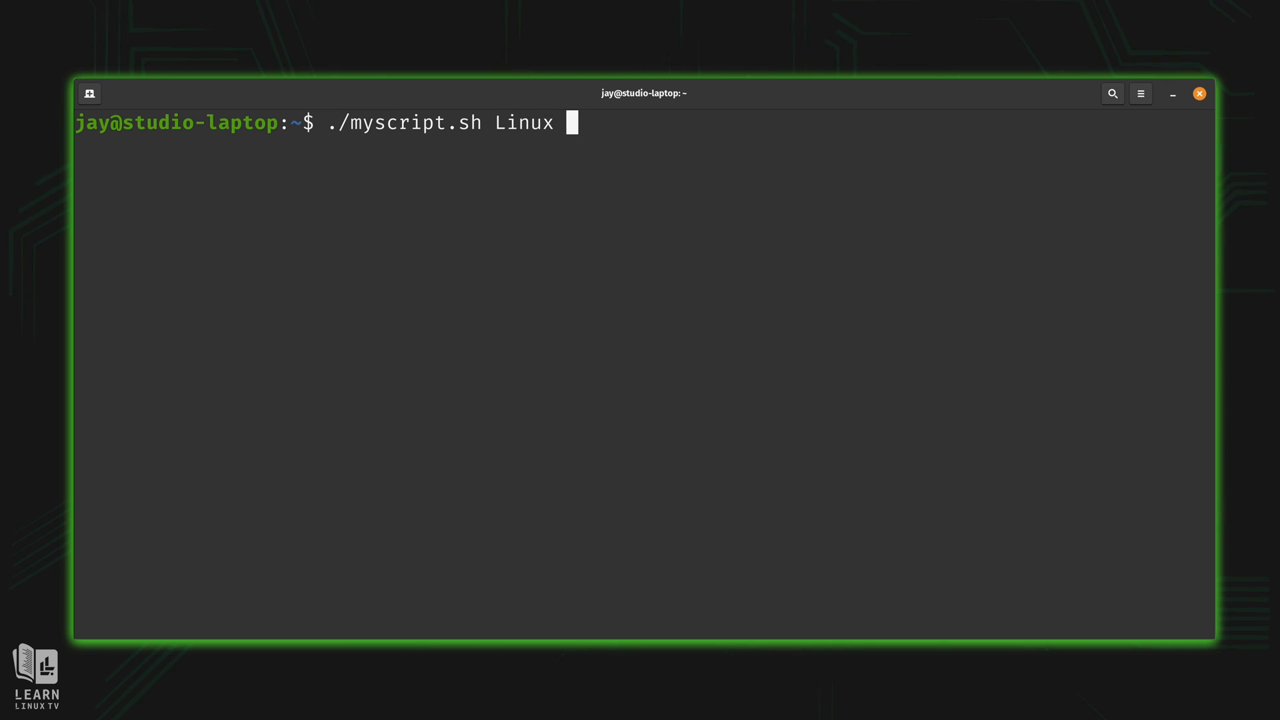
{"action": "type", "text": "Pizza"}
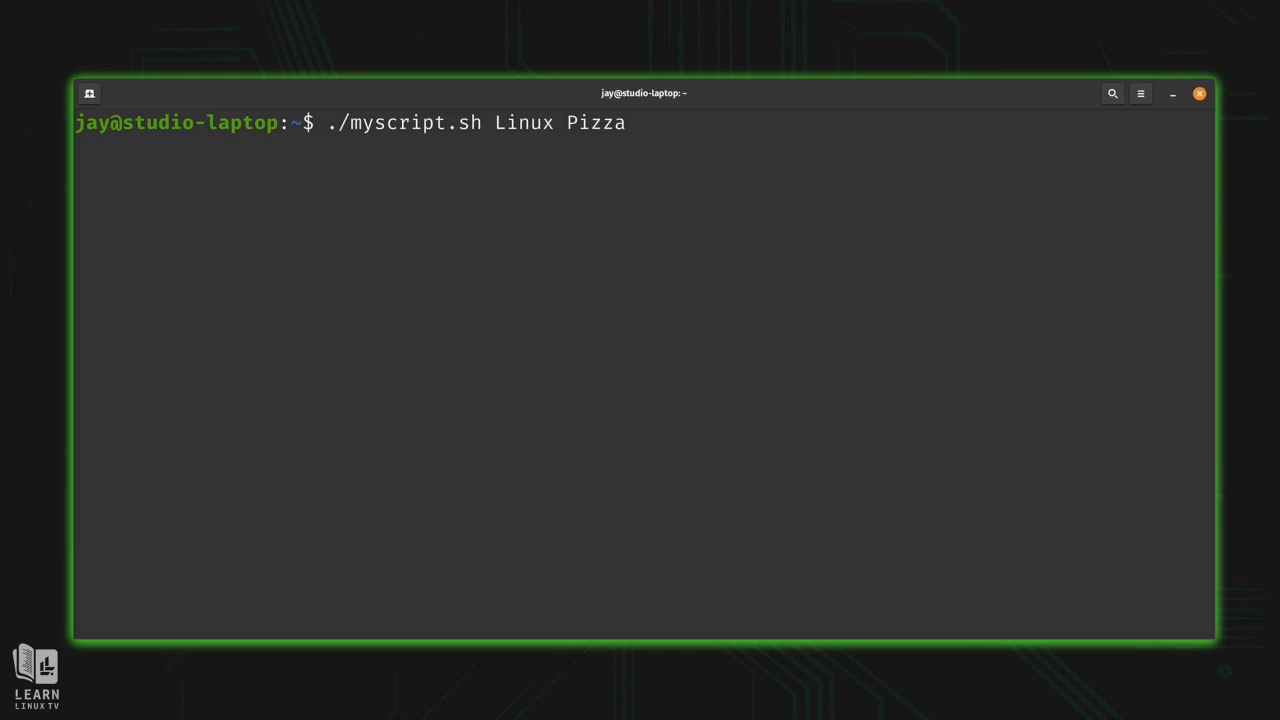
{"action": "type", "text": "Books Gam"}
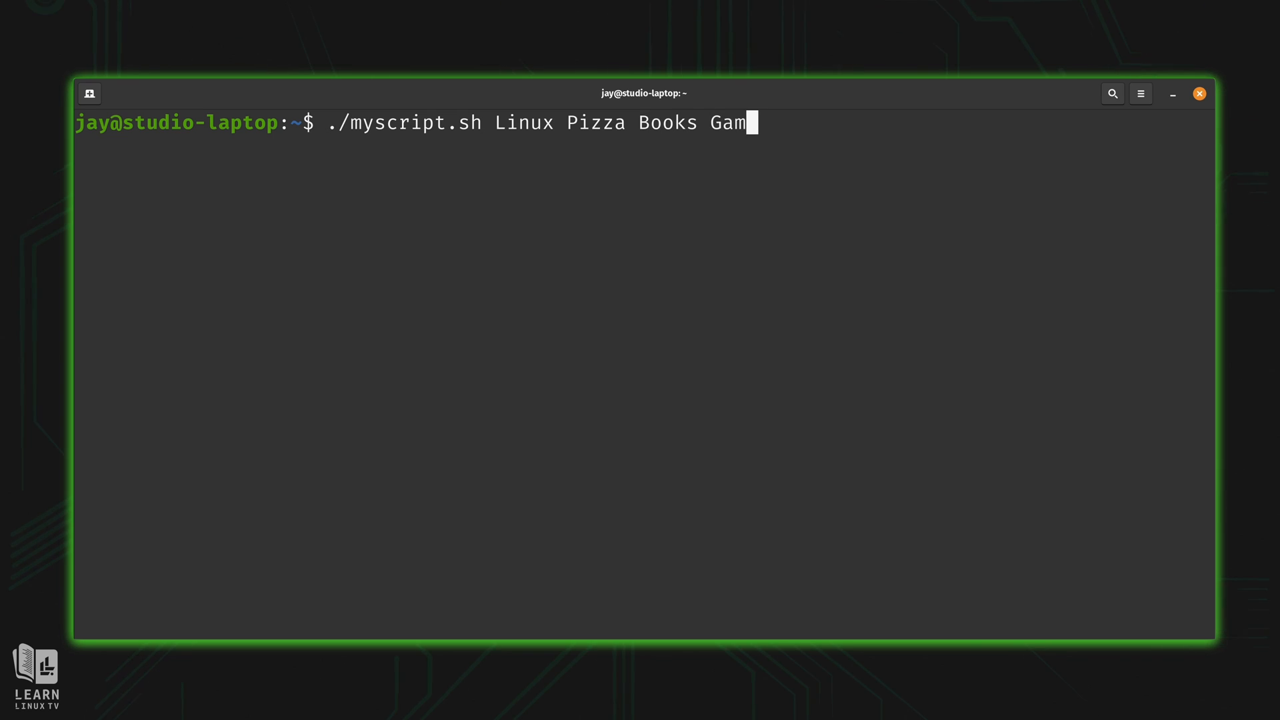
{"action": "type", "text": "es"}
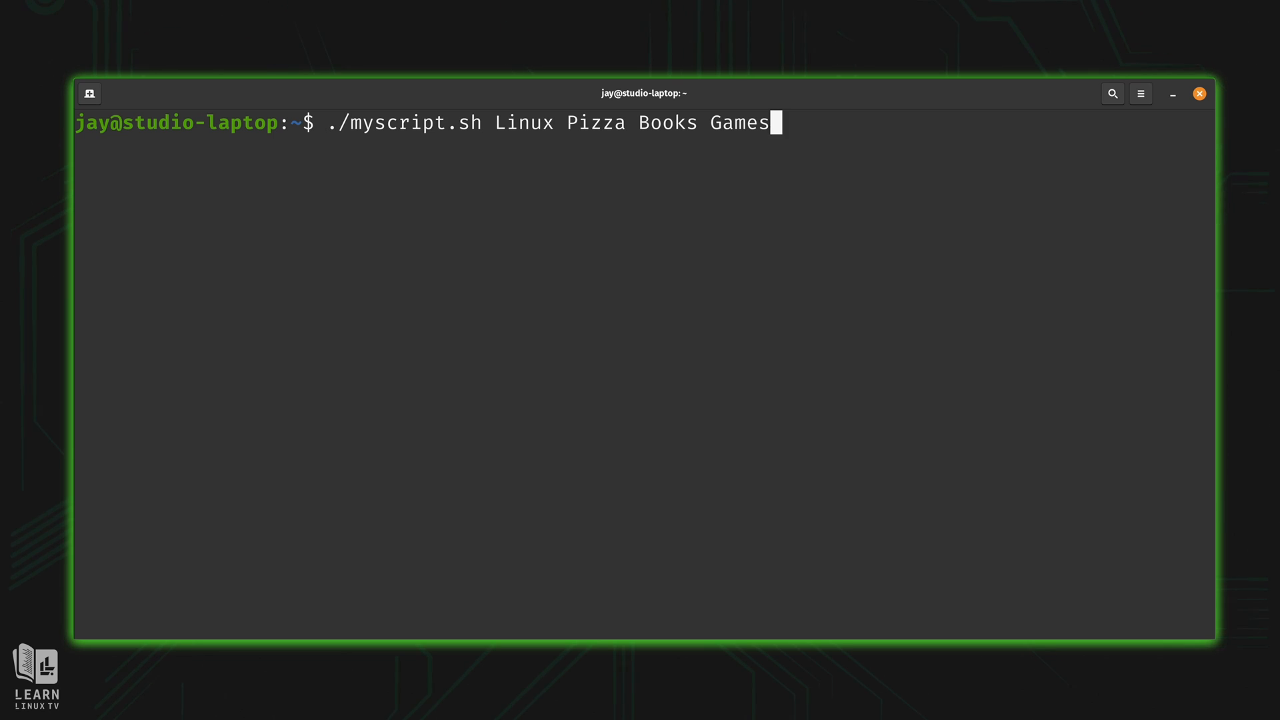
{"action": "key", "text": "Return"}
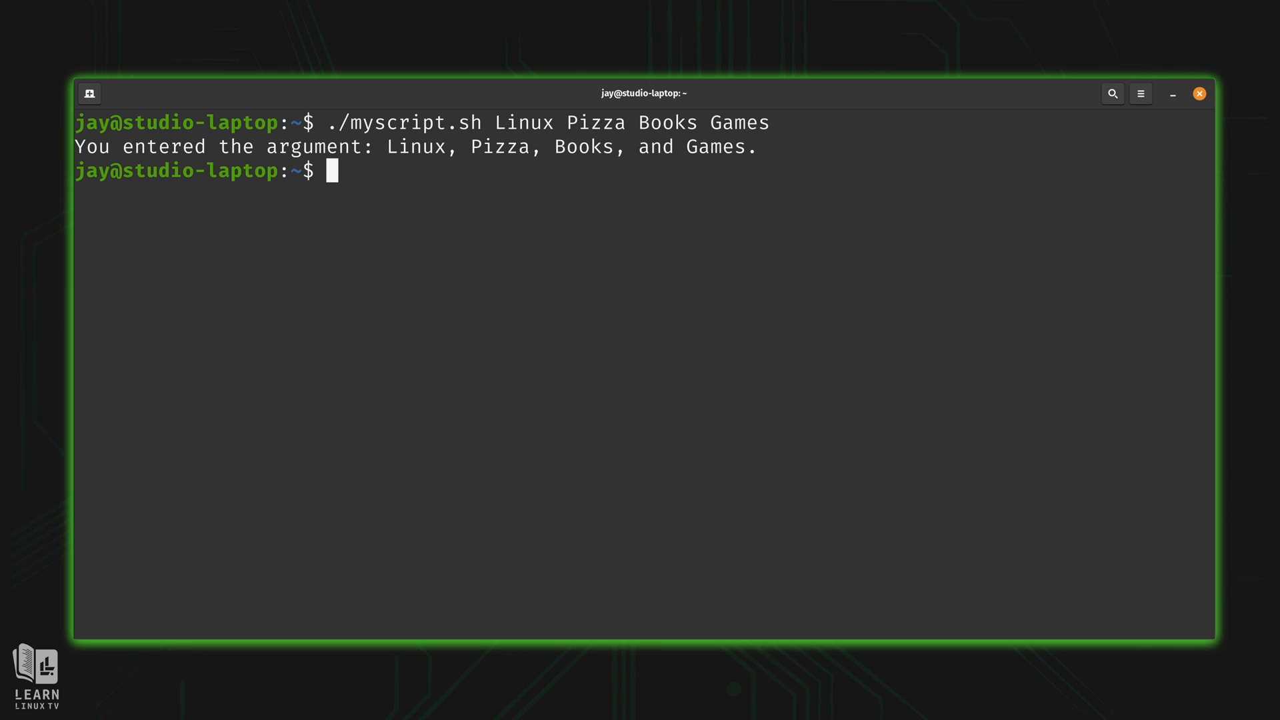
{"action": "type", "text": "ls"}
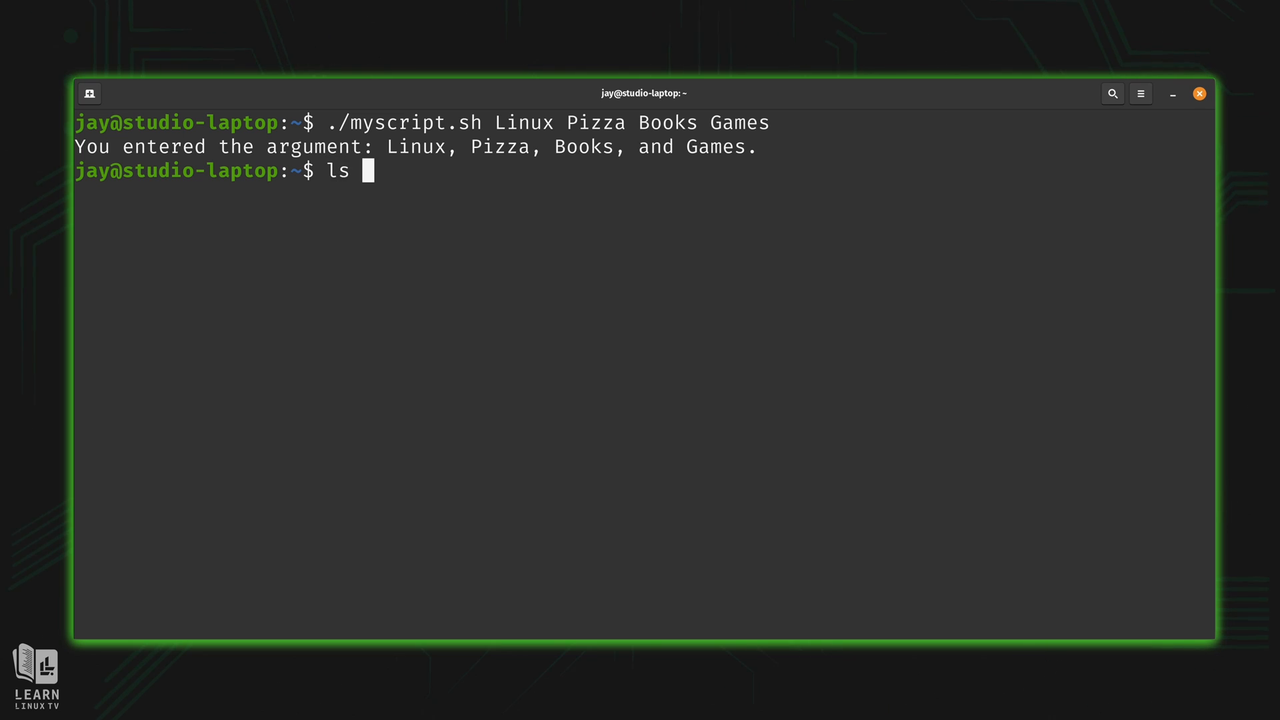
Run ls to list the files in the current folder.
{"action": "key", "text": "Return"}
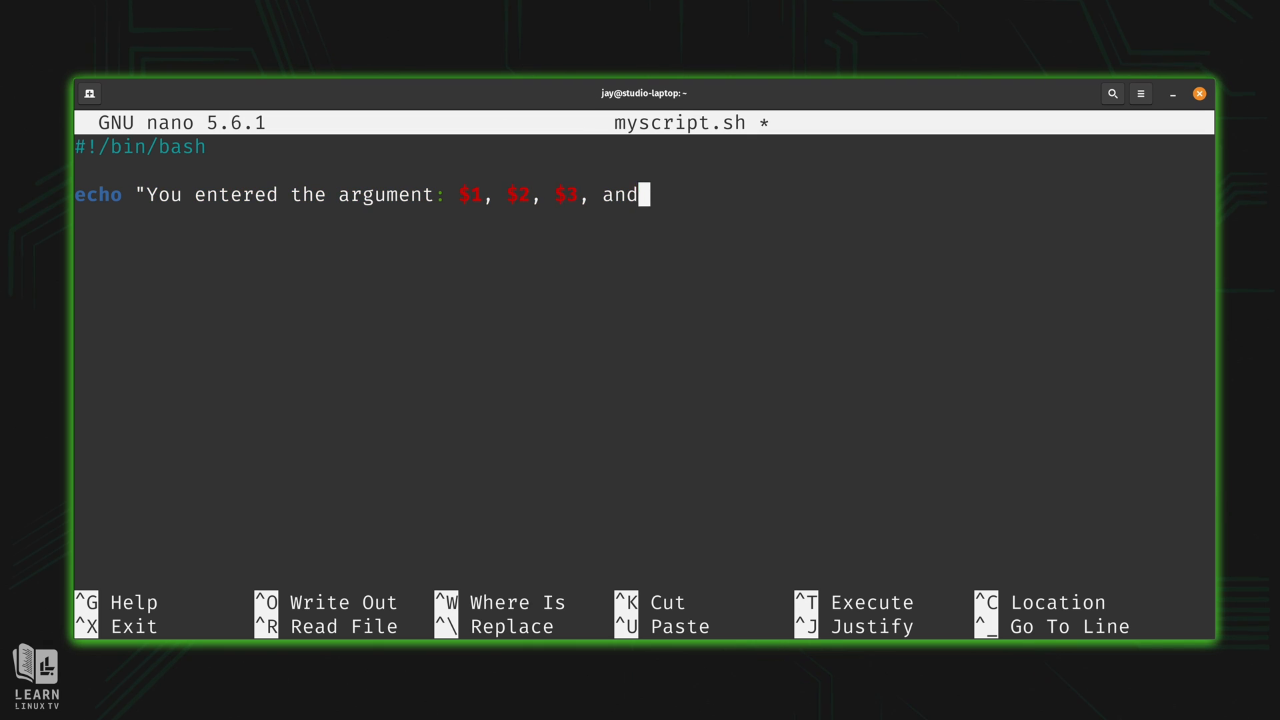
Replace the echo sentence with ls -lh $1 and write myscript.sh to disk.
{"action": "key", "text": "BackSpace"}
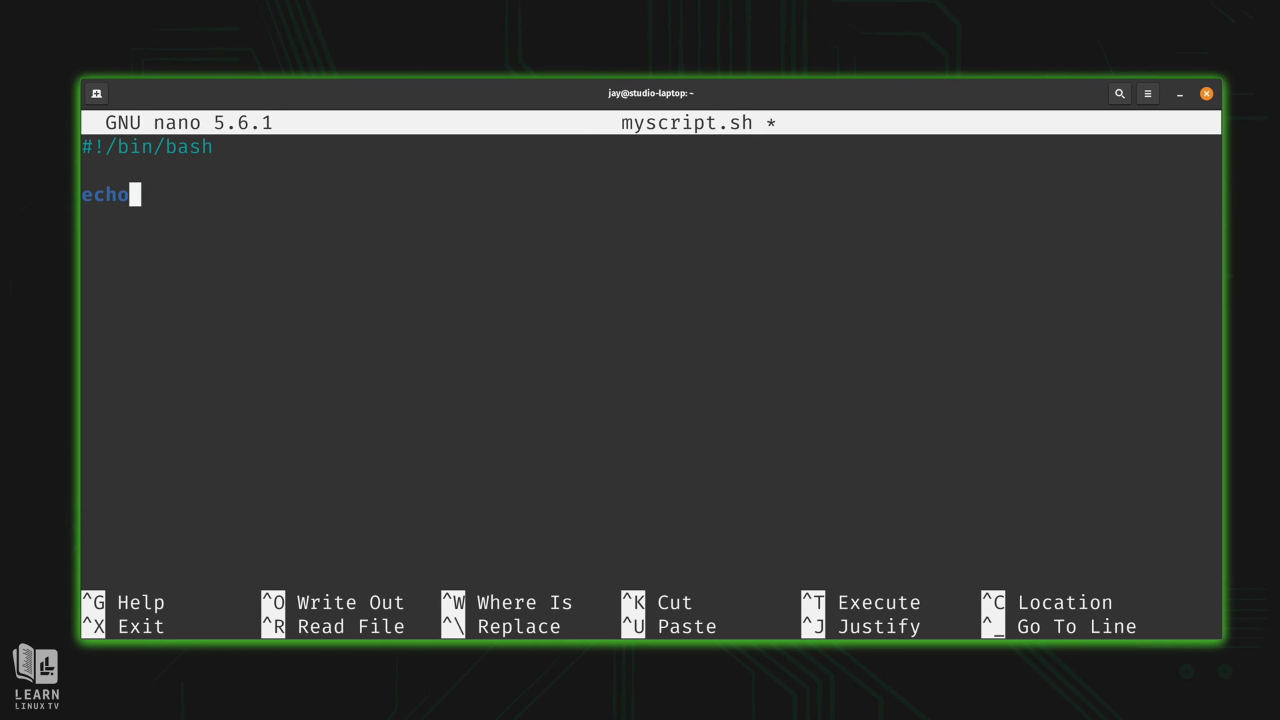
{"action": "type", "text": "ls"}
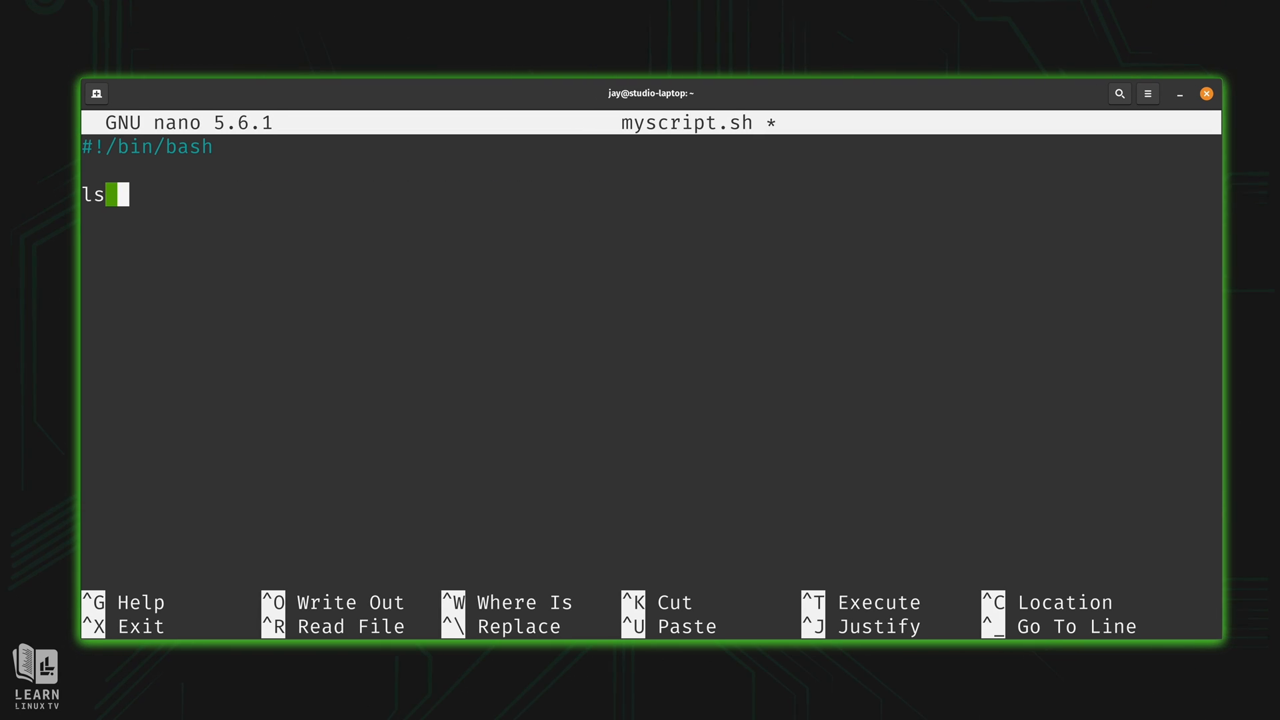
{"action": "type", "text": "-lh"}
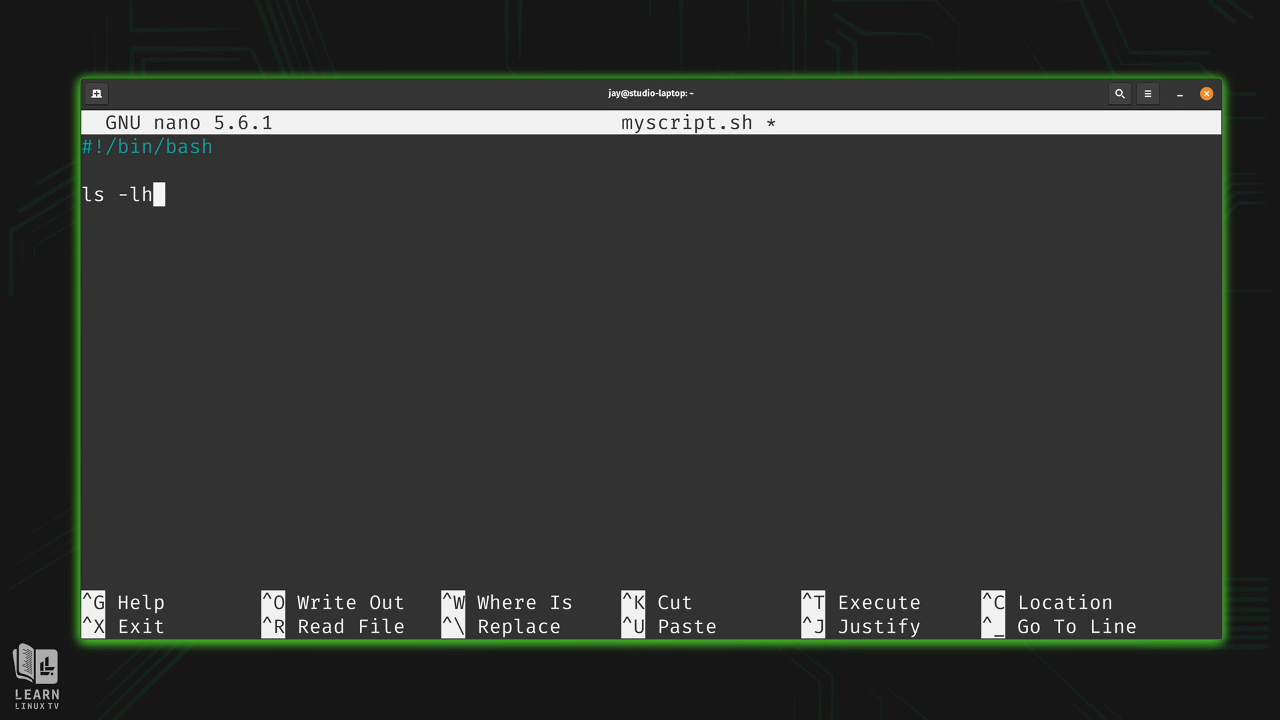
{"action": "key", "text": "ctrl+o"}
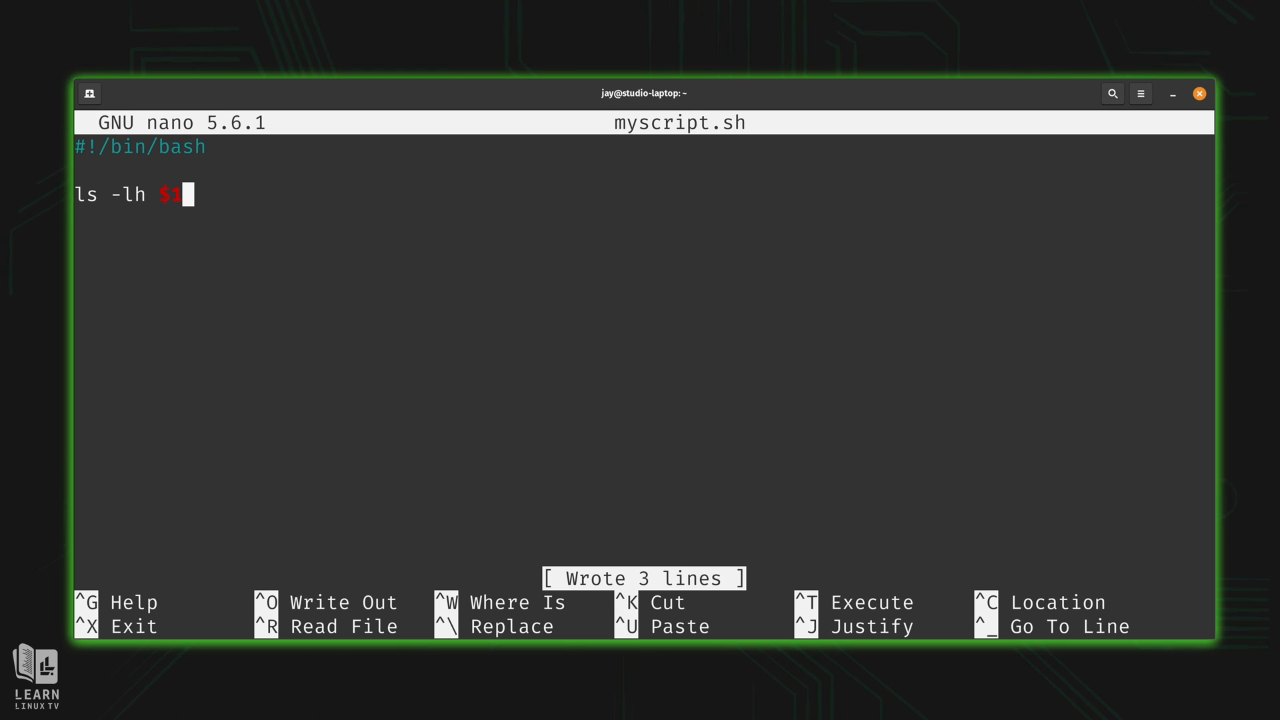
{"action": "key", "text": "ctrl+z"}
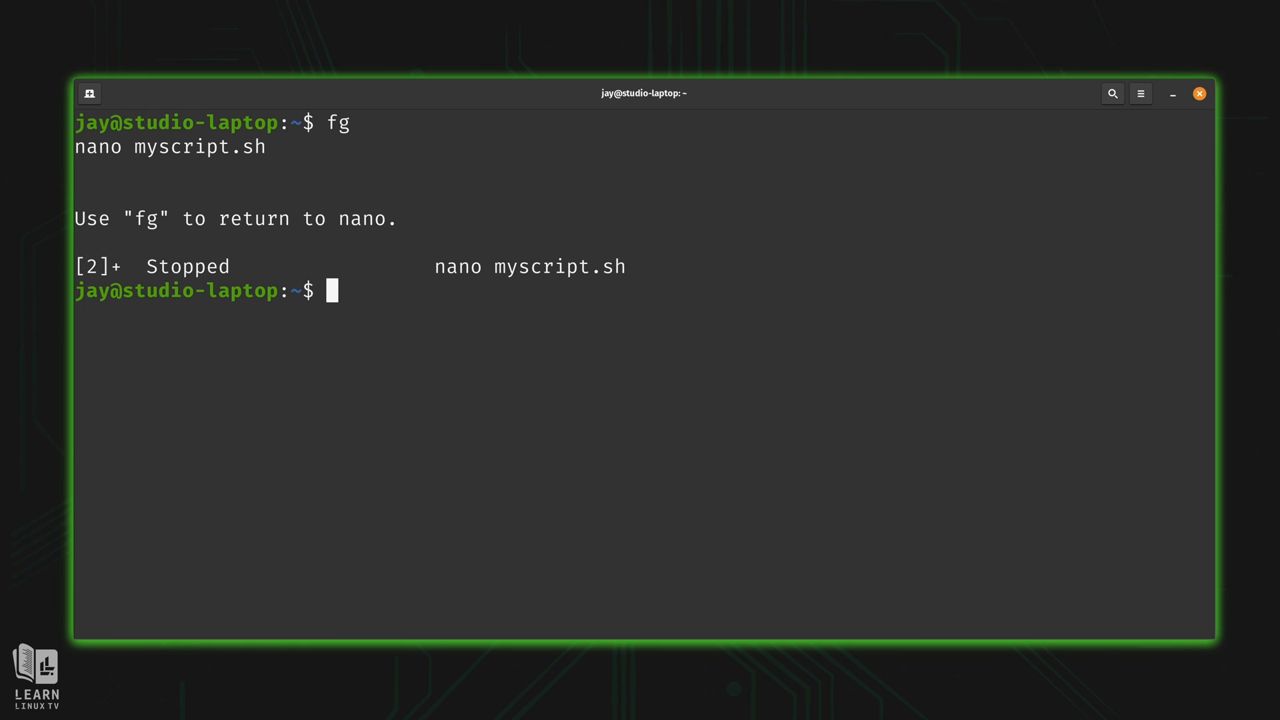
{"action": "type", "text": "./my"}
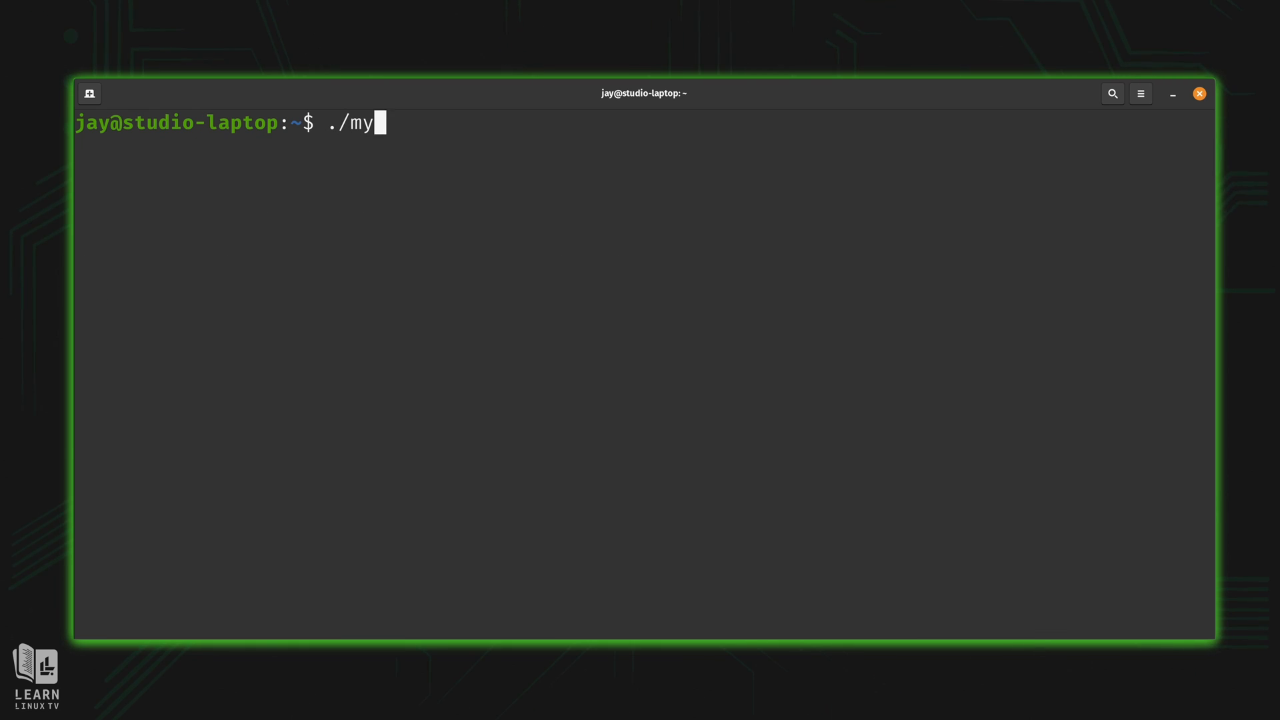
{"action": "type", "text": "script.sh"}
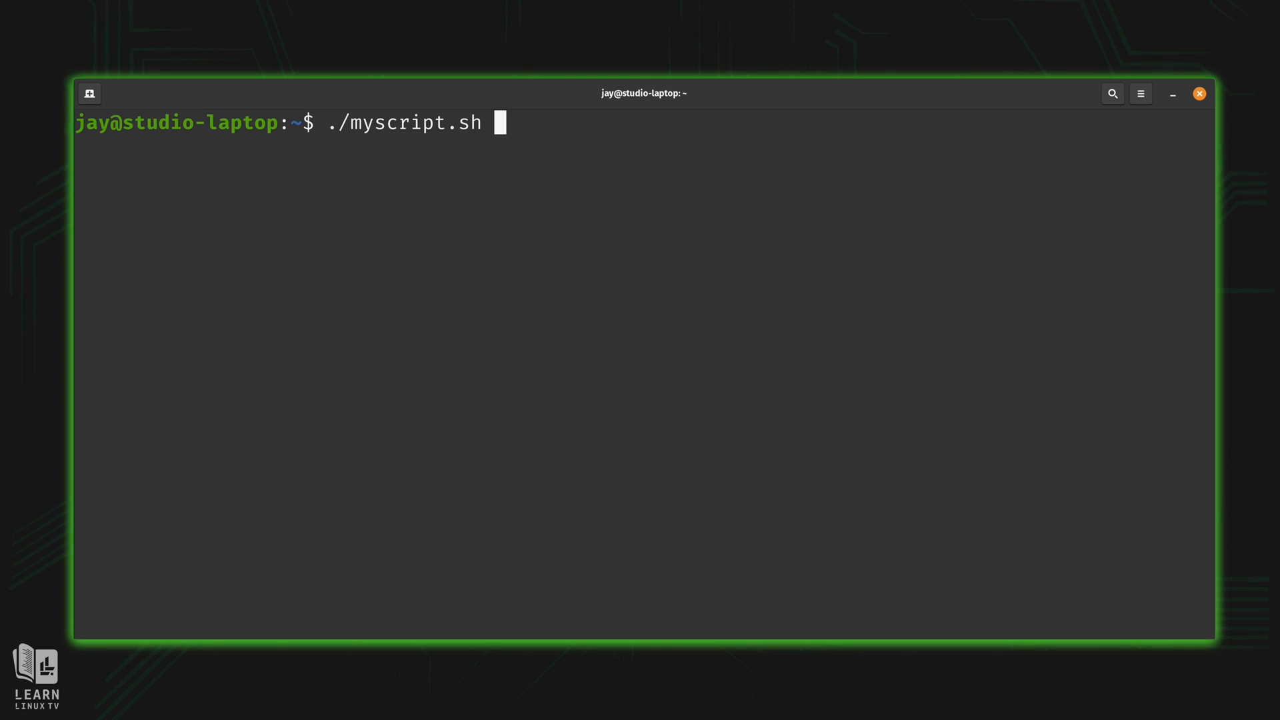
{"action": "type", "text": "/etc"}
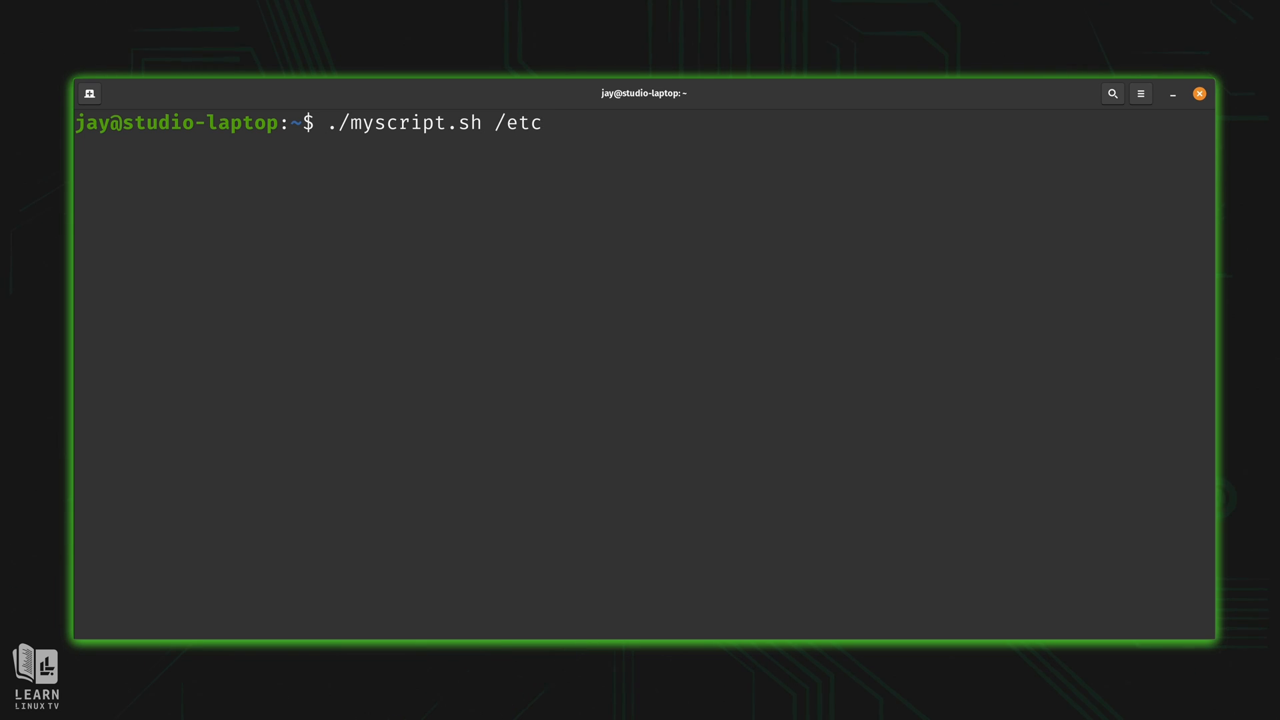
{"action": "key", "text": "Return"}
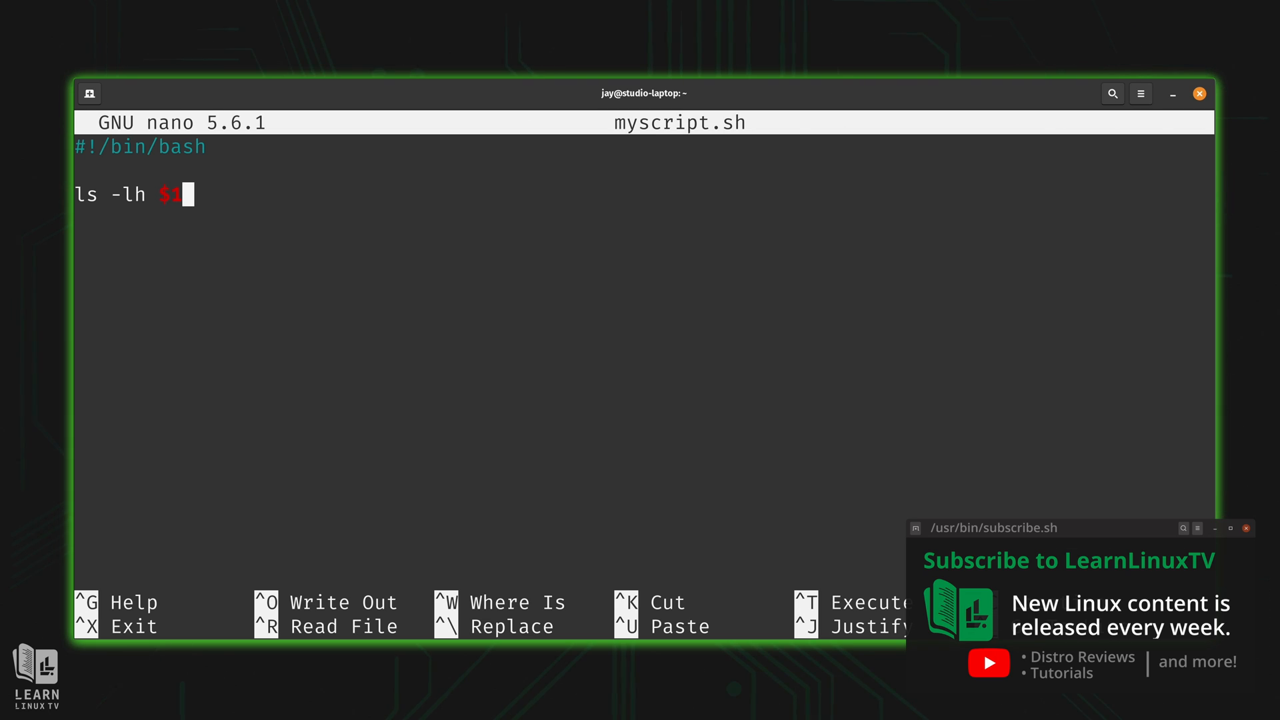
Cut the ls -lh $1 line from myscript.sh, leaving only the shebang.
{"action": "left_click", "coordinate": [1246, 527]}
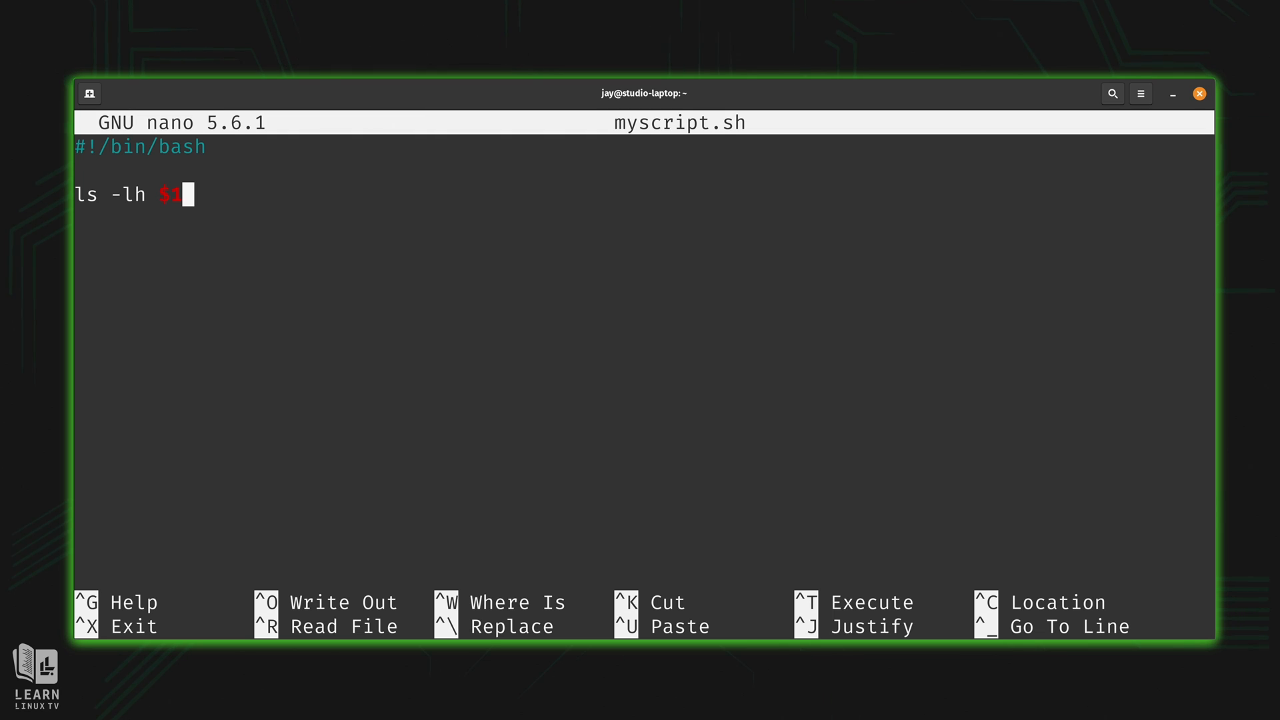
{"action": "key", "text": "ctrl+k"}
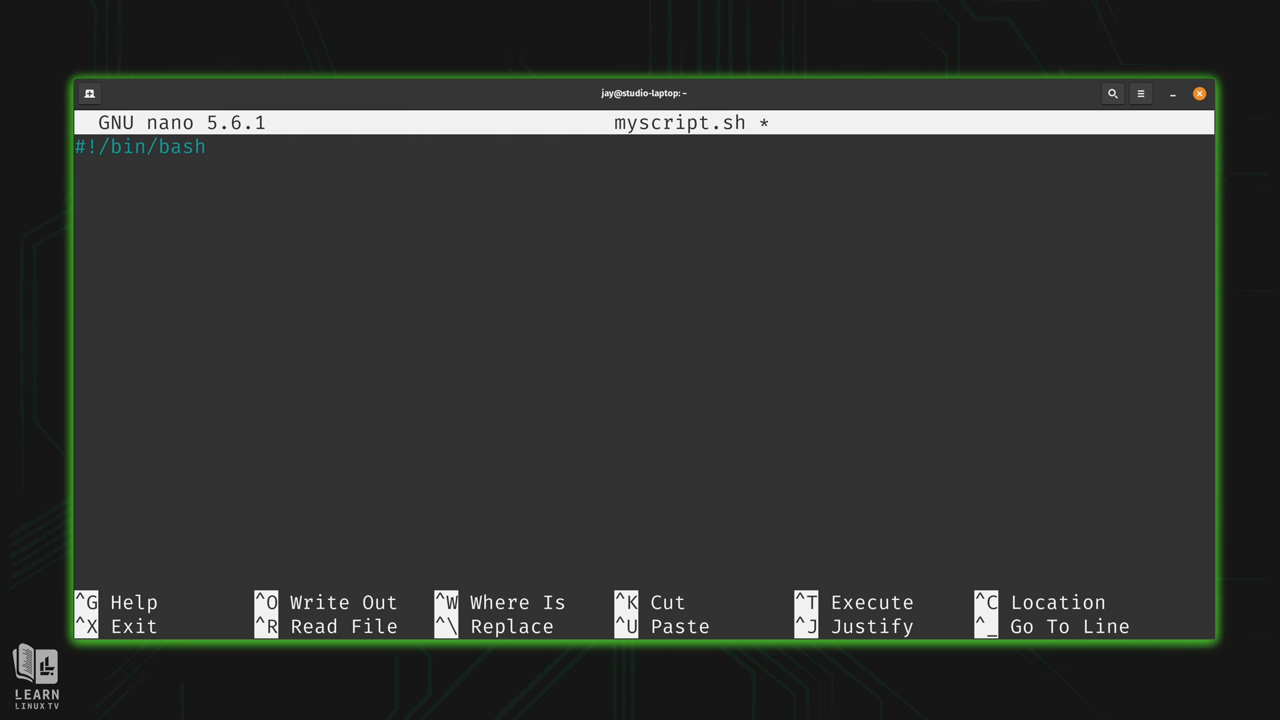
Add the line lines=$(ls -lh $1 | wc -l) to count the listing.
{"action": "type", "text": "lines"}
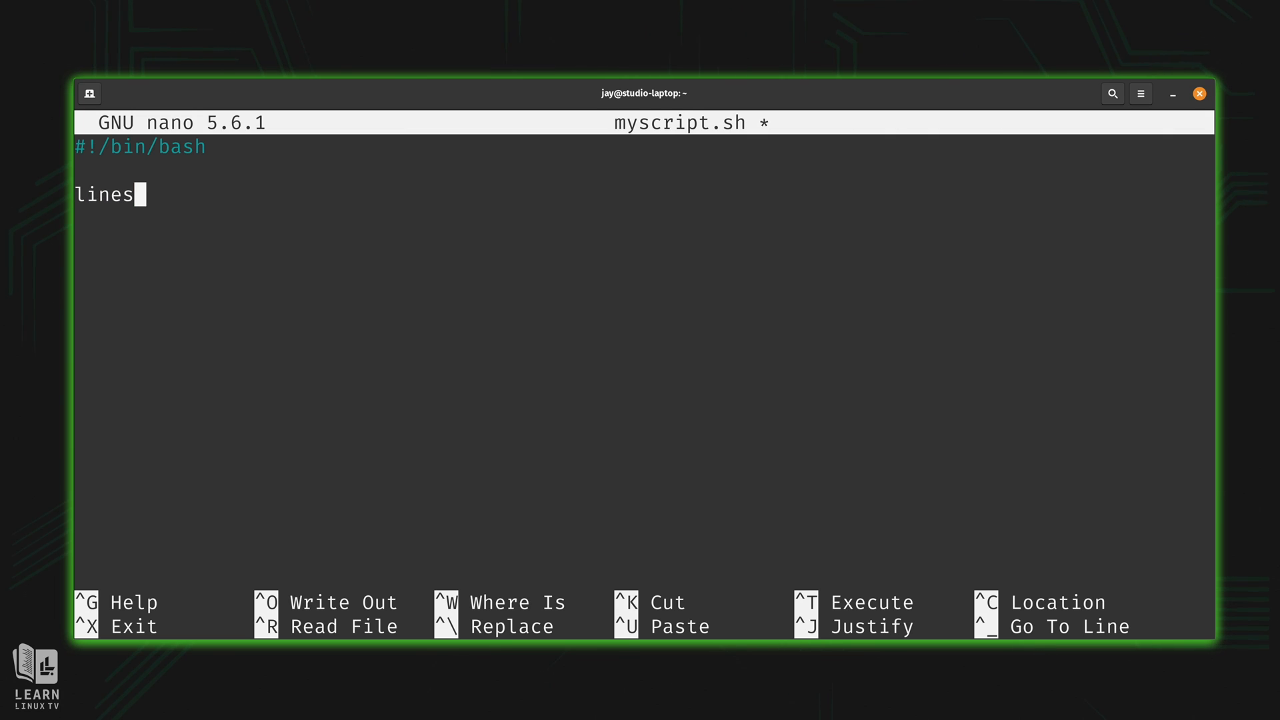
{"action": "type", "text": "="}
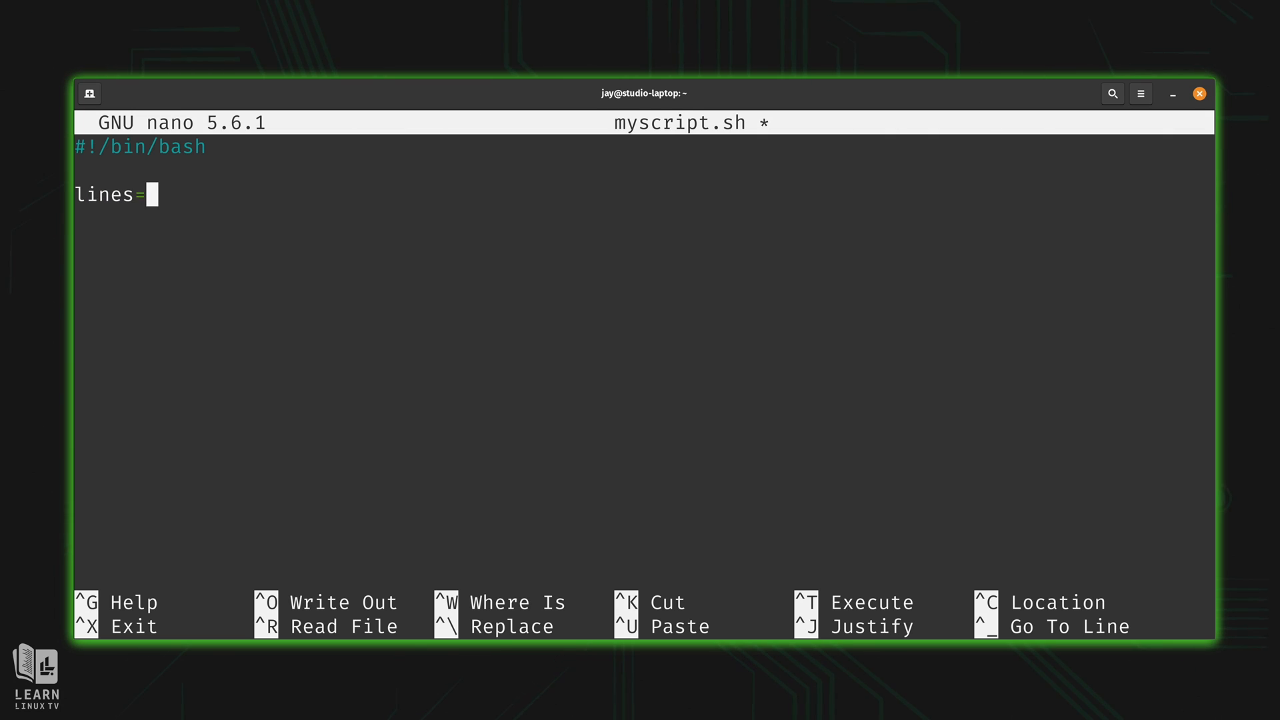
{"action": "type", "text": "$("}
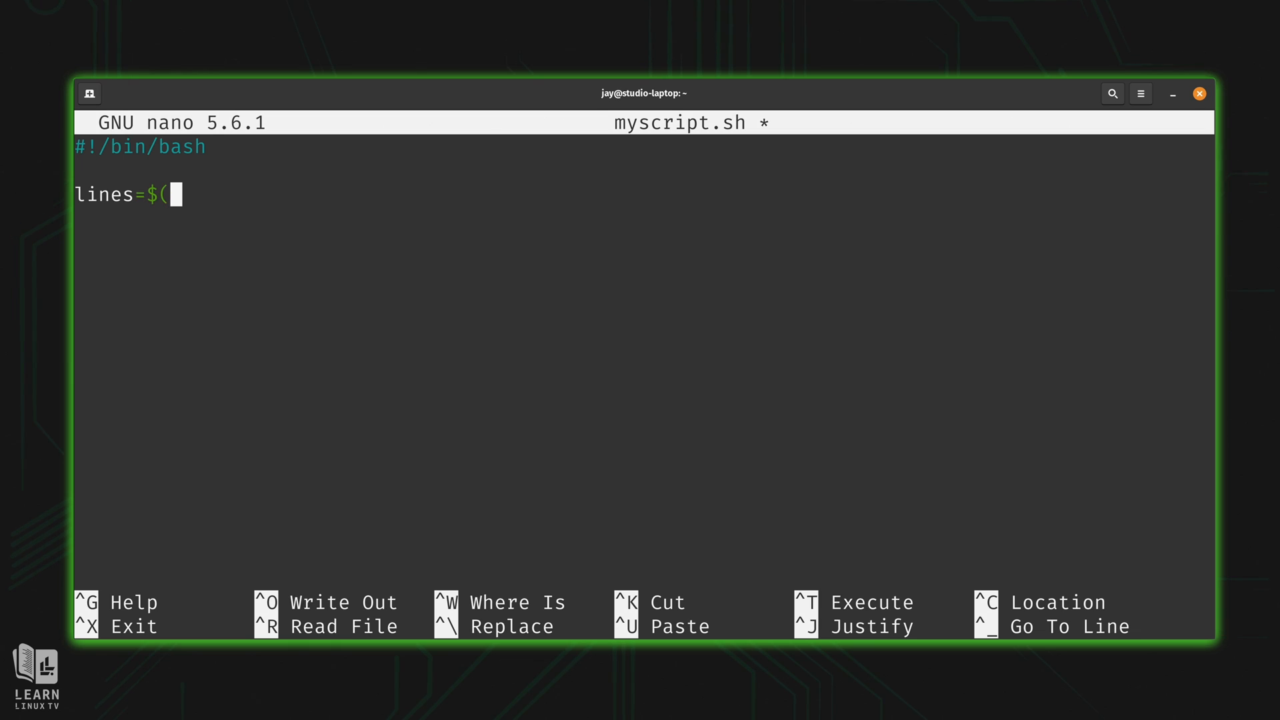
{"action": "type", "text": "ls -lh"}
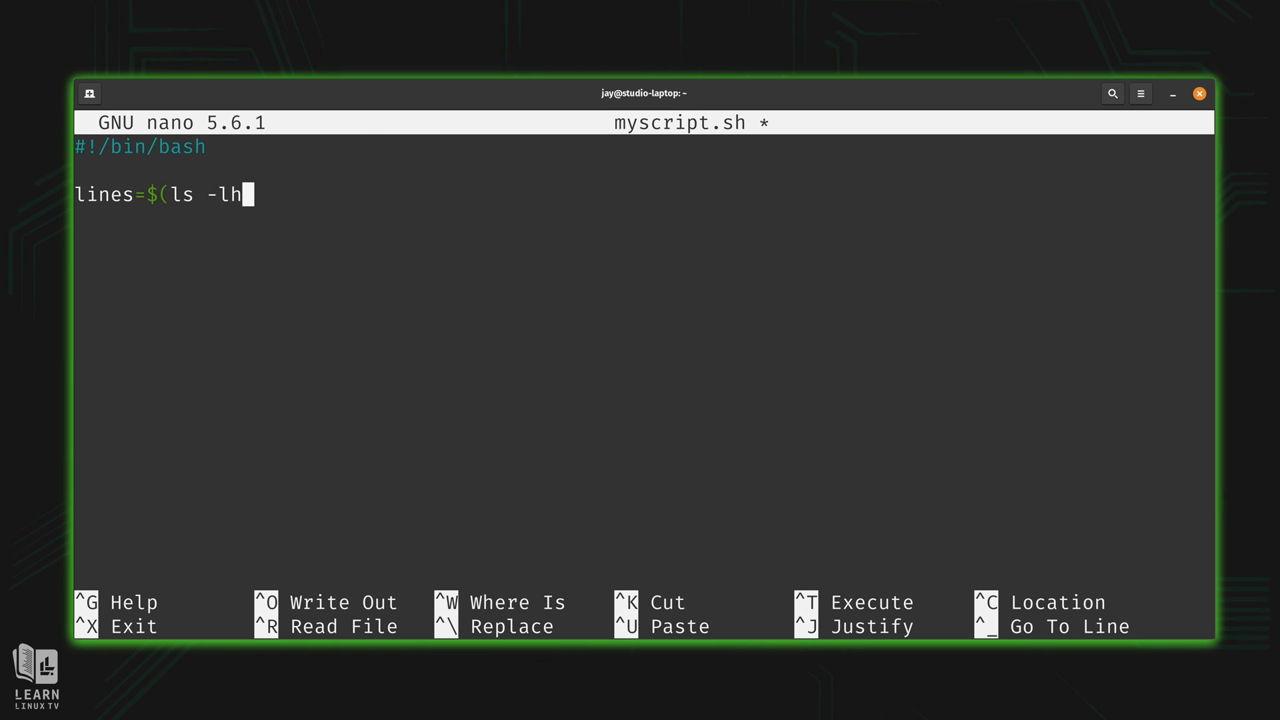
{"action": "type", "text": "$1"}
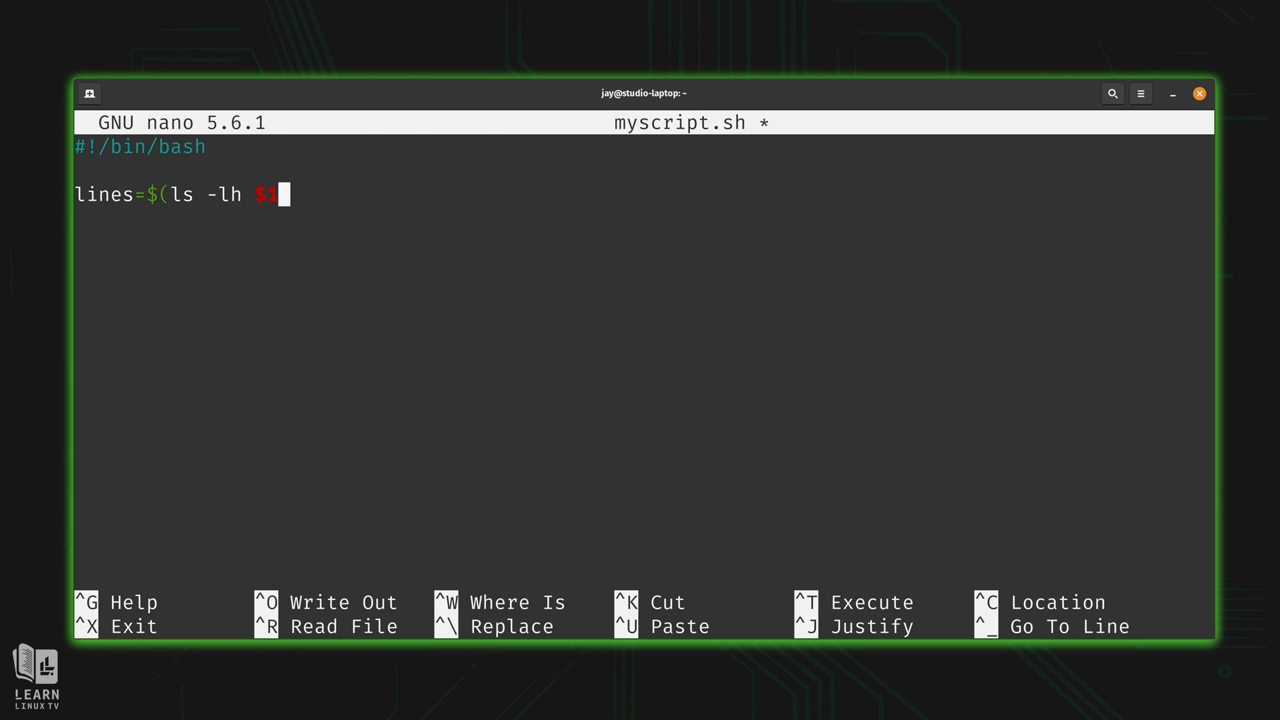
{"action": "type", "text": "| wc"}
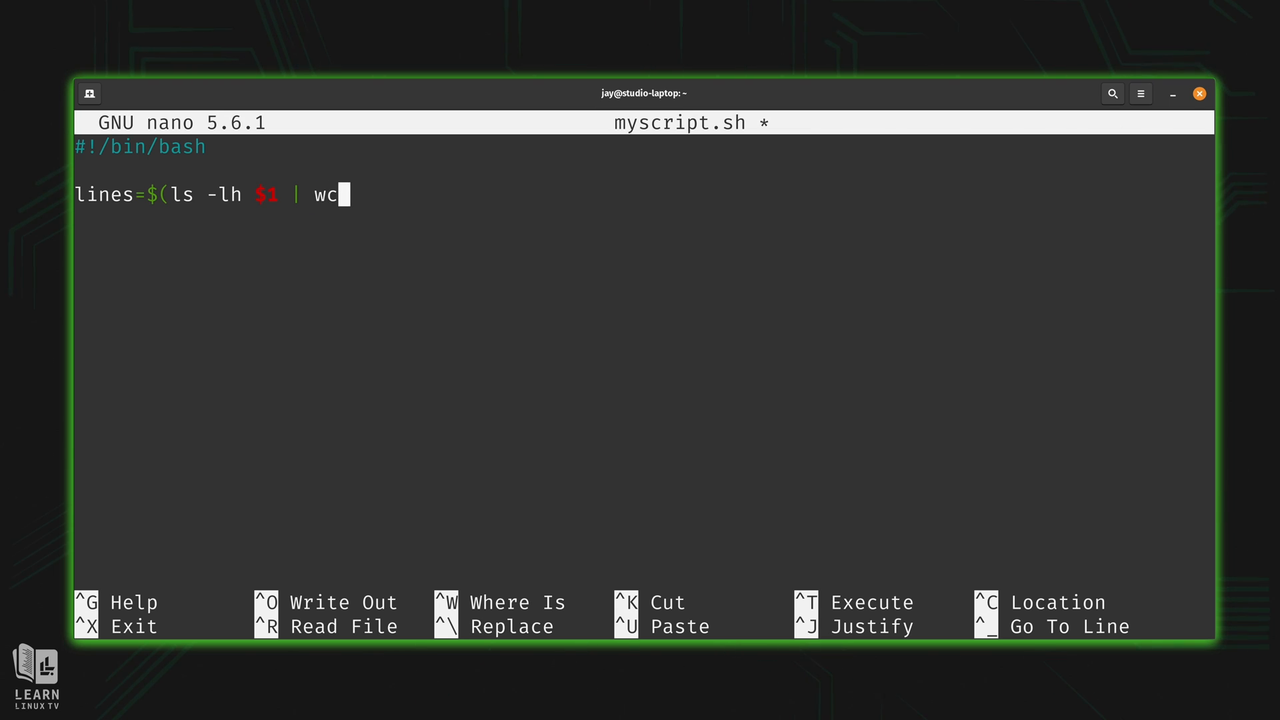
{"action": "type", "text": "-l"}
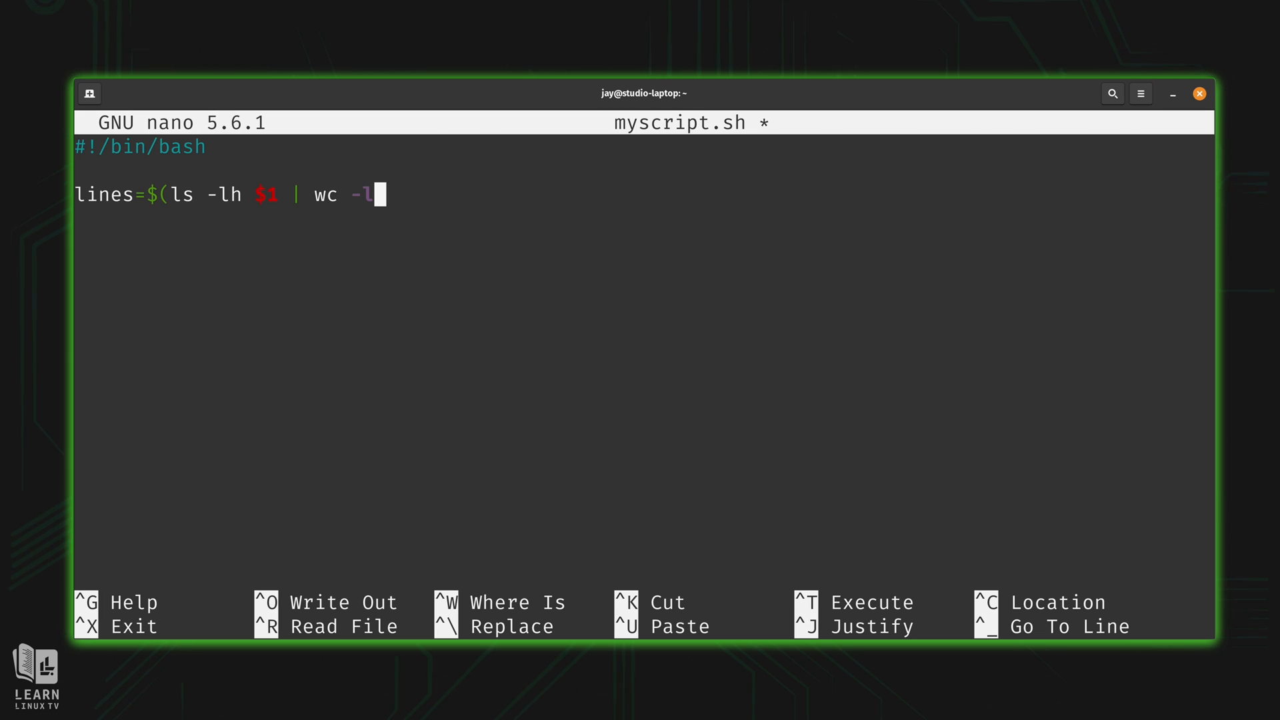
{"action": "type", "text": ")"}
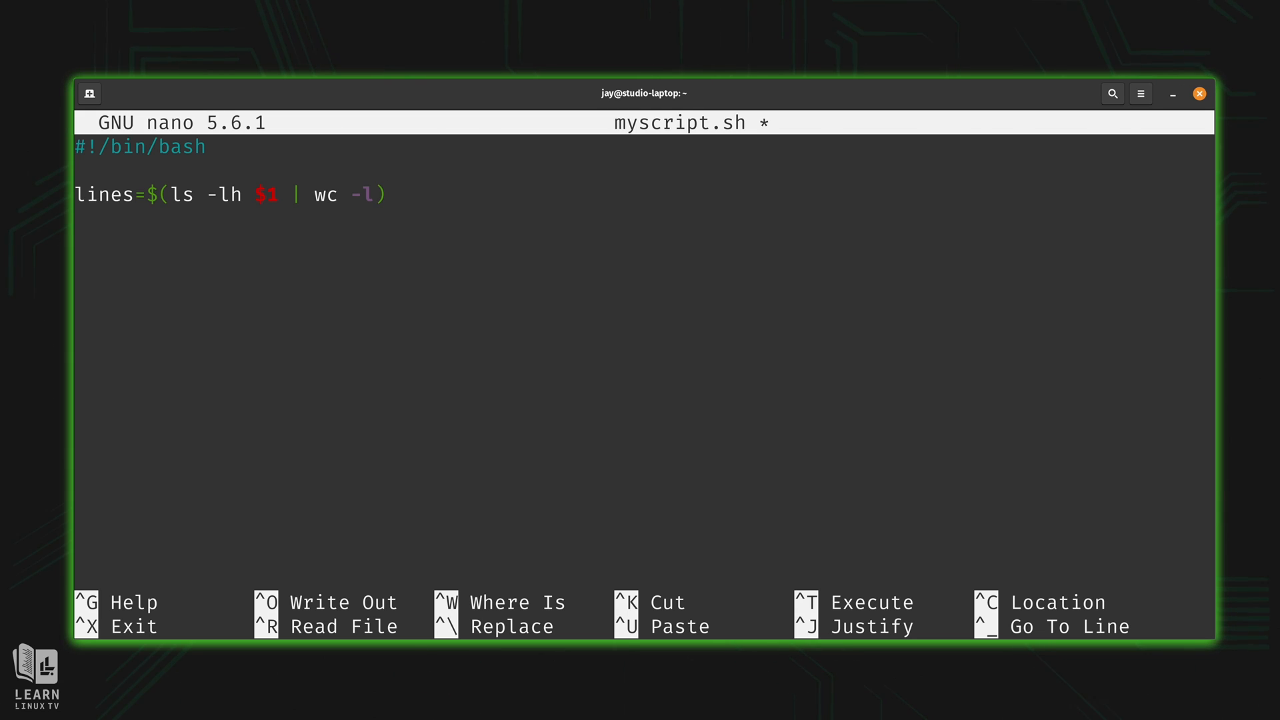
Add an echo reporting $(($lines-1)) objects in the $1 directory, and save.
{"action": "type", "text": "echo \"You hav"}
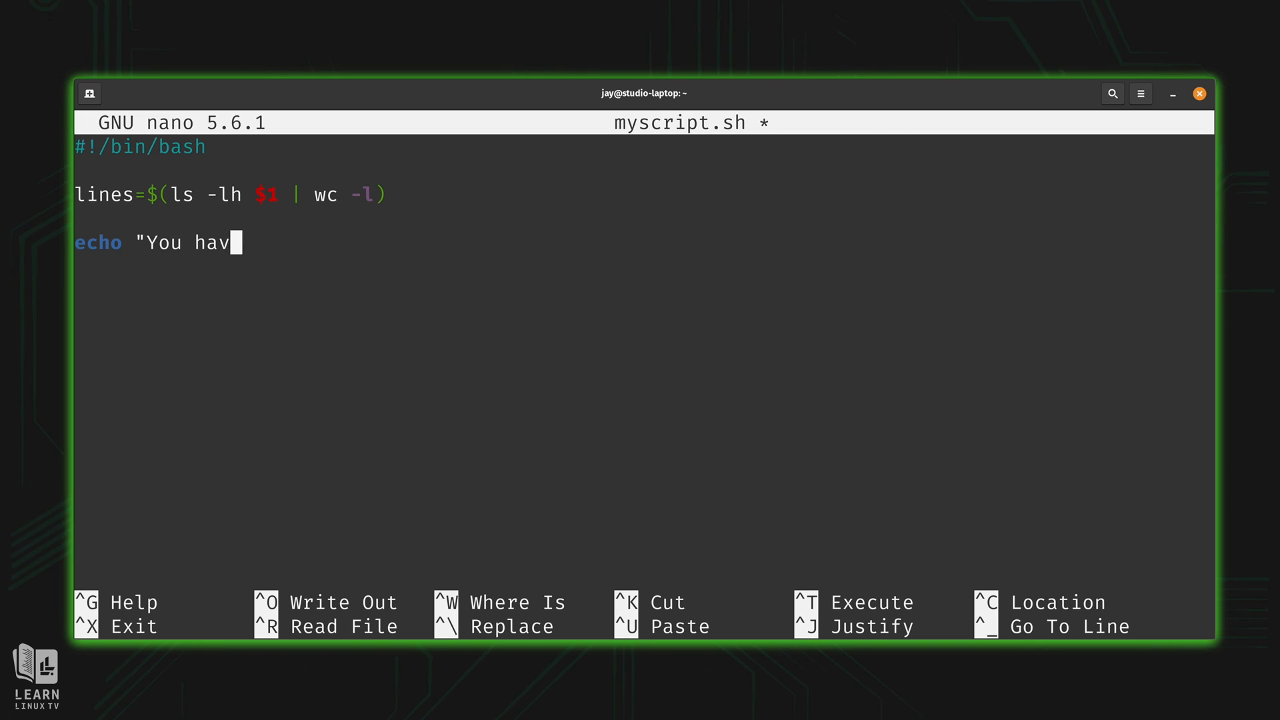
{"action": "type", "text": "e $(($lin"}
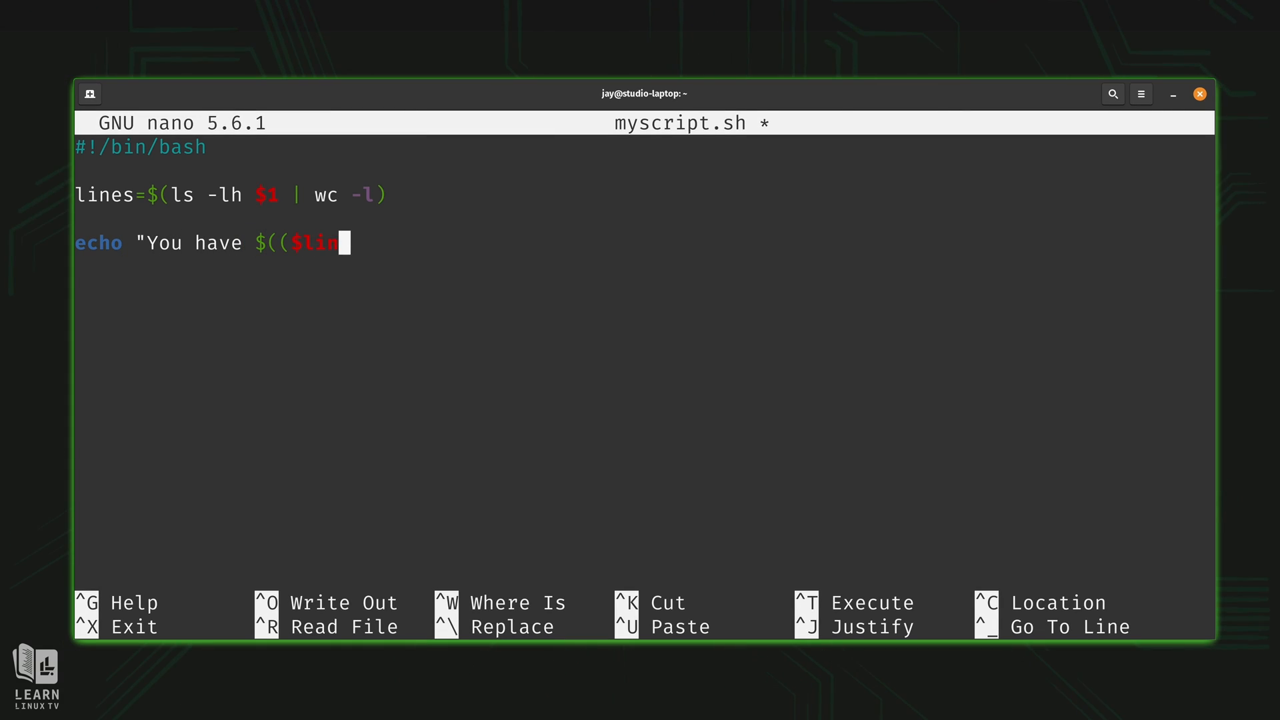
{"action": "type", "text": "es-1))"}
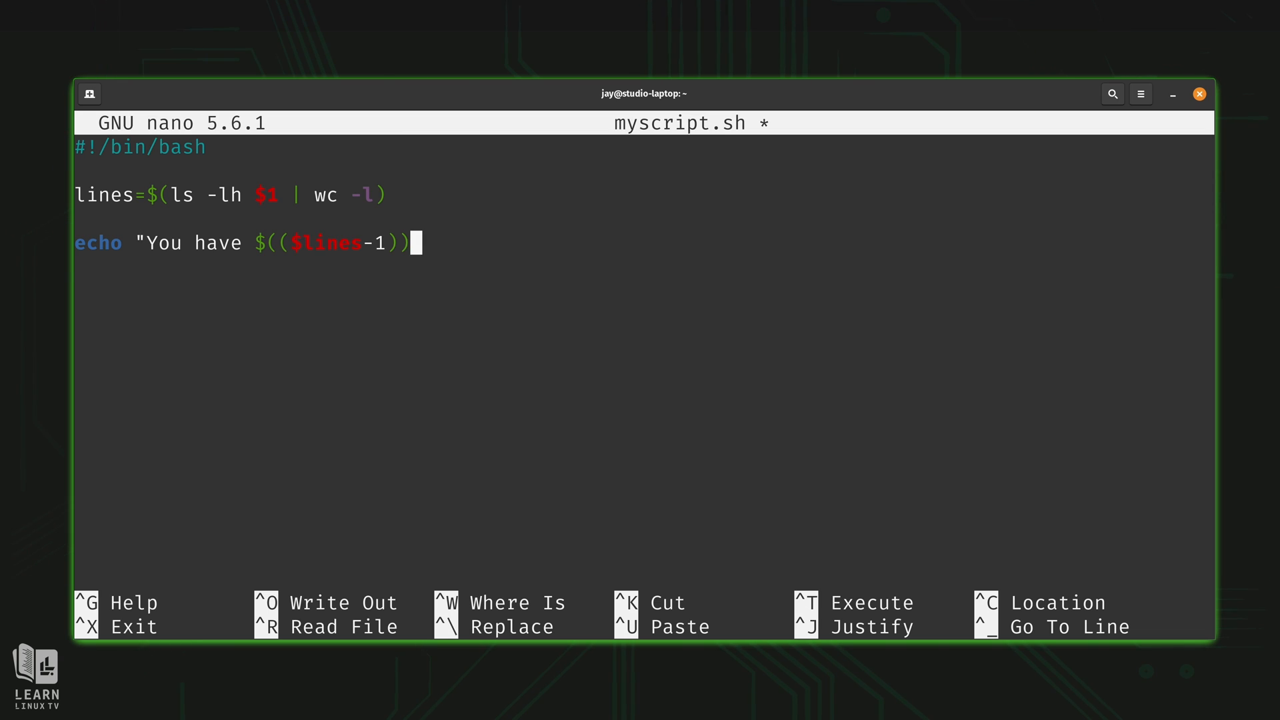
{"action": "type", "text": "objects in the"}
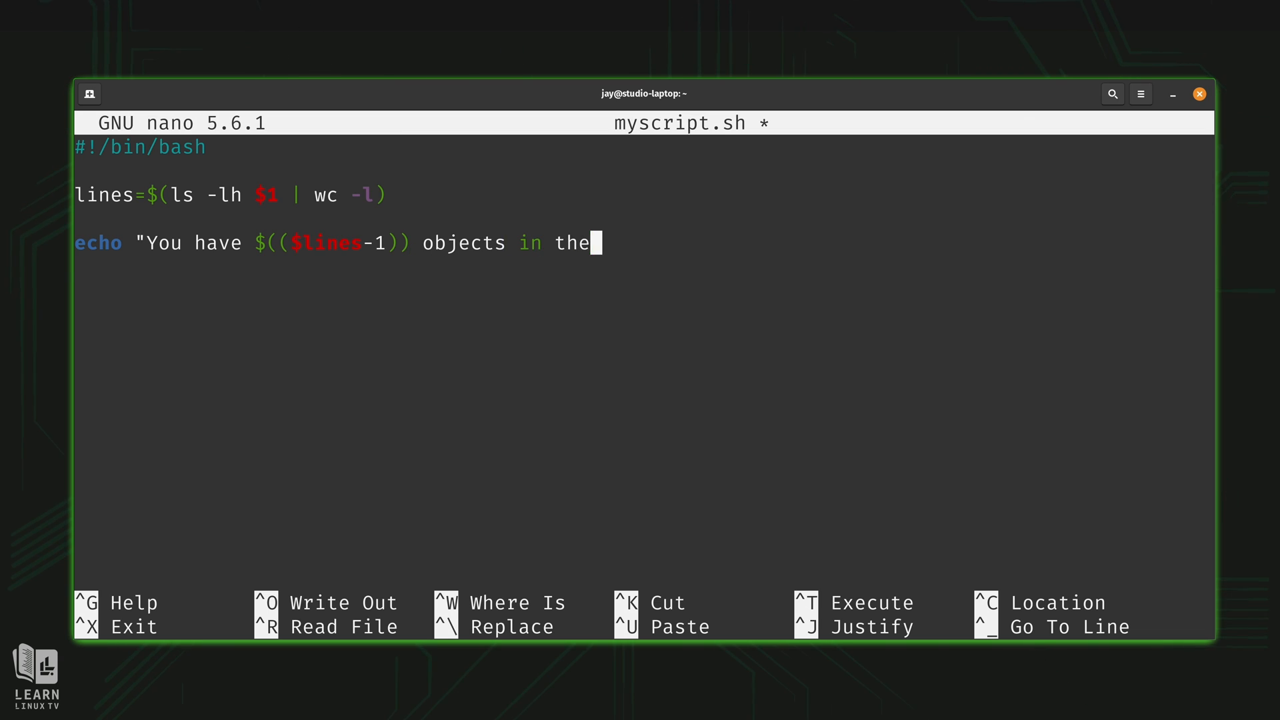
{"action": "type", "text": "$1 directory"}
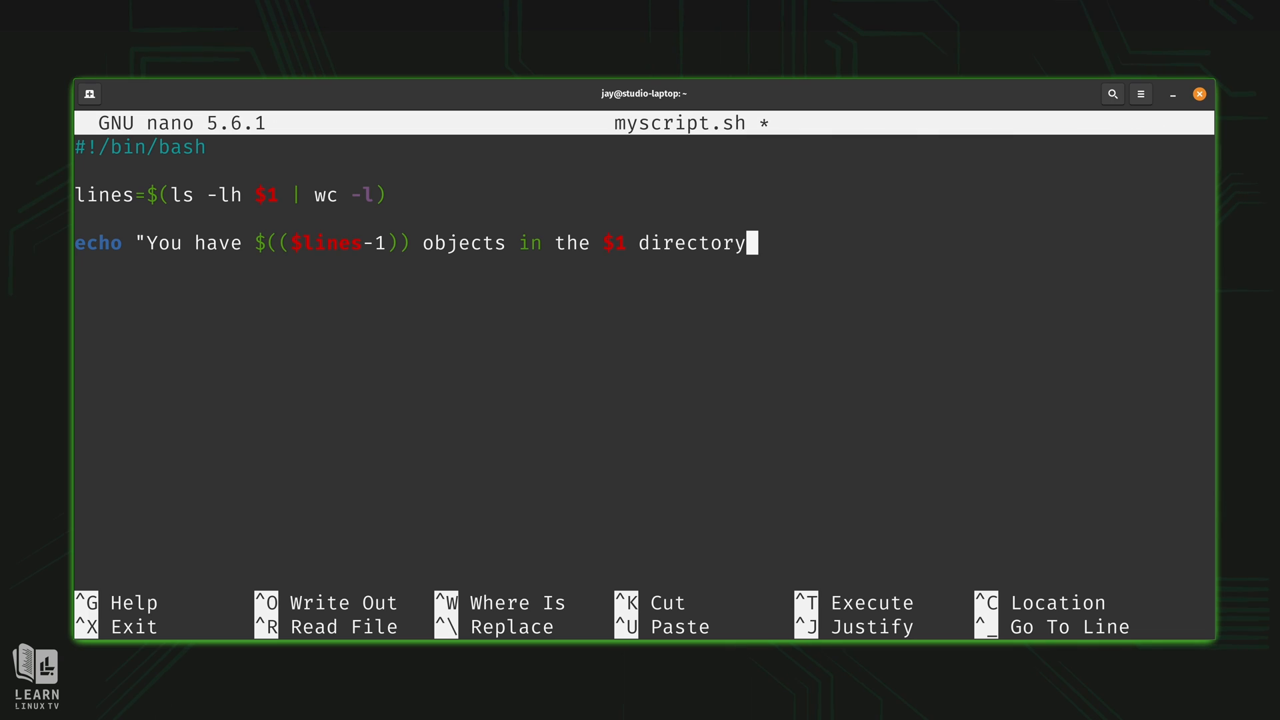
{"action": "type", "text": ".\""}
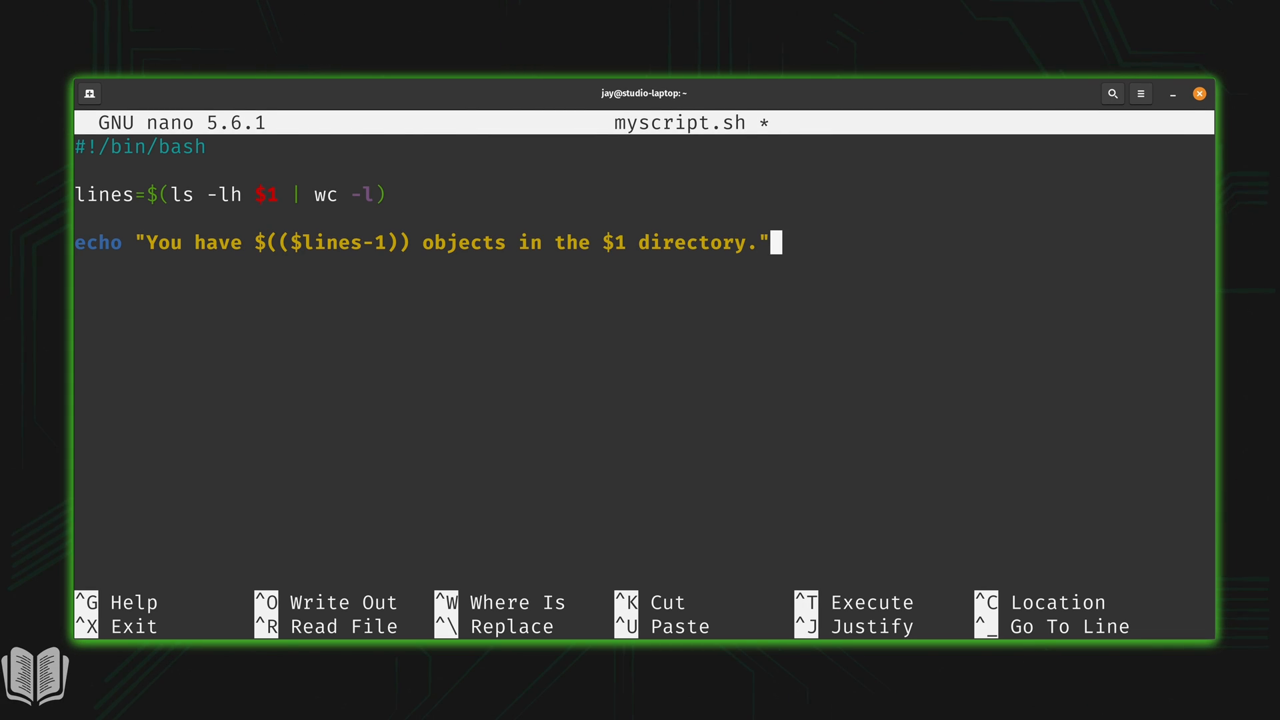
{"action": "key", "text": "ctrl+o"}
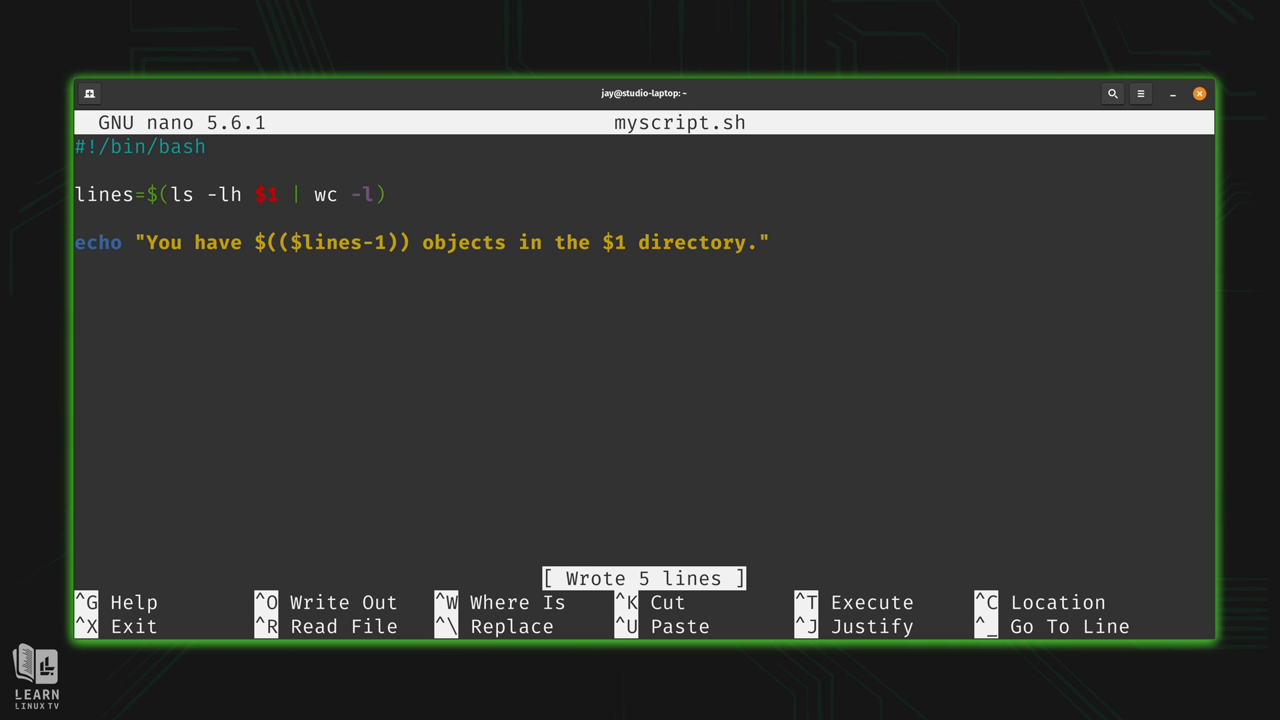
Exit nano, run ./myscript.sh /etc reporting 247 objects, and reopen myscript.sh in nano.
{"action": "key", "text": "ctrl+x"}
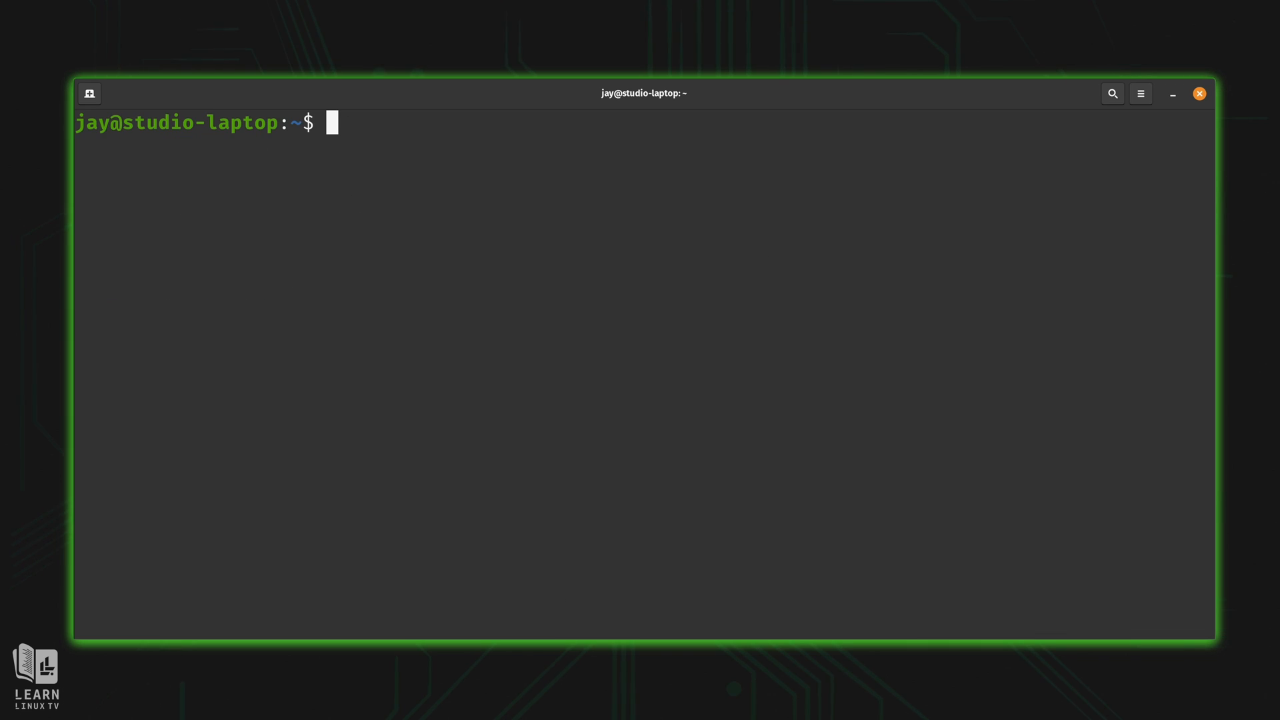
{"action": "type", "text": "./myscript.sh"}
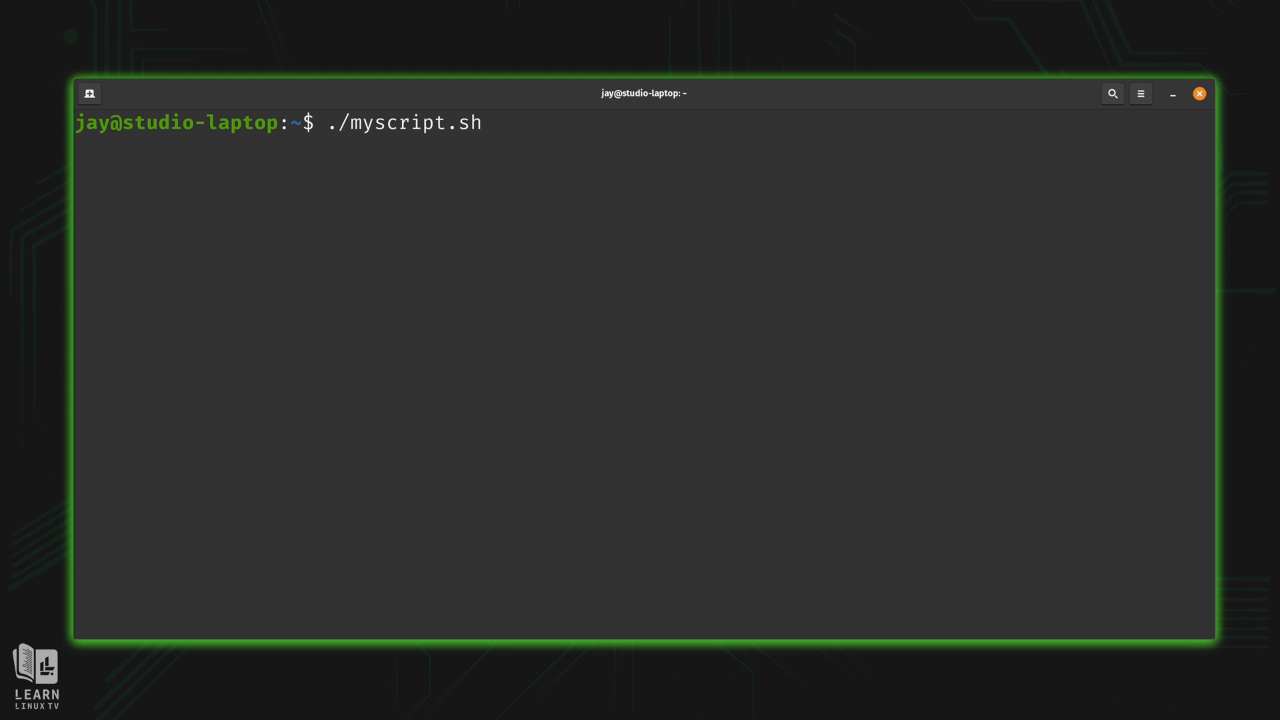
{"action": "type", "text": "/etc"}
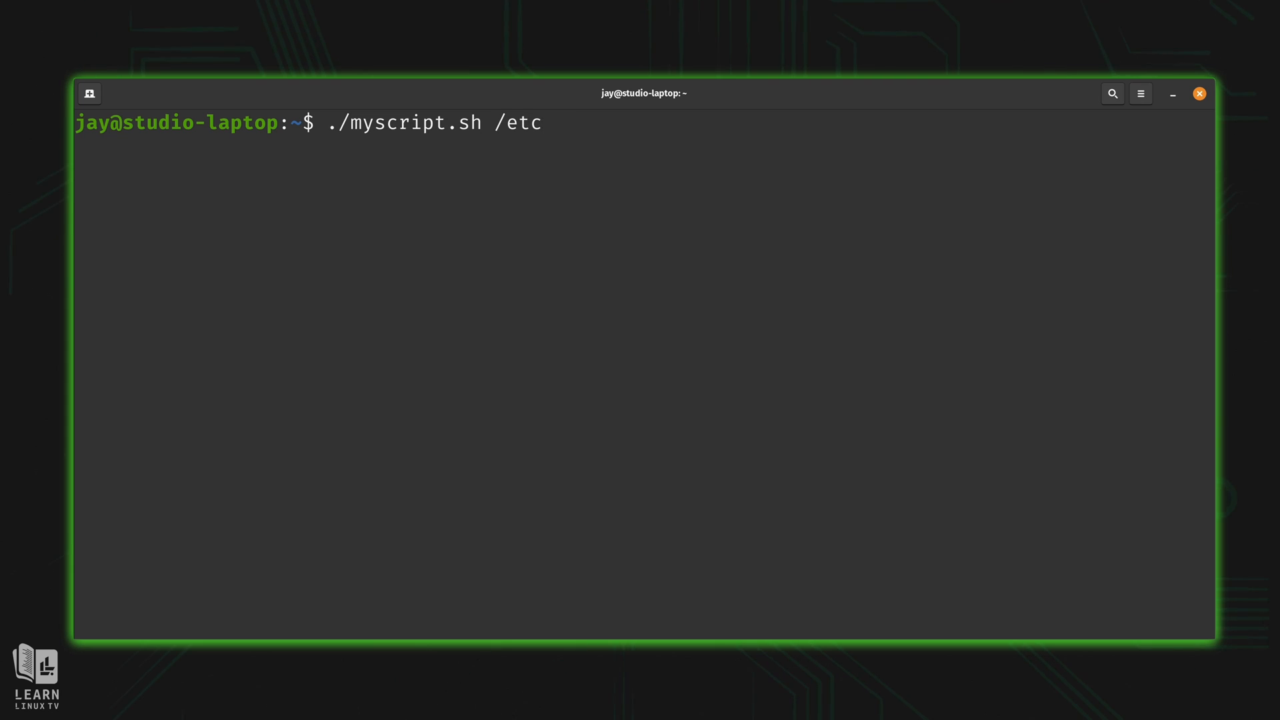
{"action": "key", "text": "Return"}
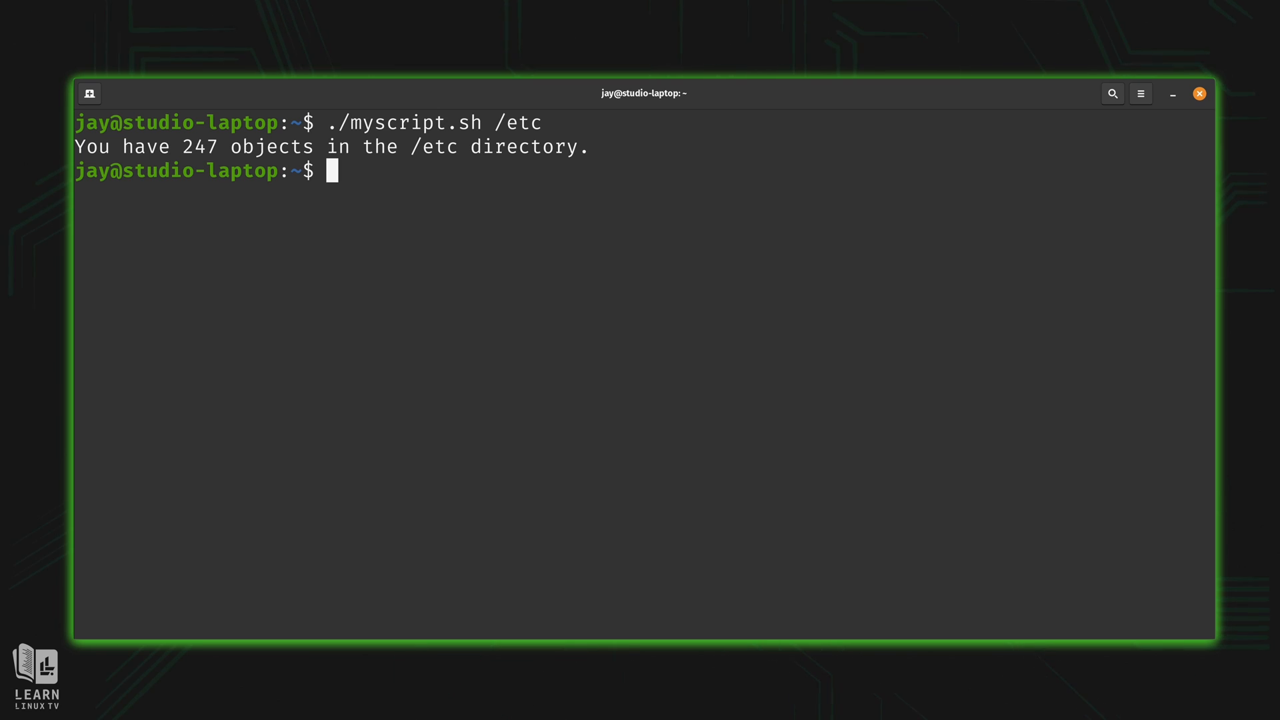
{"action": "type", "text": "nano myscript.sh"}
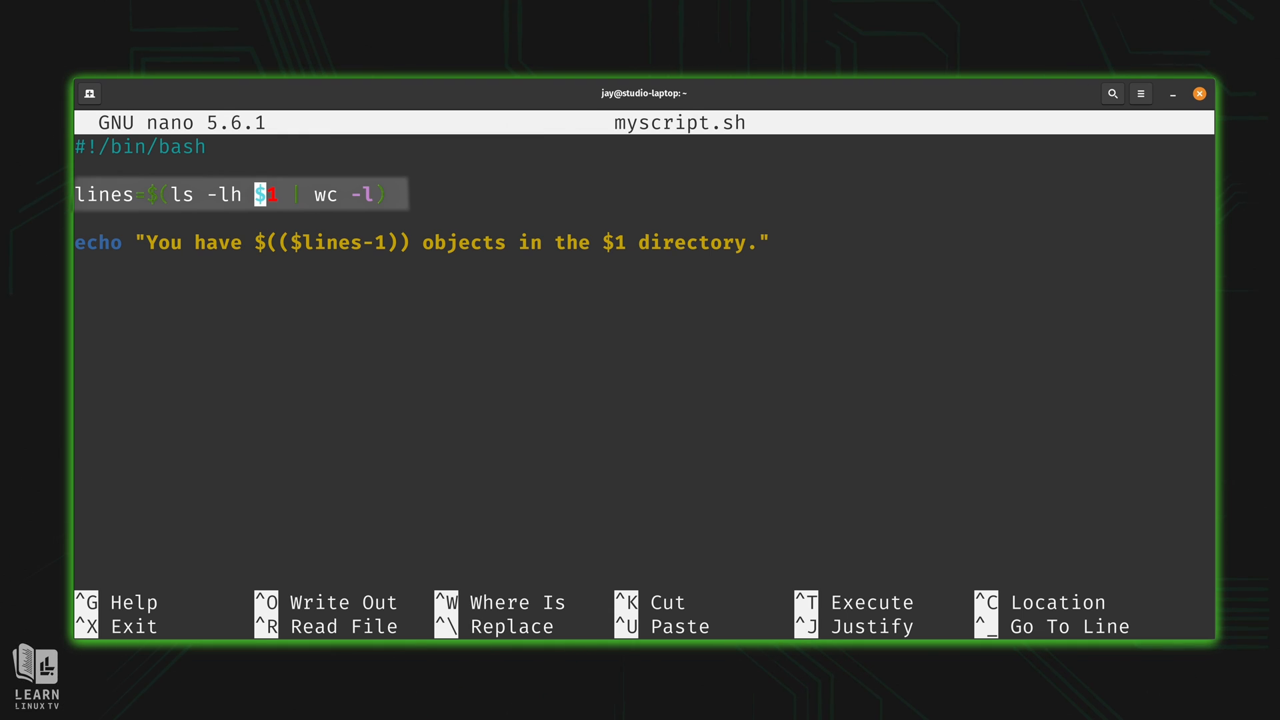
Swap $1 for /etc in the lines command, restore $1, and exit nano.
{"action": "type", "text": "/etc"}
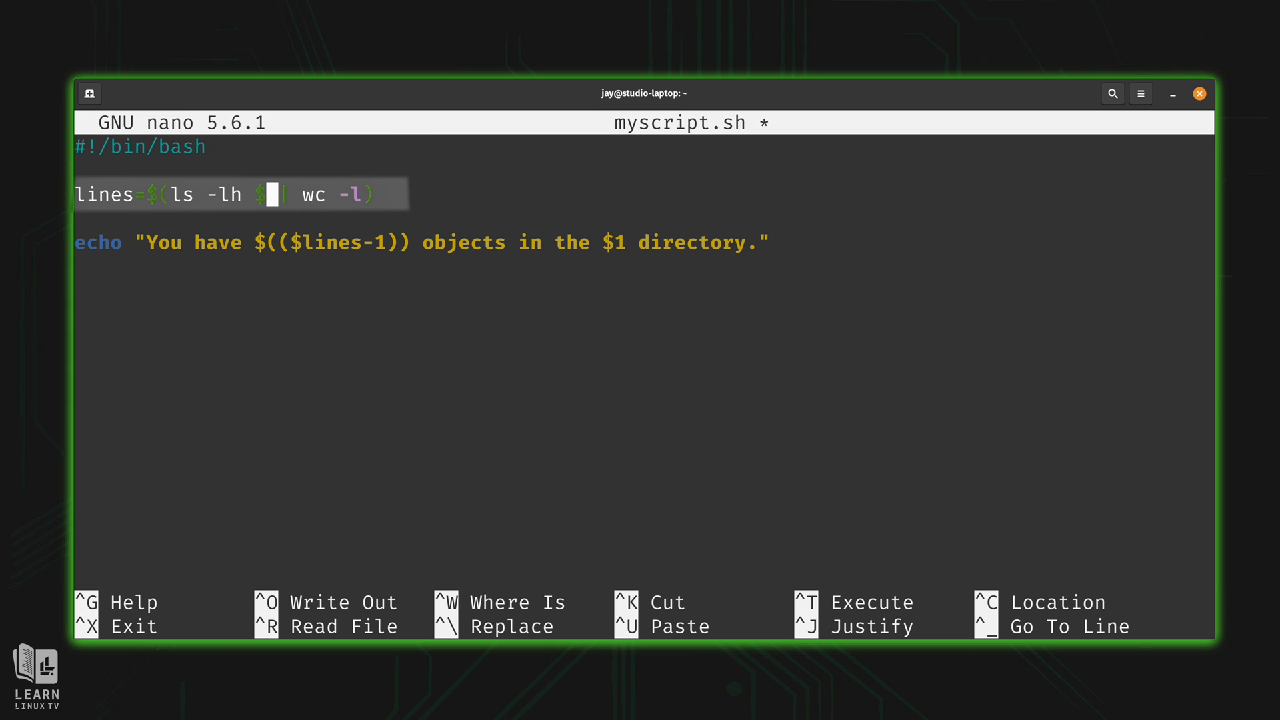
{"action": "type", "text": "1"}
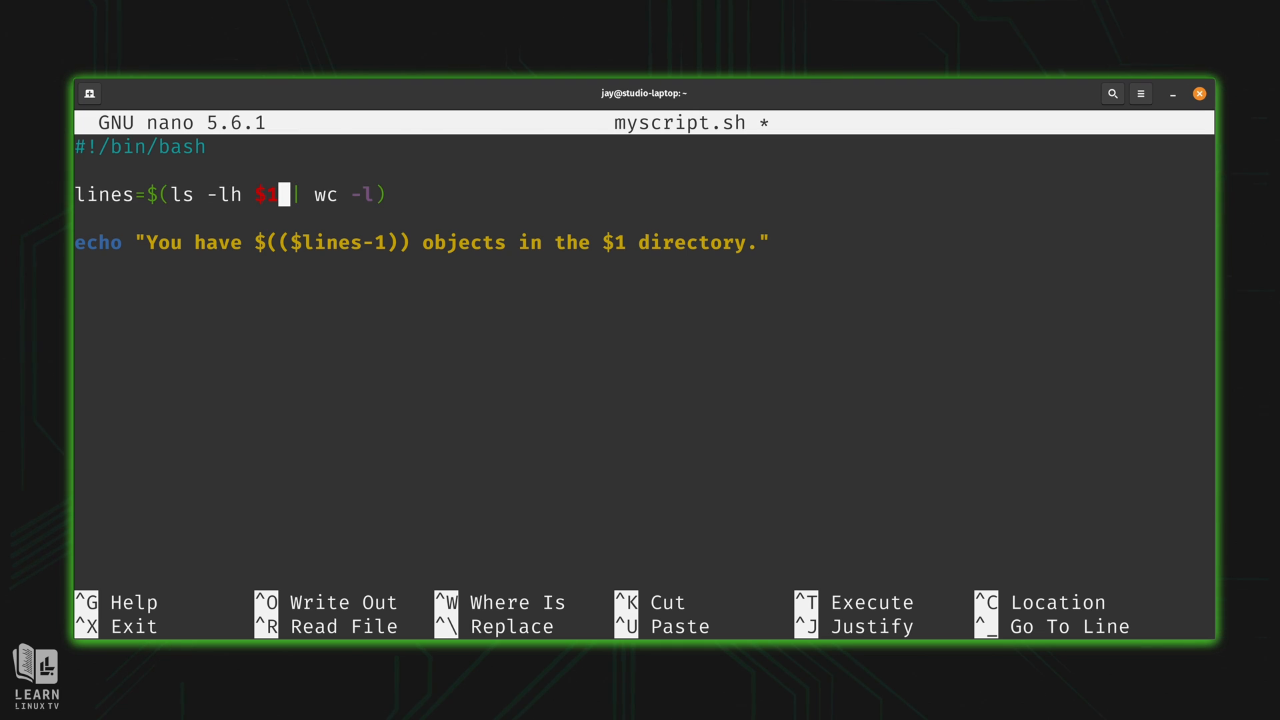
{"action": "key", "text": "ctrl+x"}
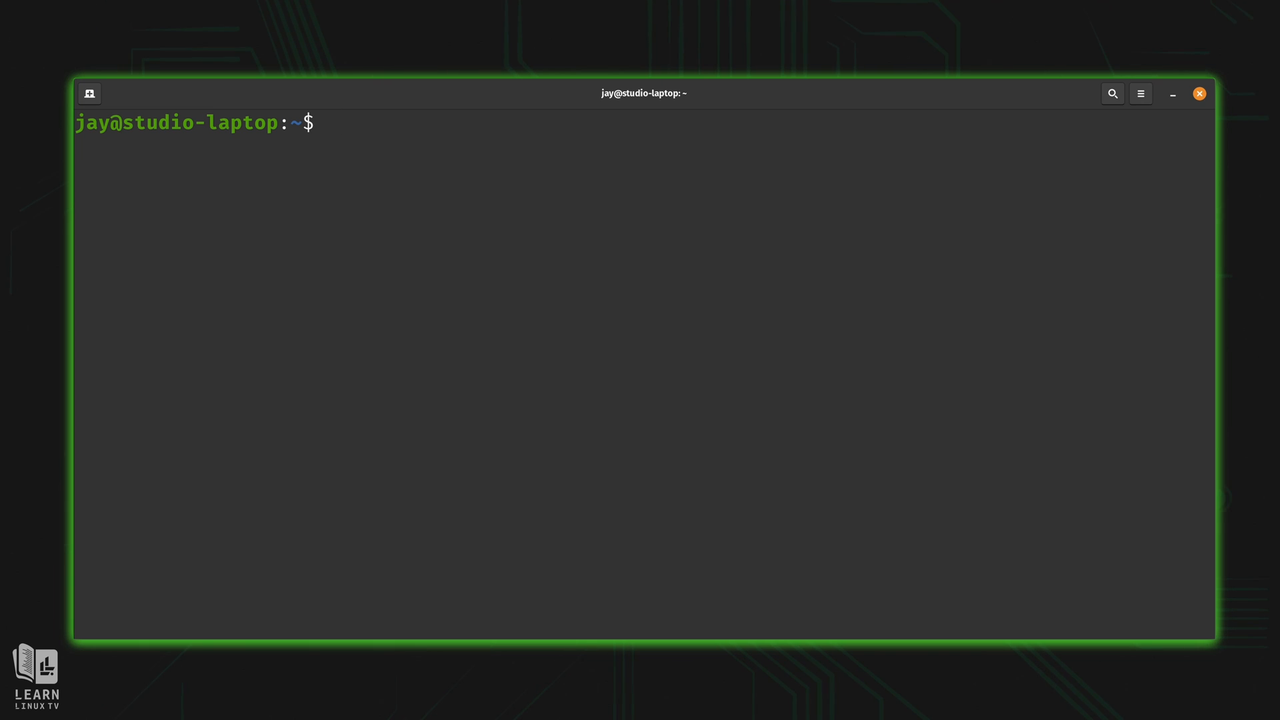
Count the lines of the /etc listing with ls -l /etc | wc -l (248).
{"action": "type", "text": "ls -l"}
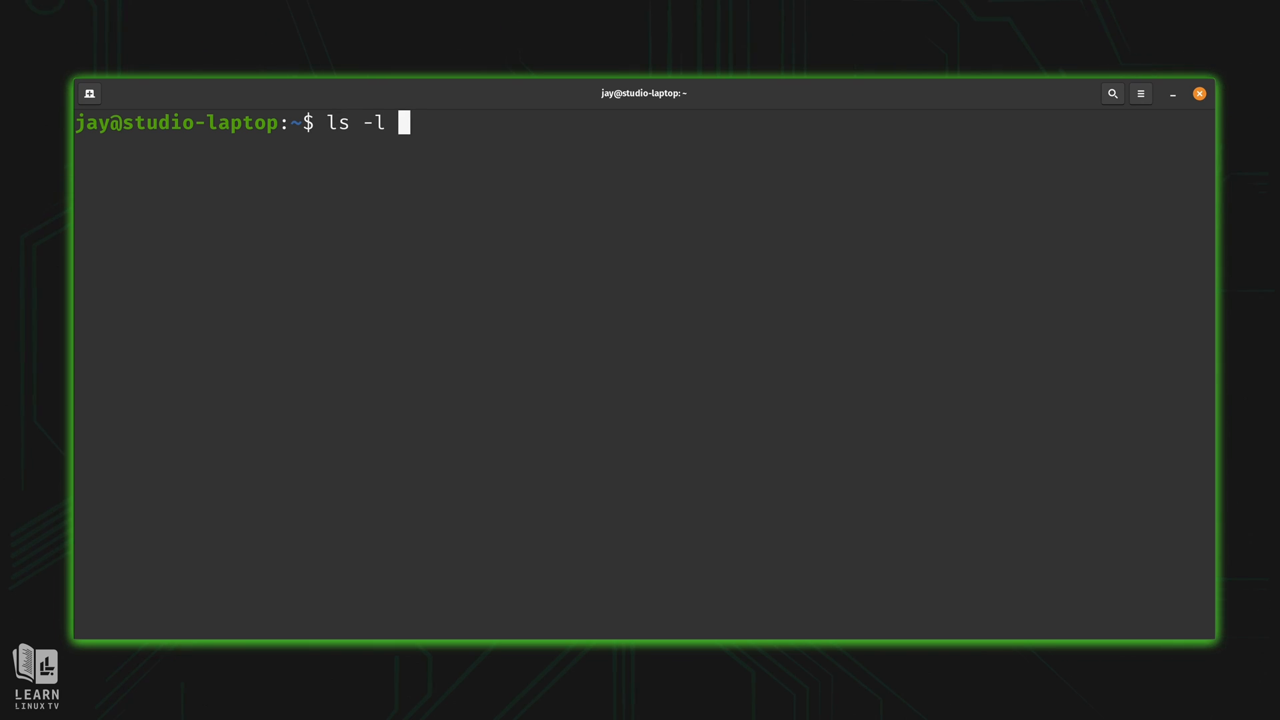
{"action": "type", "text": "/etc |"}
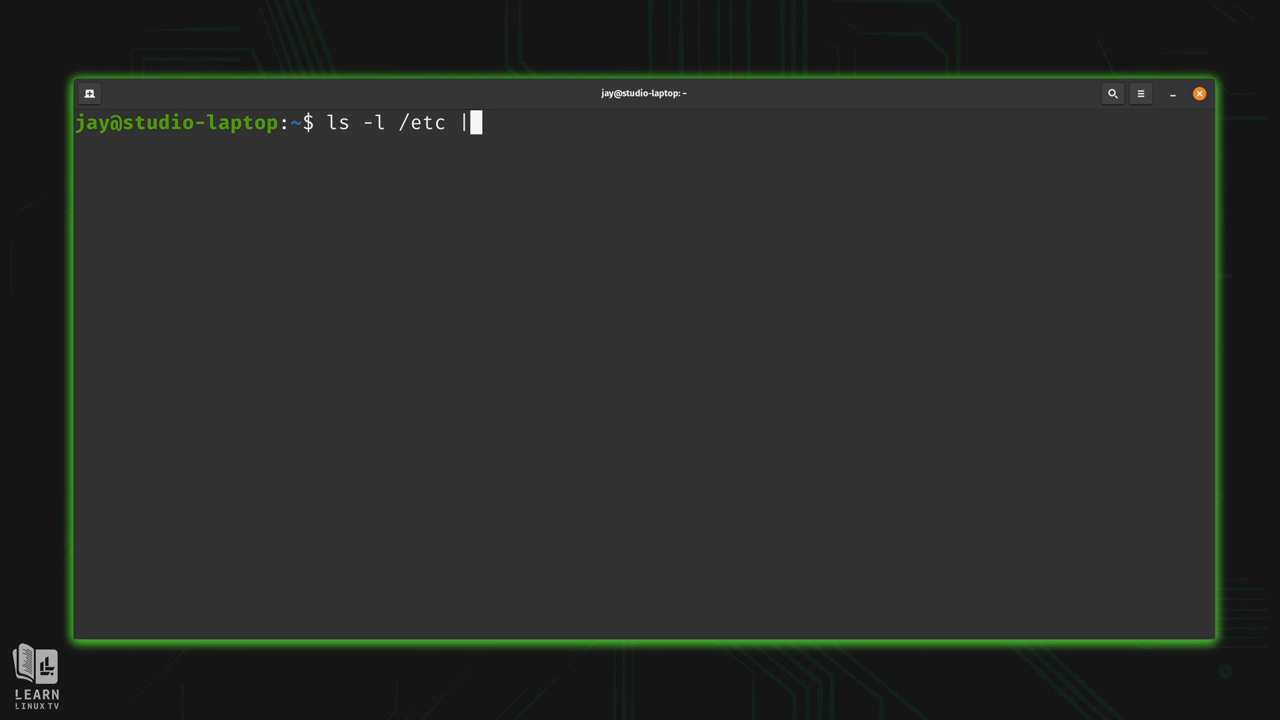
{"action": "type", "text": "wc -l"}
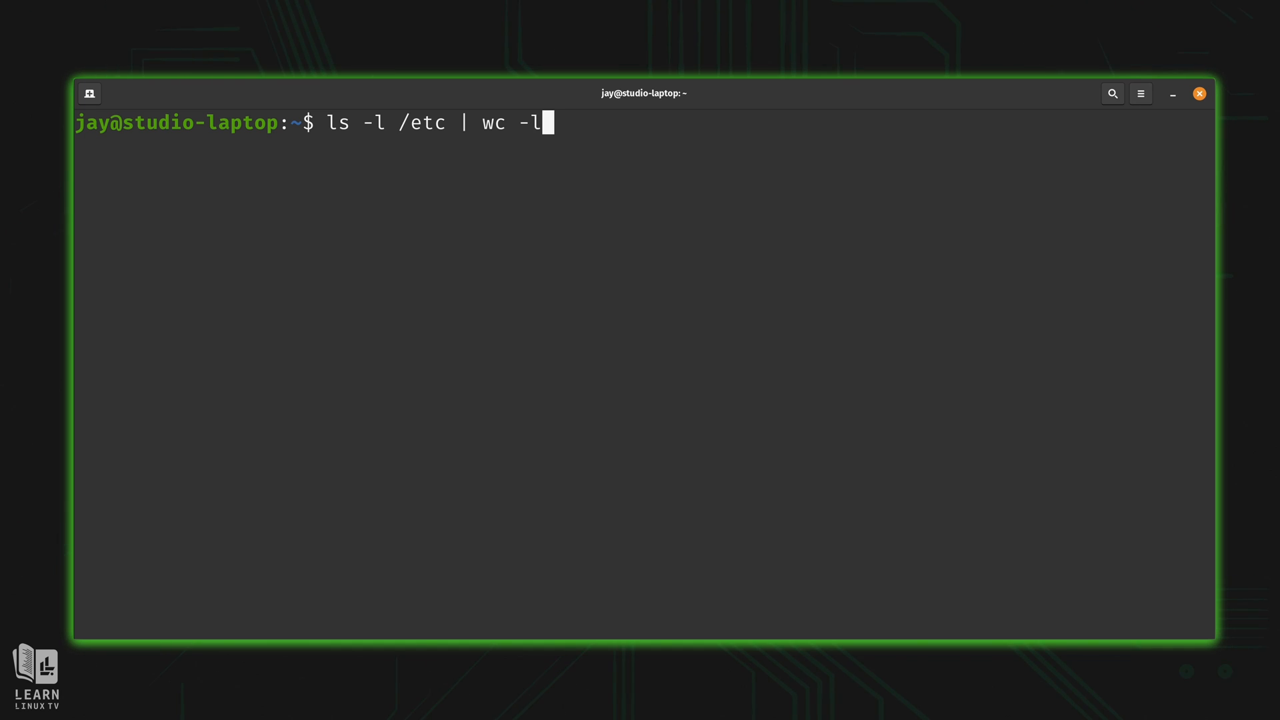
{"action": "key", "text": "Return"}
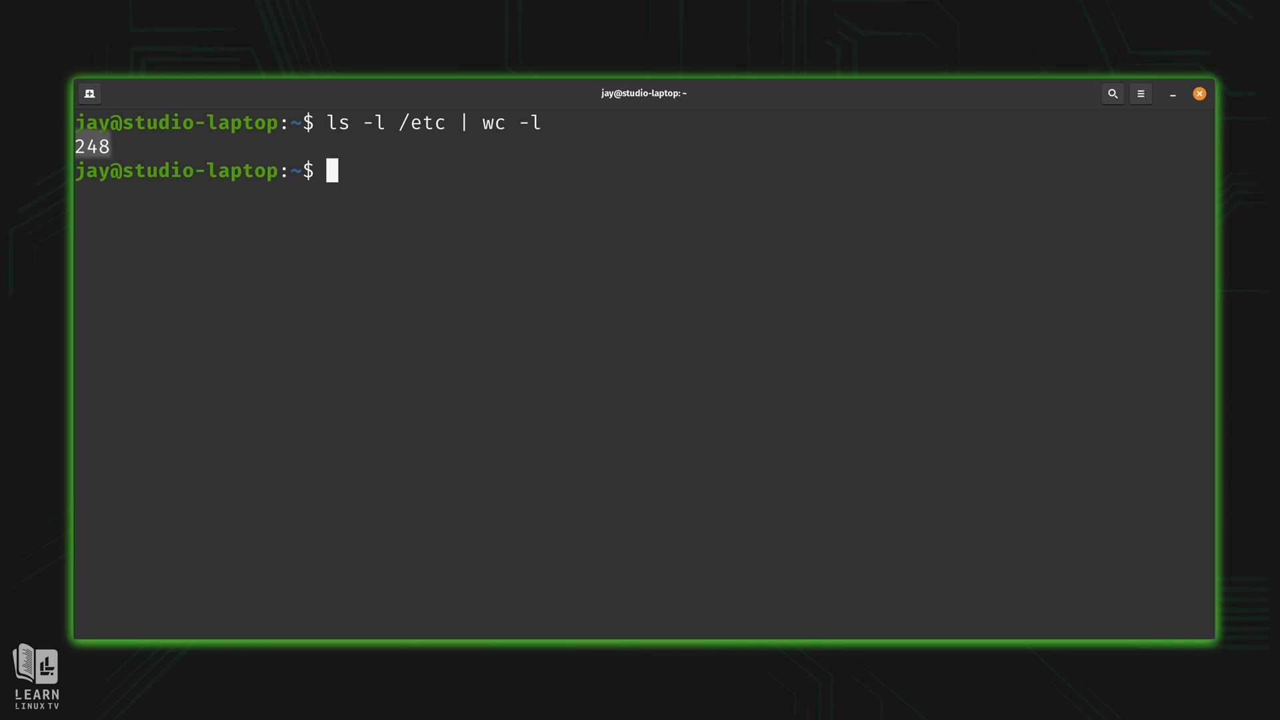
Preview the first lines of ls -l /etc with head, then reopen myscript.sh in nano.
{"action": "type", "text": "ls -"}
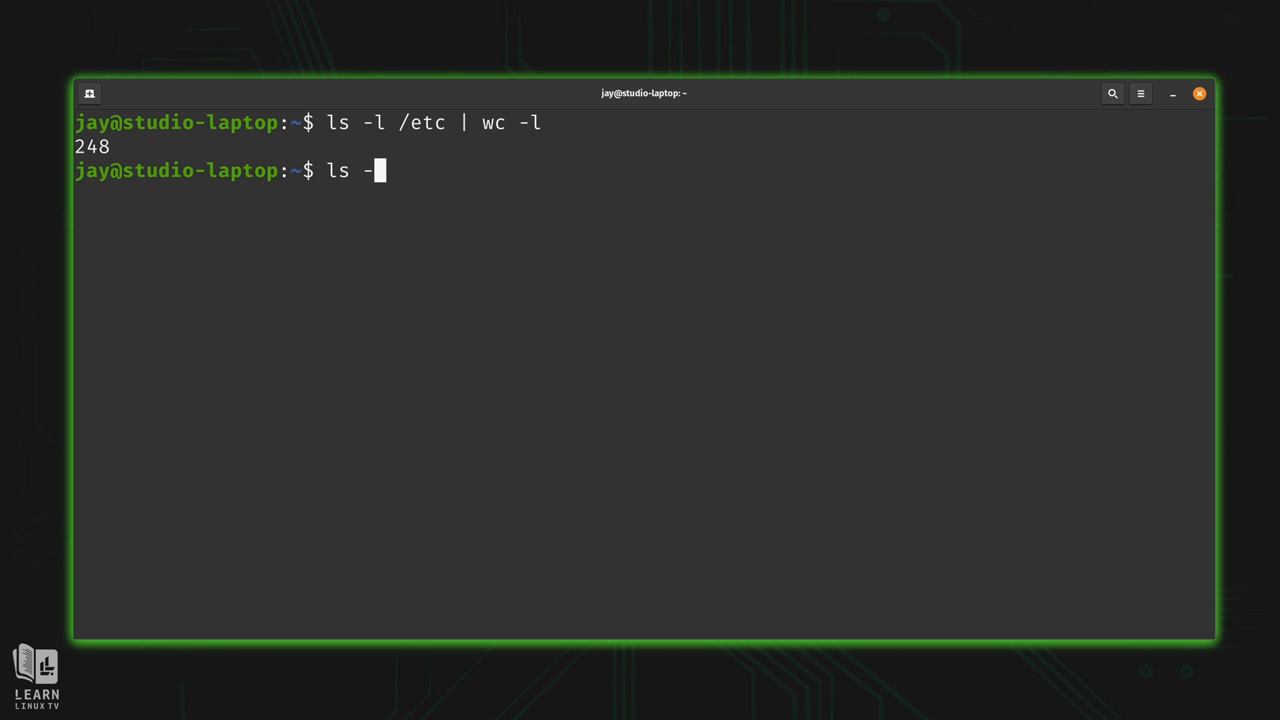
{"action": "type", "text": "l /etc |"}
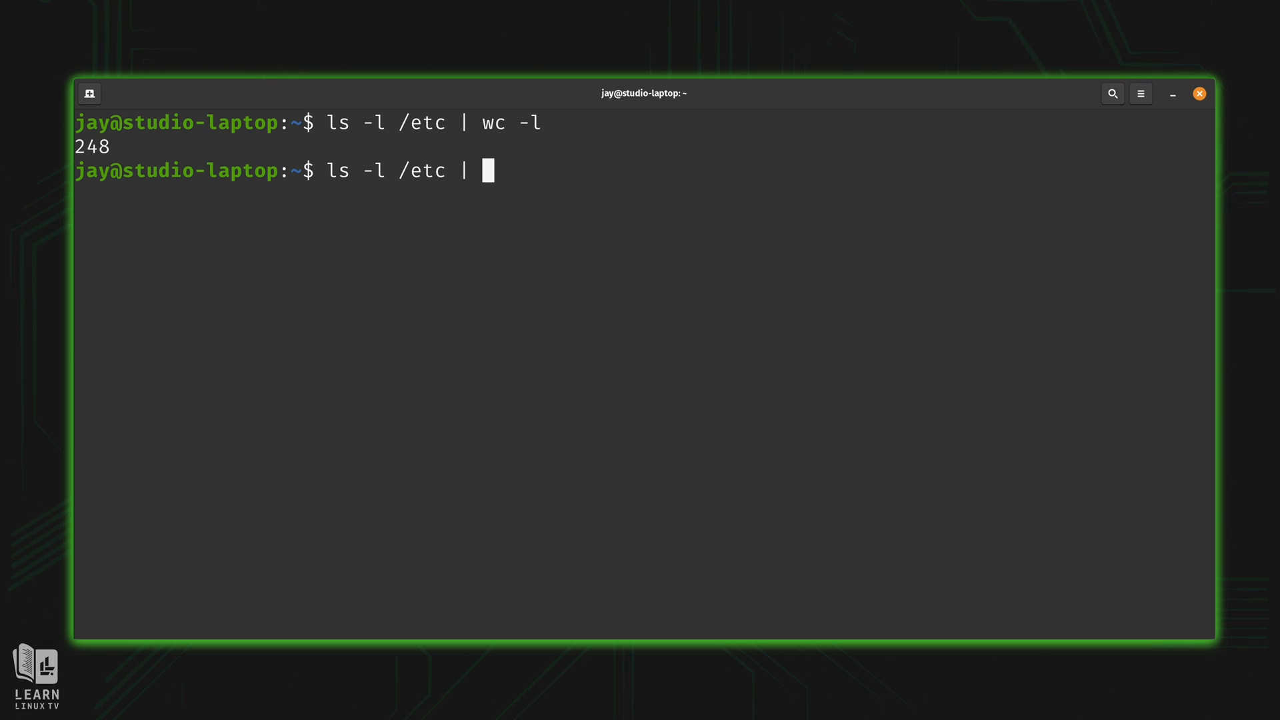
{"action": "key", "text": "Return"}
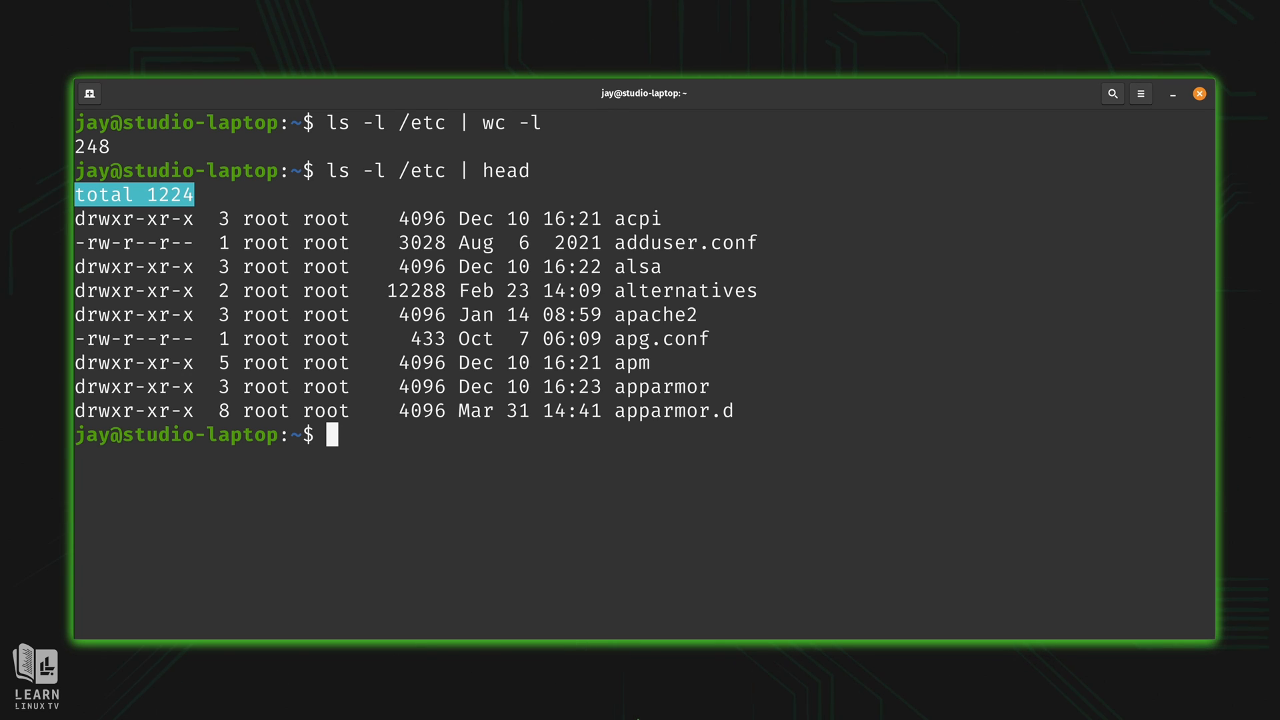
{"action": "mouse_move", "coordinate": [640, 698]}
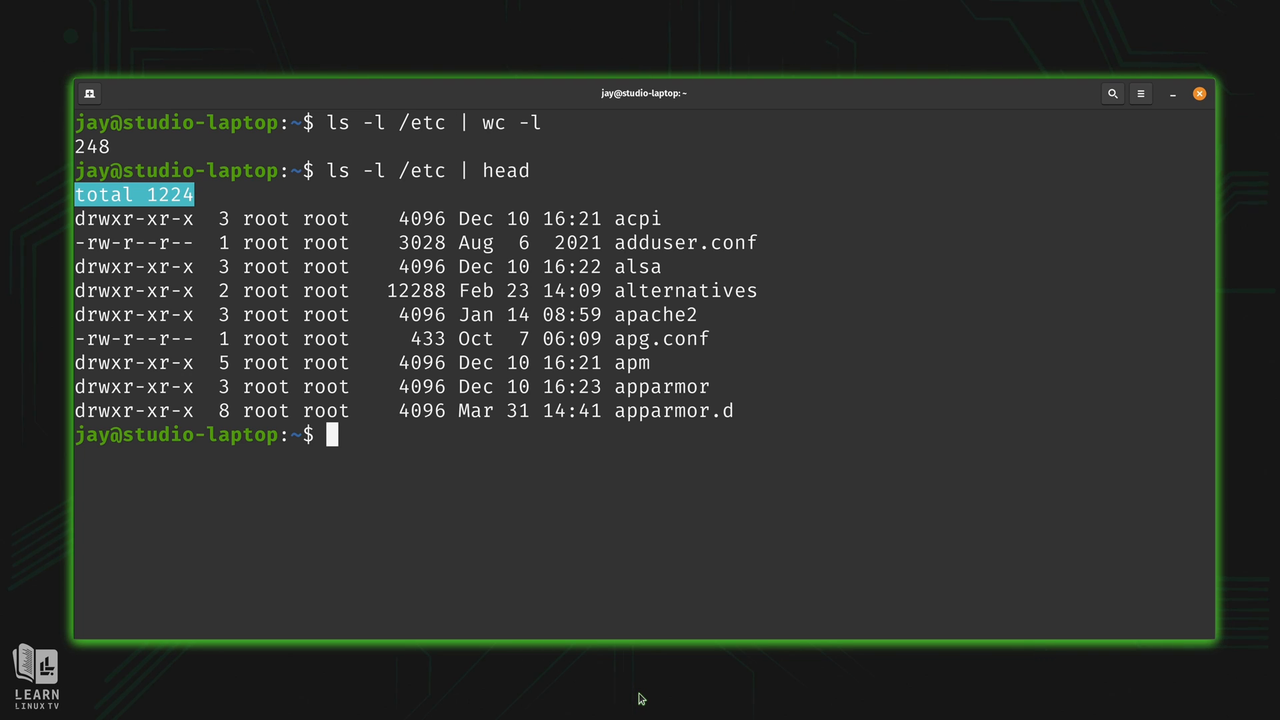
{"action": "type", "text": "nano myscript.sh"}
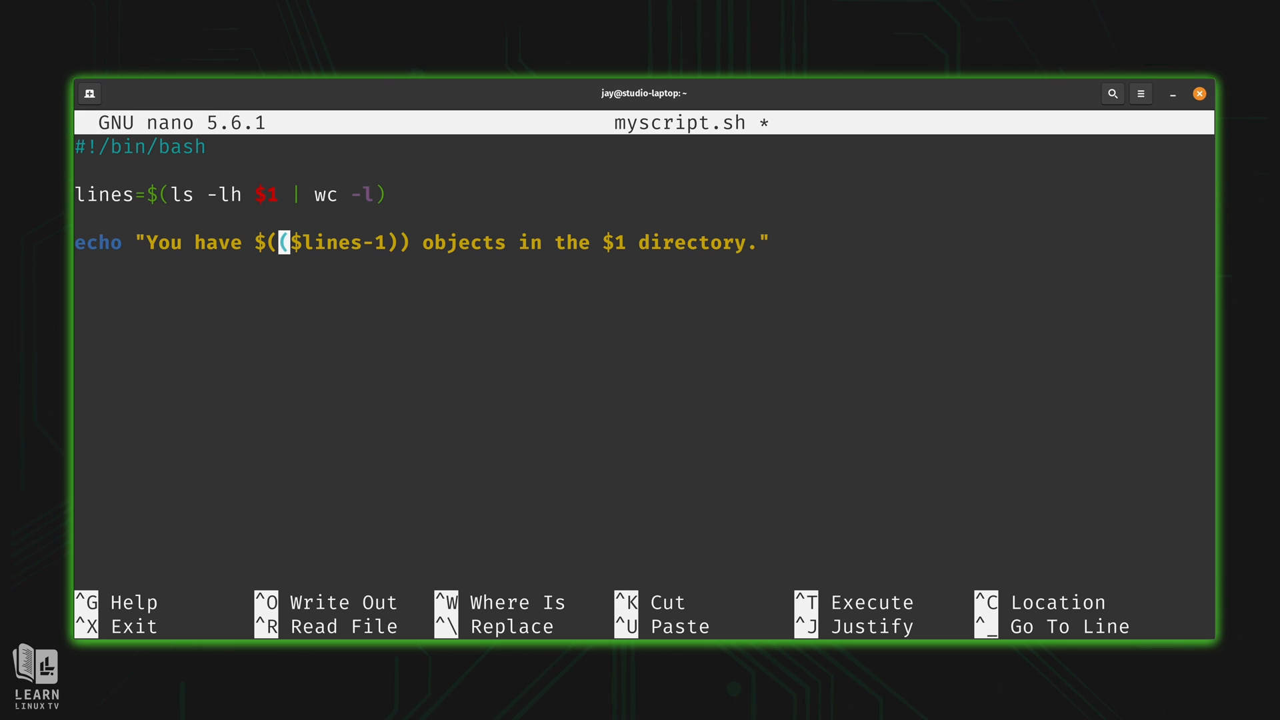
Move the cursor around the $1 echo line, then exit nano leaving myscript.sh unchanged.
{"action": "key", "text": "Left"}
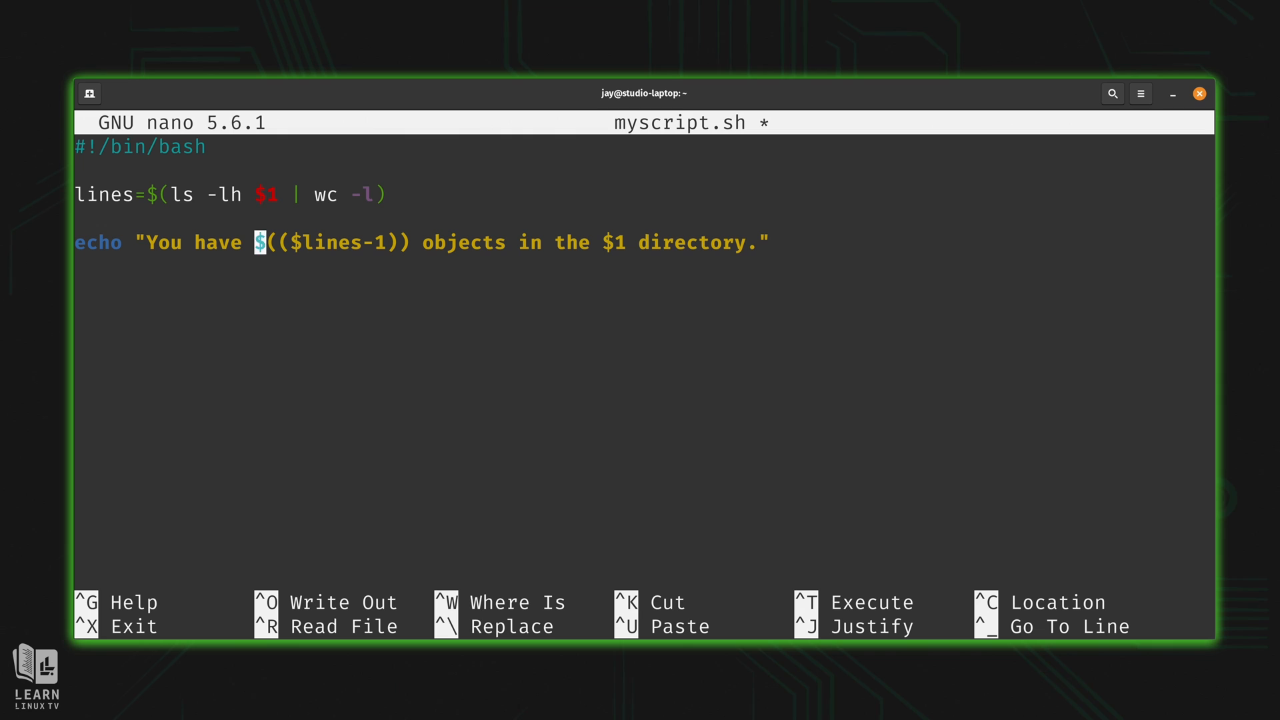
{"action": "mouse_move", "coordinate": [259, 242]}
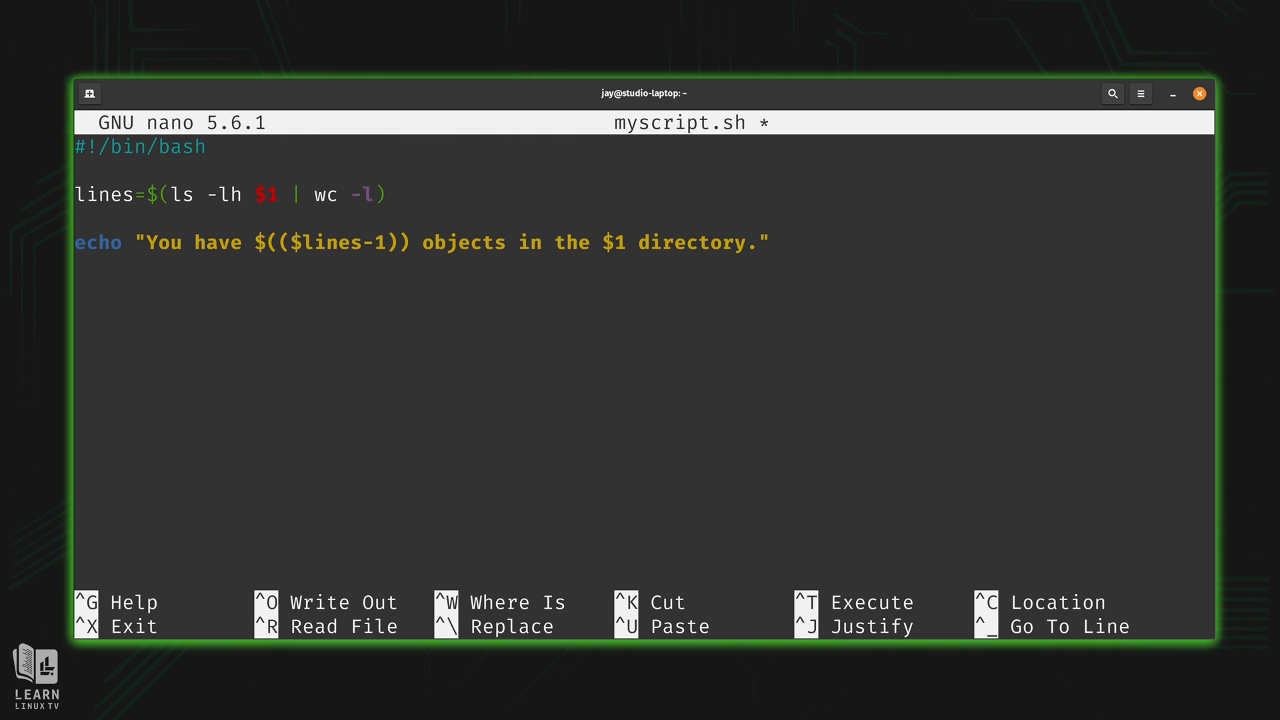
{"action": "left_click", "coordinate": [298, 242]}
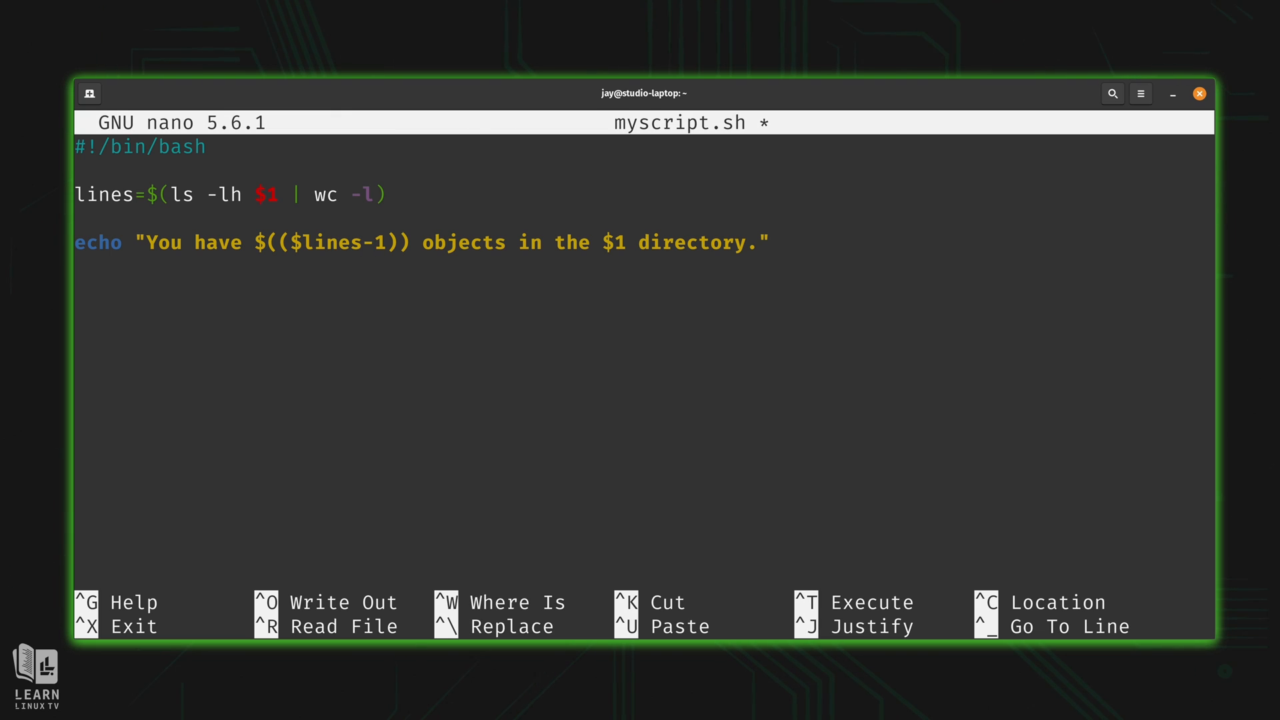
{"action": "left_click", "coordinate": [367, 243]}
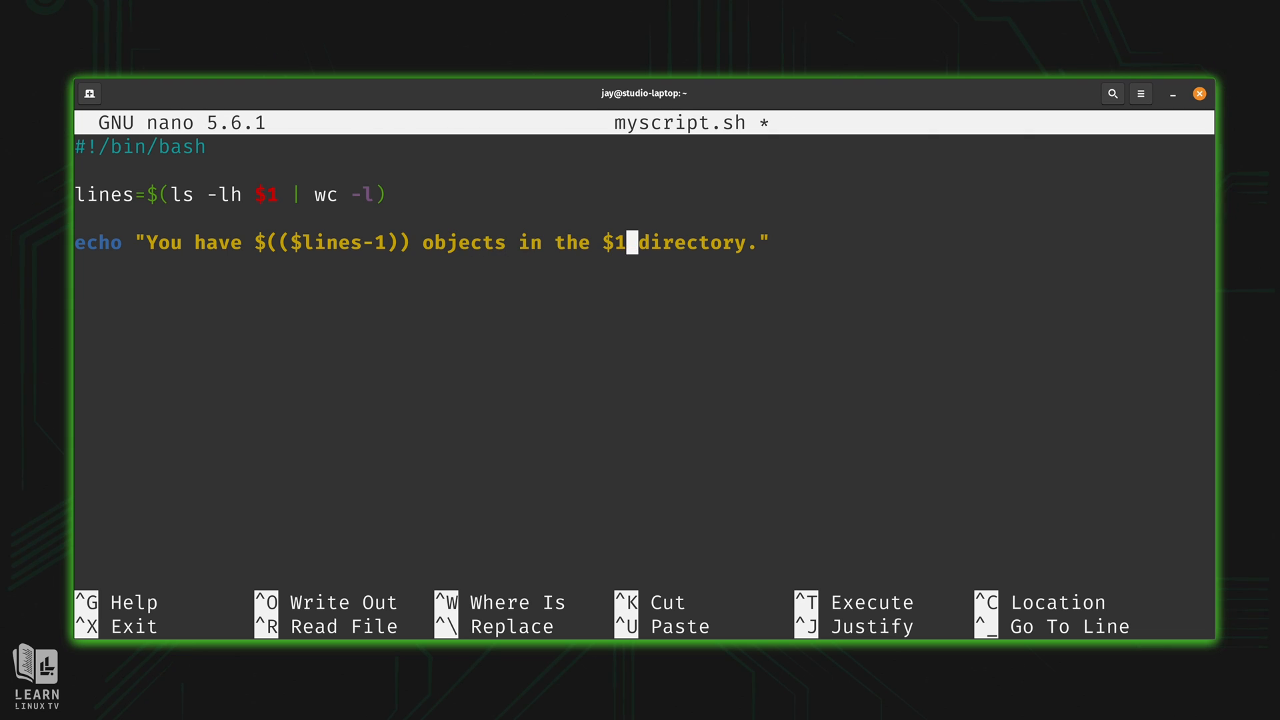
{"action": "key", "text": "Left"}
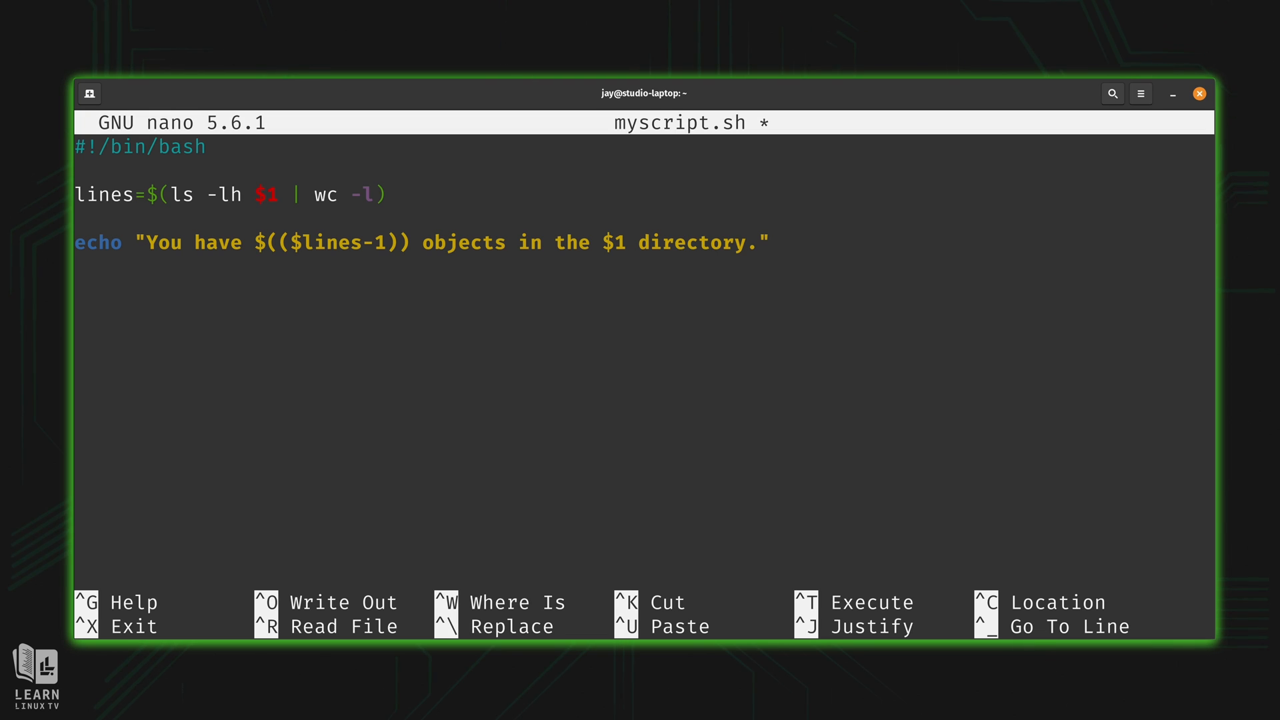
{"action": "left_click", "coordinate": [392, 194]}
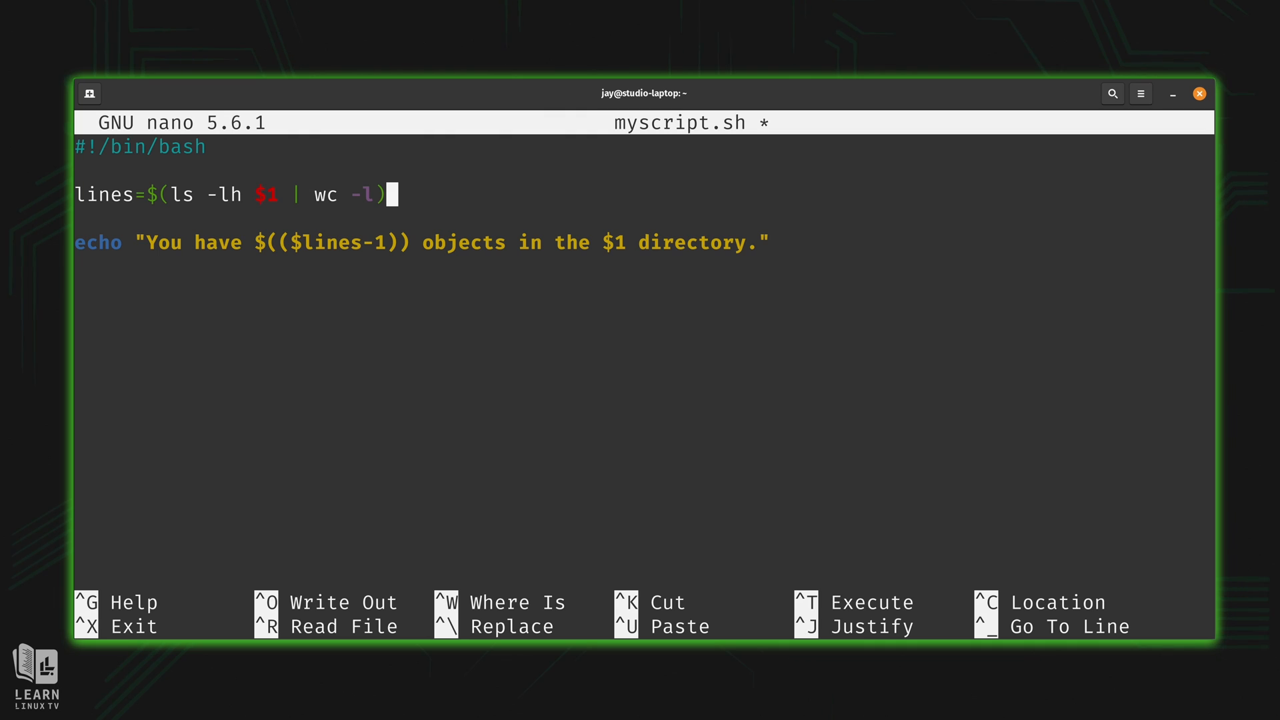
{"action": "key", "text": "ctrl+x"}
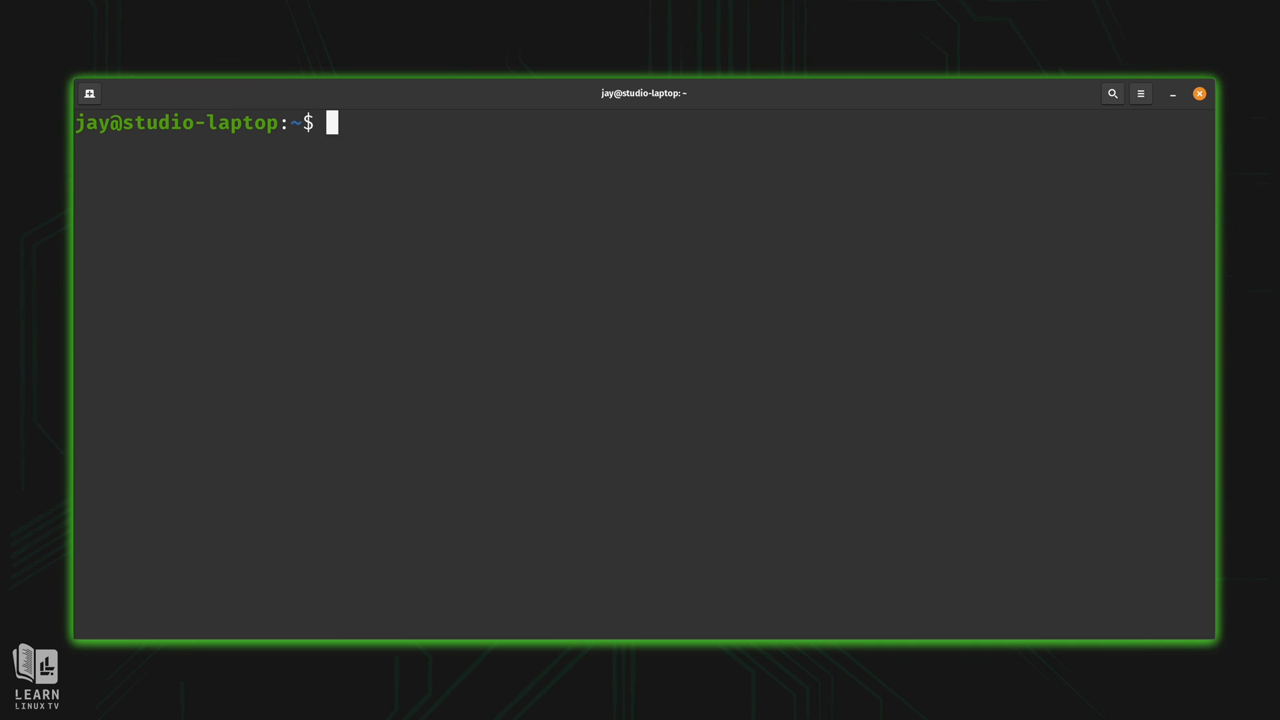
Run ./myscript.sh without an argument, getting 10 objects in a blank directory, and reopen it.
{"action": "type", "text": "."}
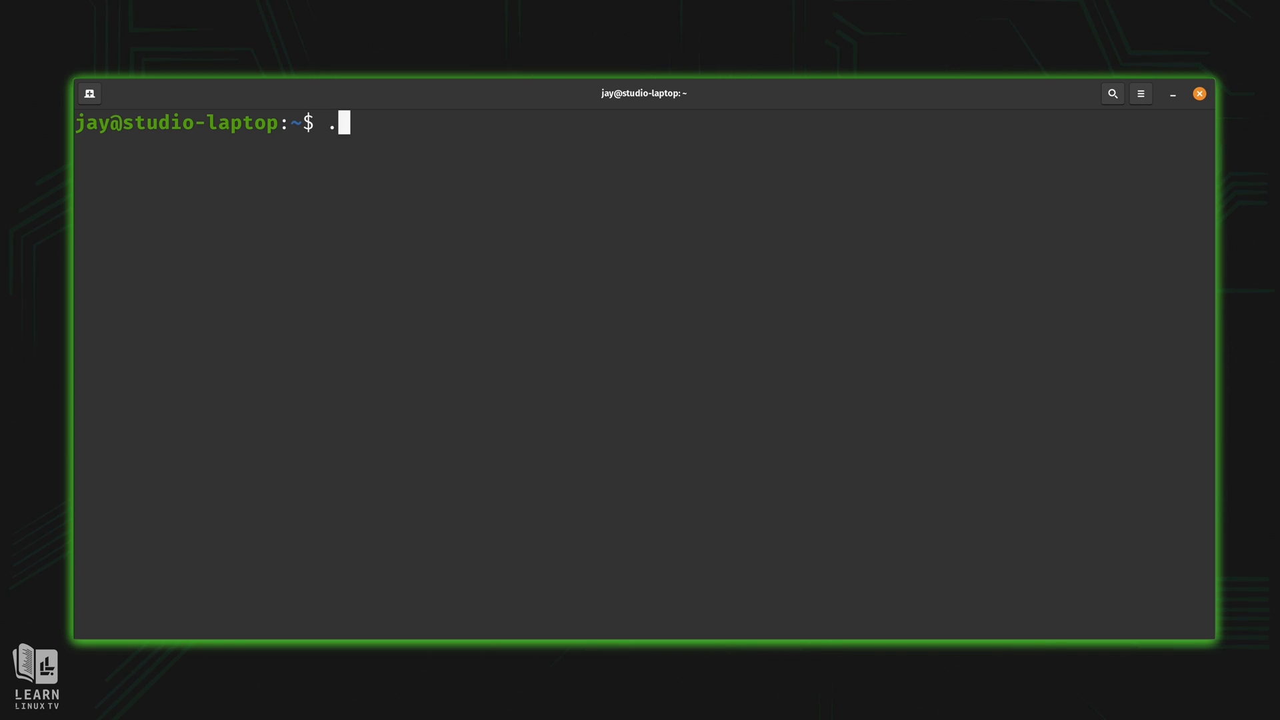
{"action": "type", "text": "/myscript.sh"}
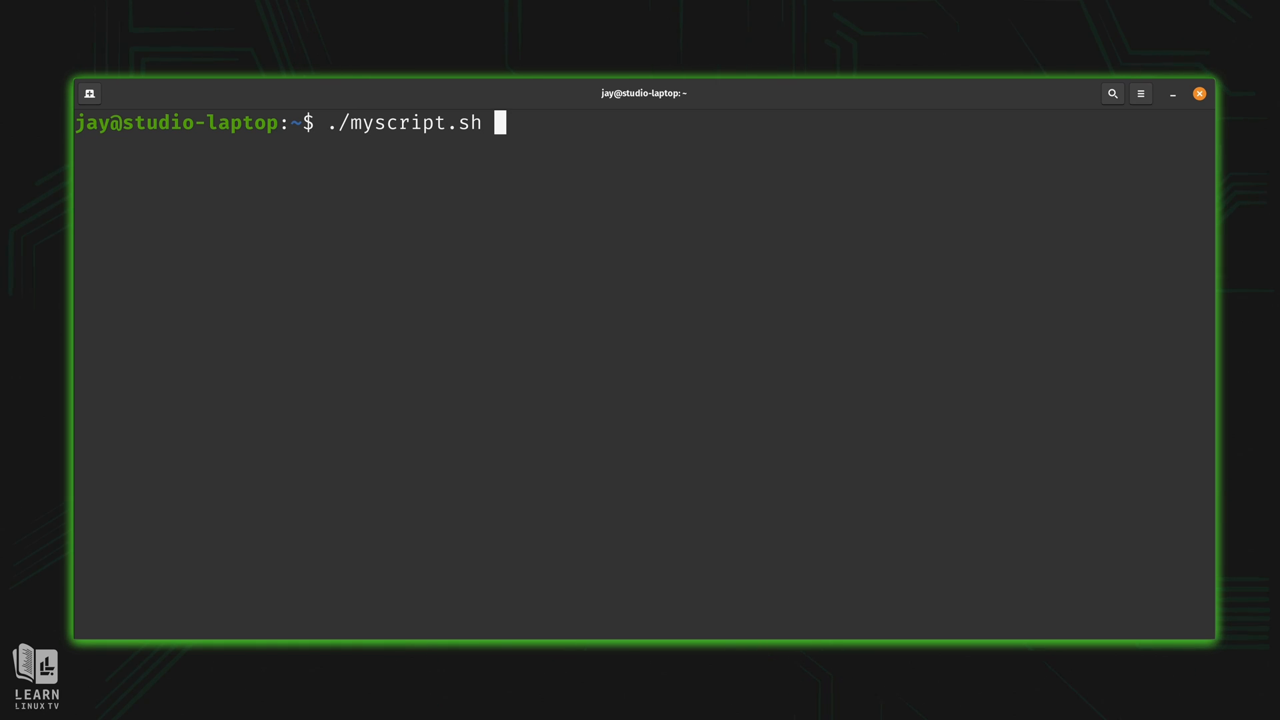
{"action": "key", "text": "Return"}
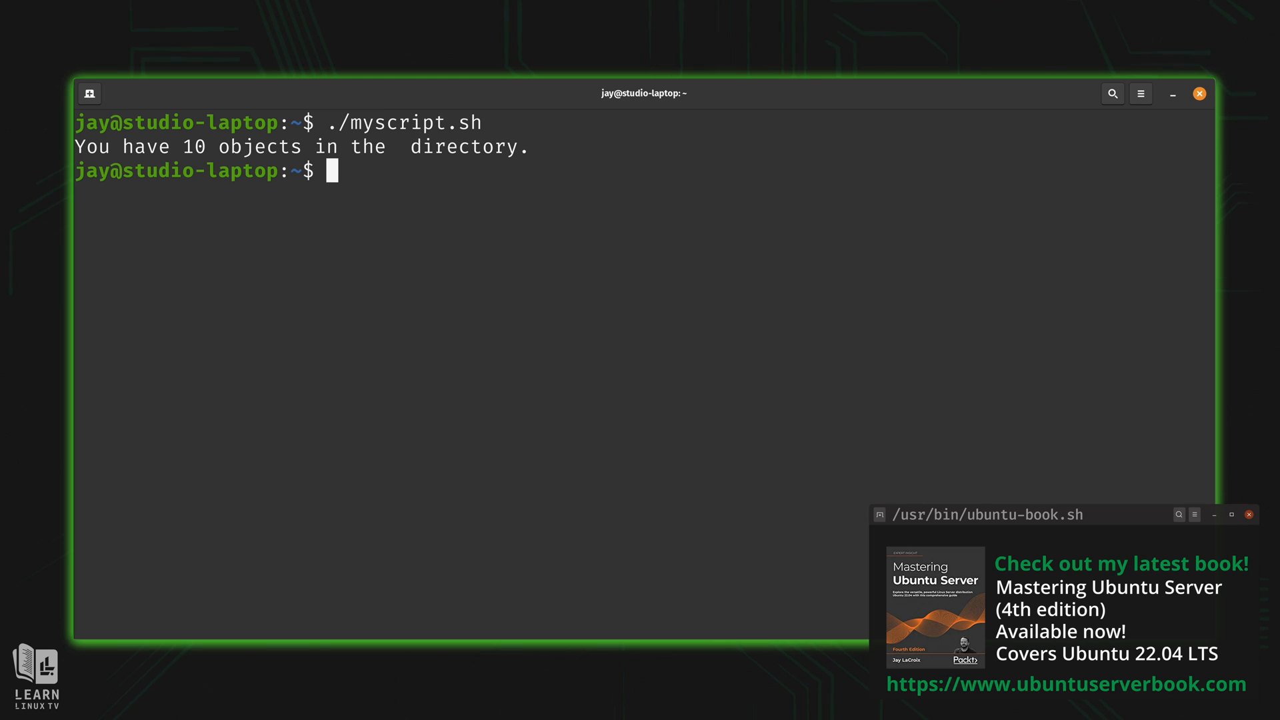
{"action": "left_click", "coordinate": [1248, 514]}
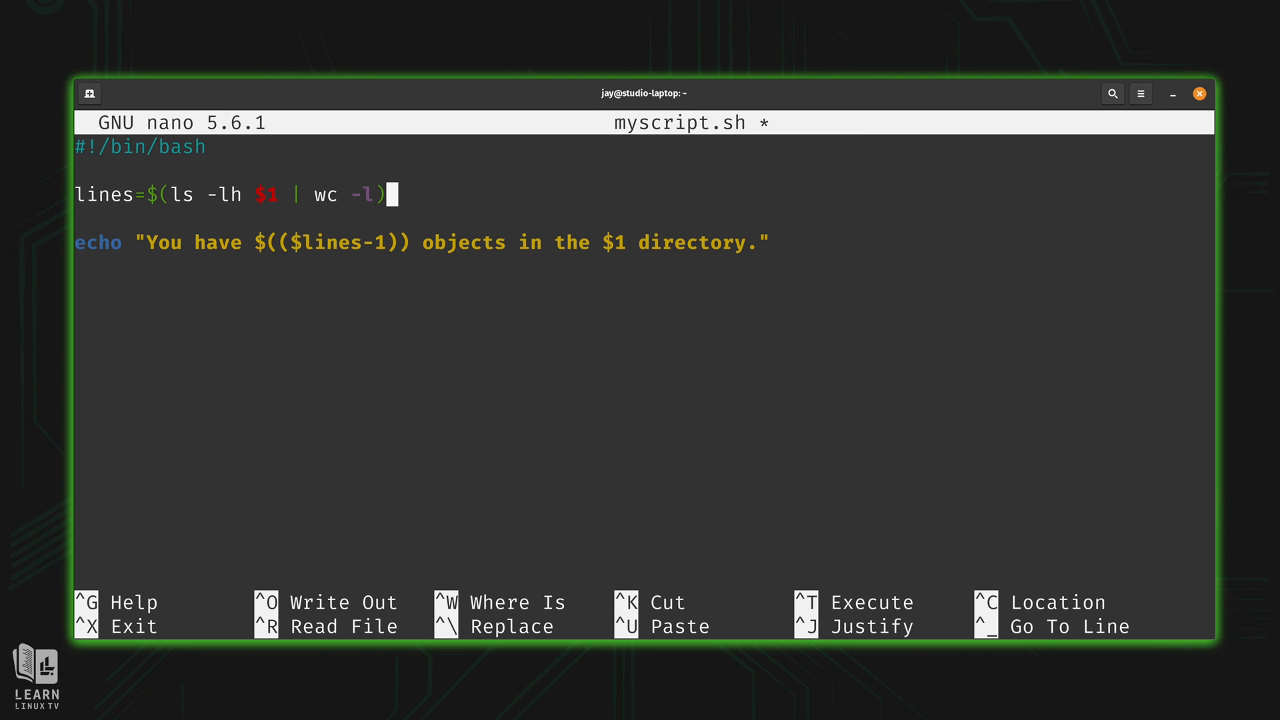
Above the echo line, type the if [ $# -ne 1] test with its then line.
{"action": "key", "text": "Return"}
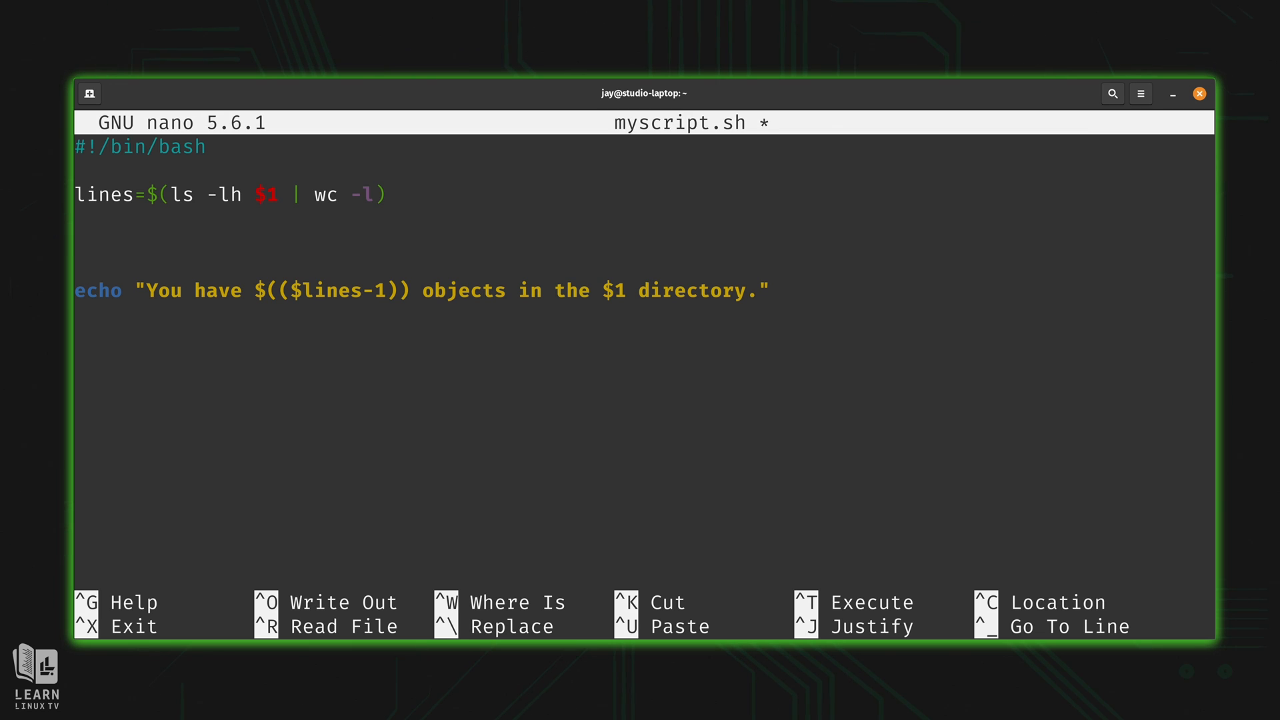
{"action": "type", "text": "if ["}
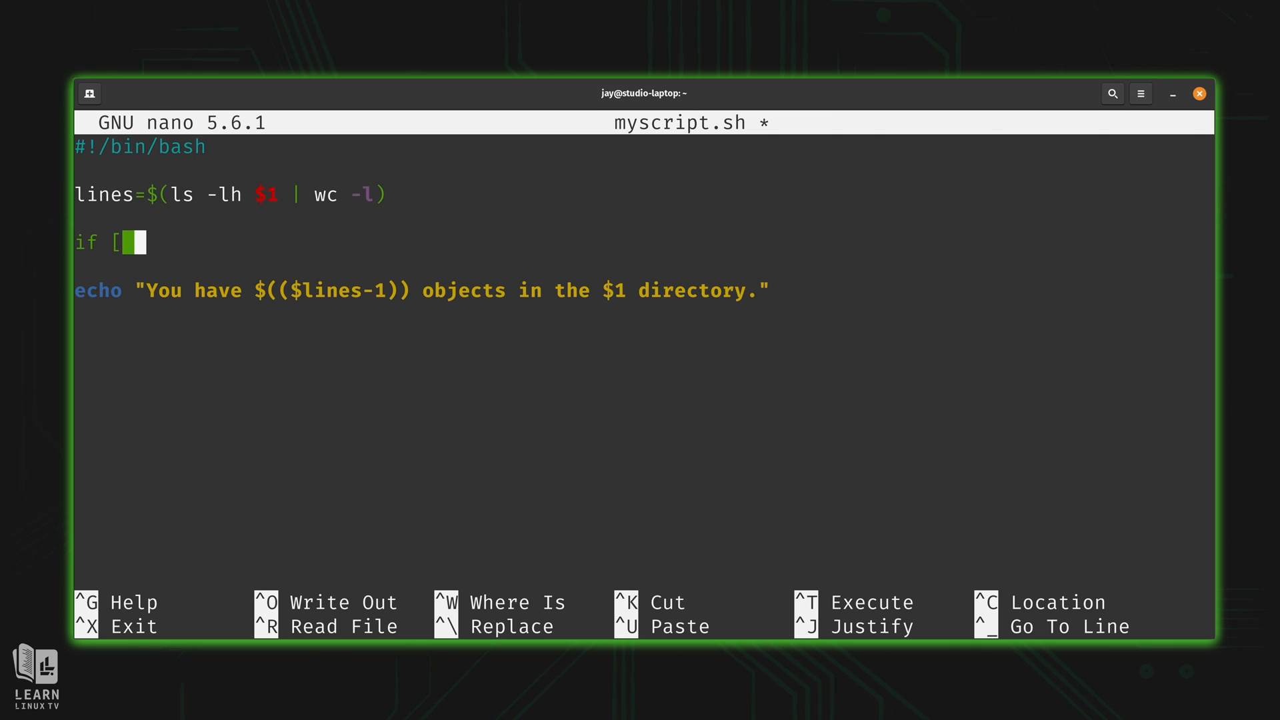
{"action": "type", "text": "$"}
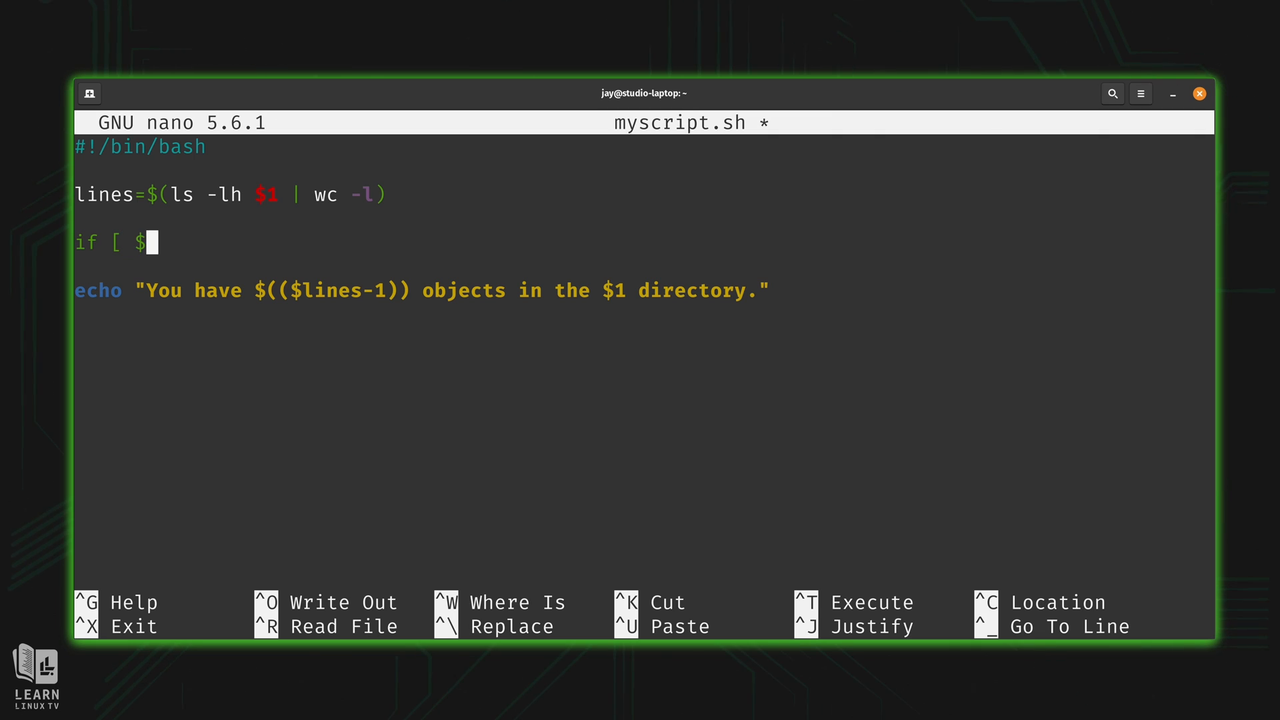
{"action": "type", "text": "#"}
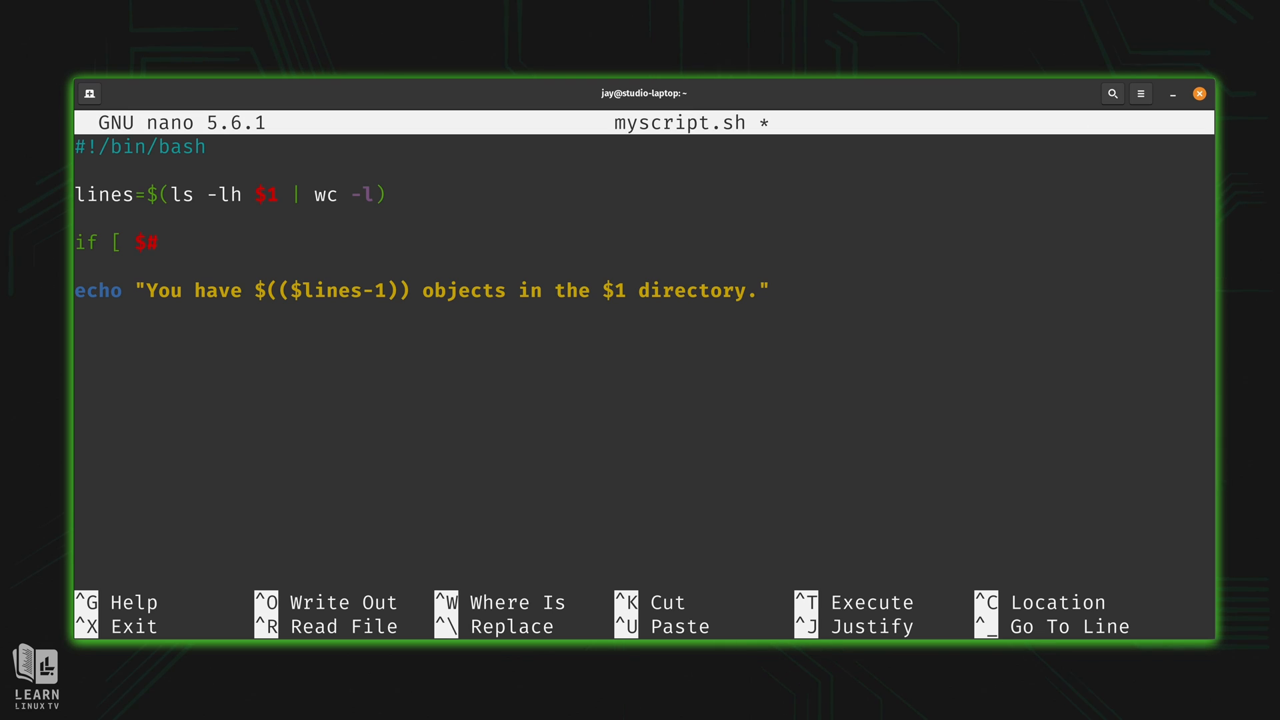
{"action": "type", "text": "-ne"}
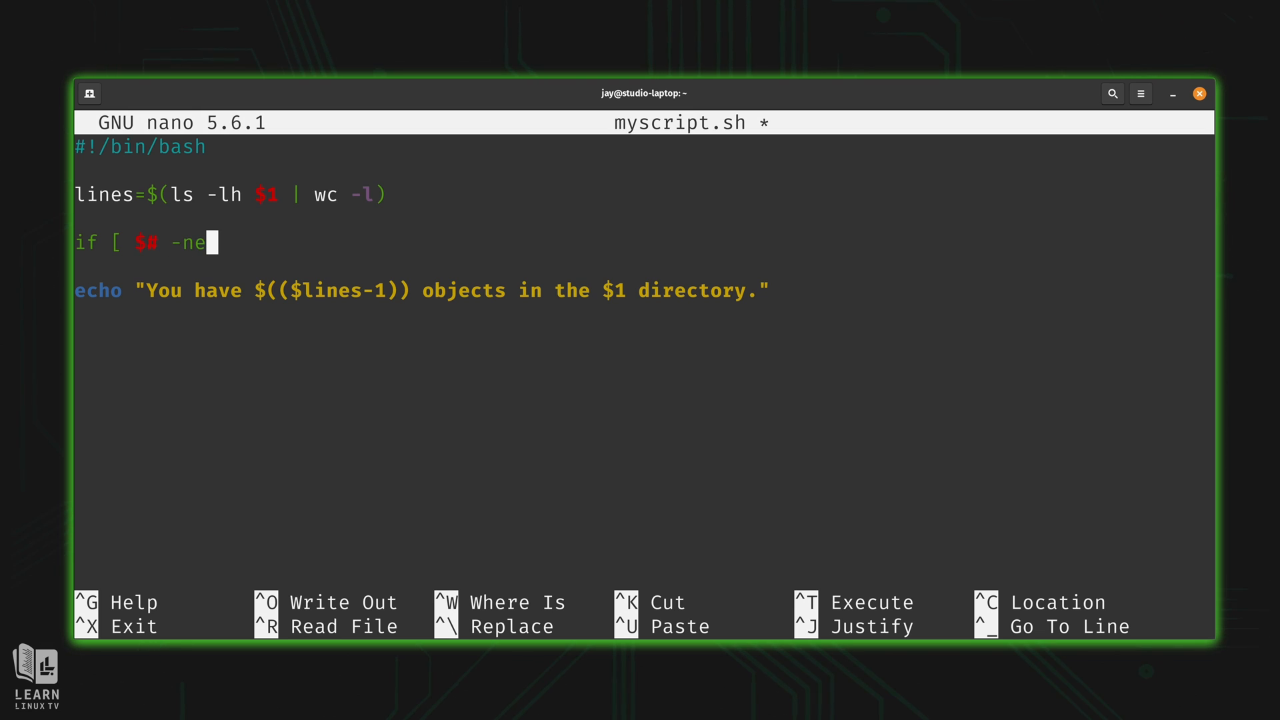
{"action": "type", "text": "1]"}
{"action": "type", "text": "t"}
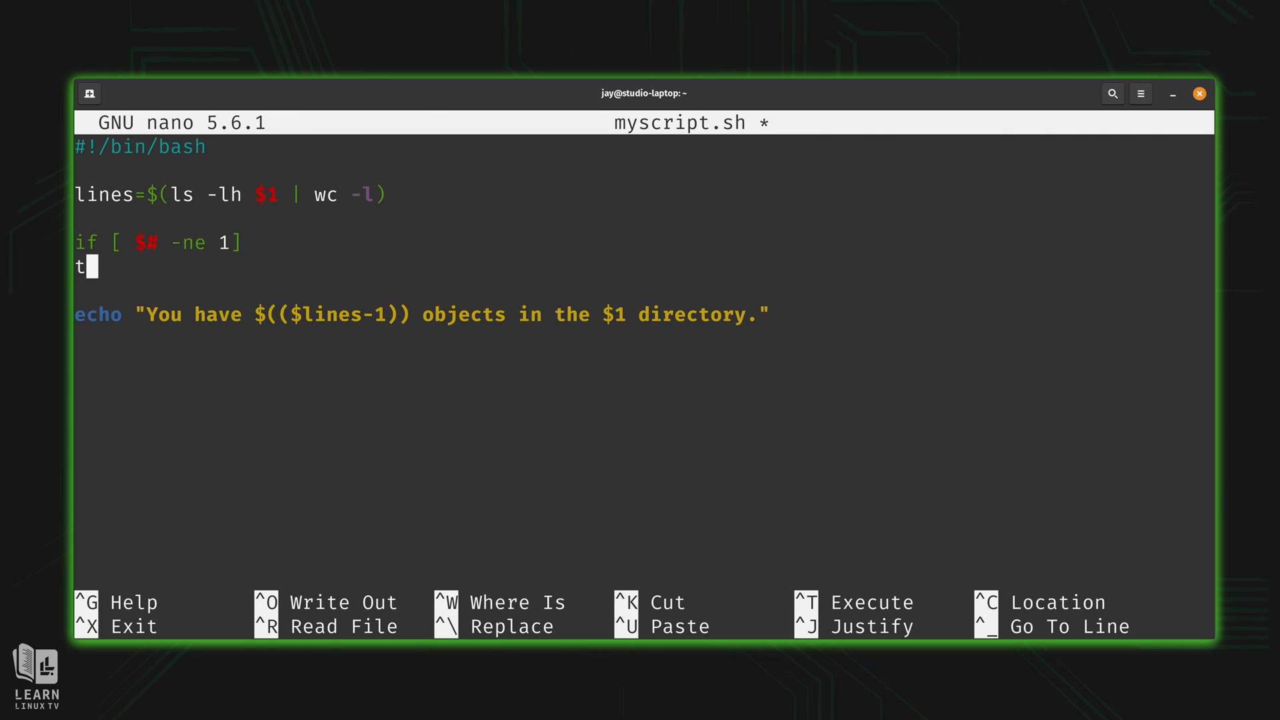
{"action": "type", "text": "hen"}
{"action": "type", "text": "echo \"This script requires exactly one directory path passed to it.\""}
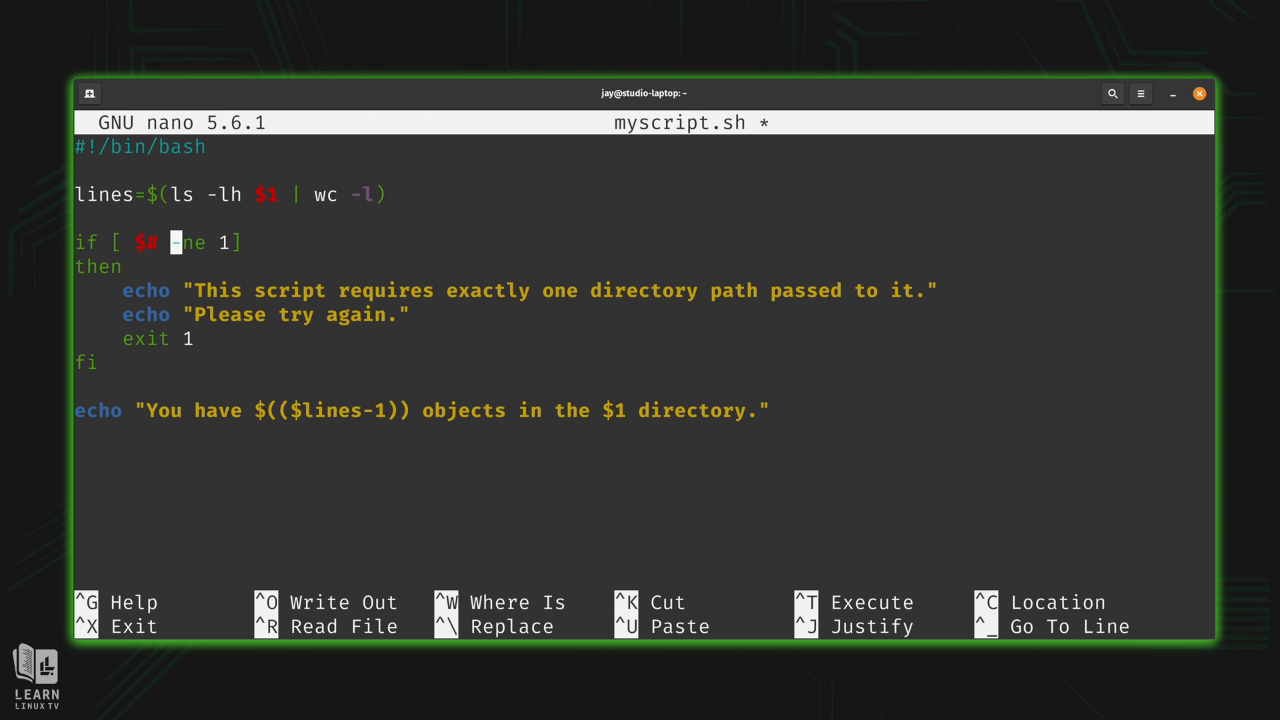
{"action": "mouse_move", "coordinate": [196, 242]}
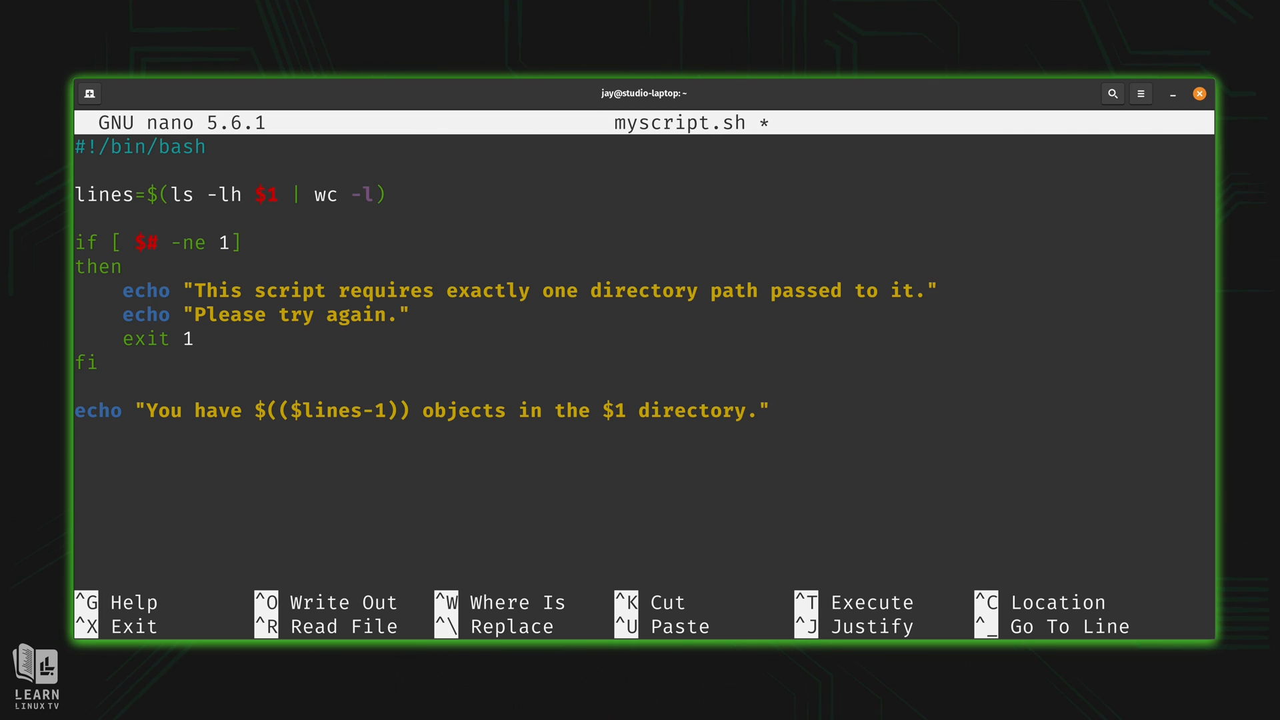
Fix the test to [ $# -ne 1 ] and save myscript.sh.
{"action": "left_click", "coordinate": [199, 338]}
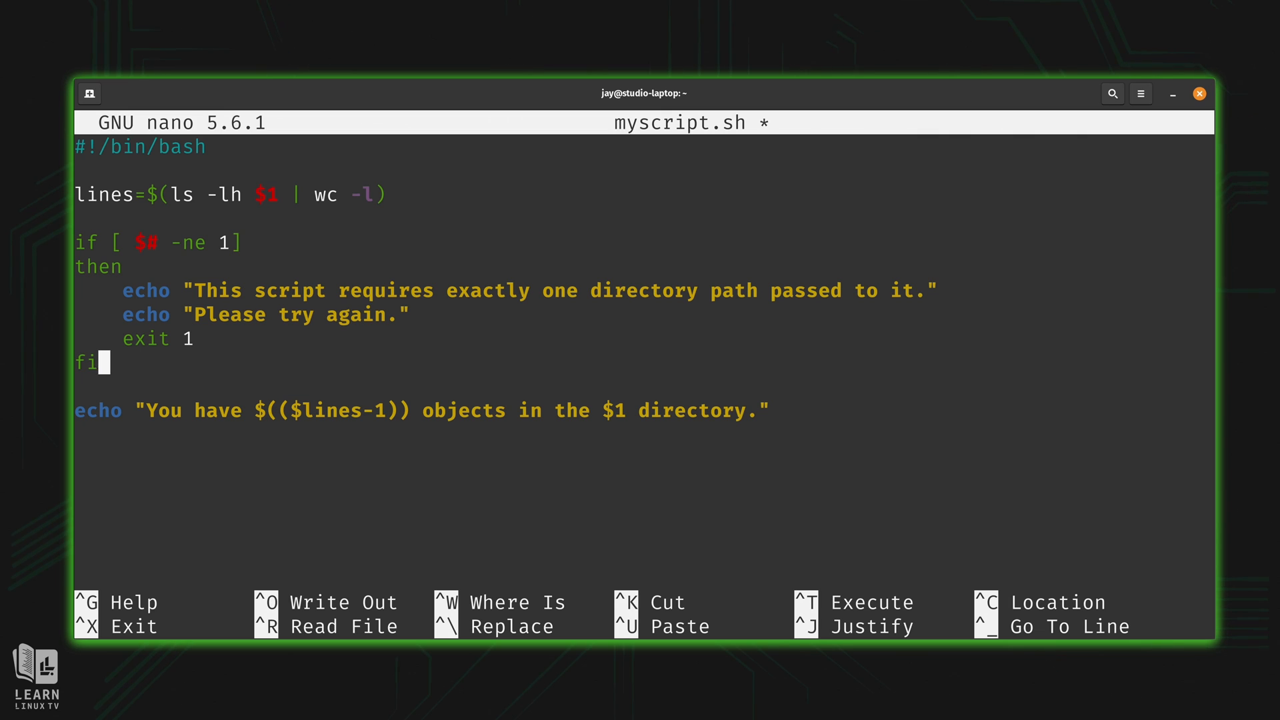
{"action": "left_click", "coordinate": [202, 314]}
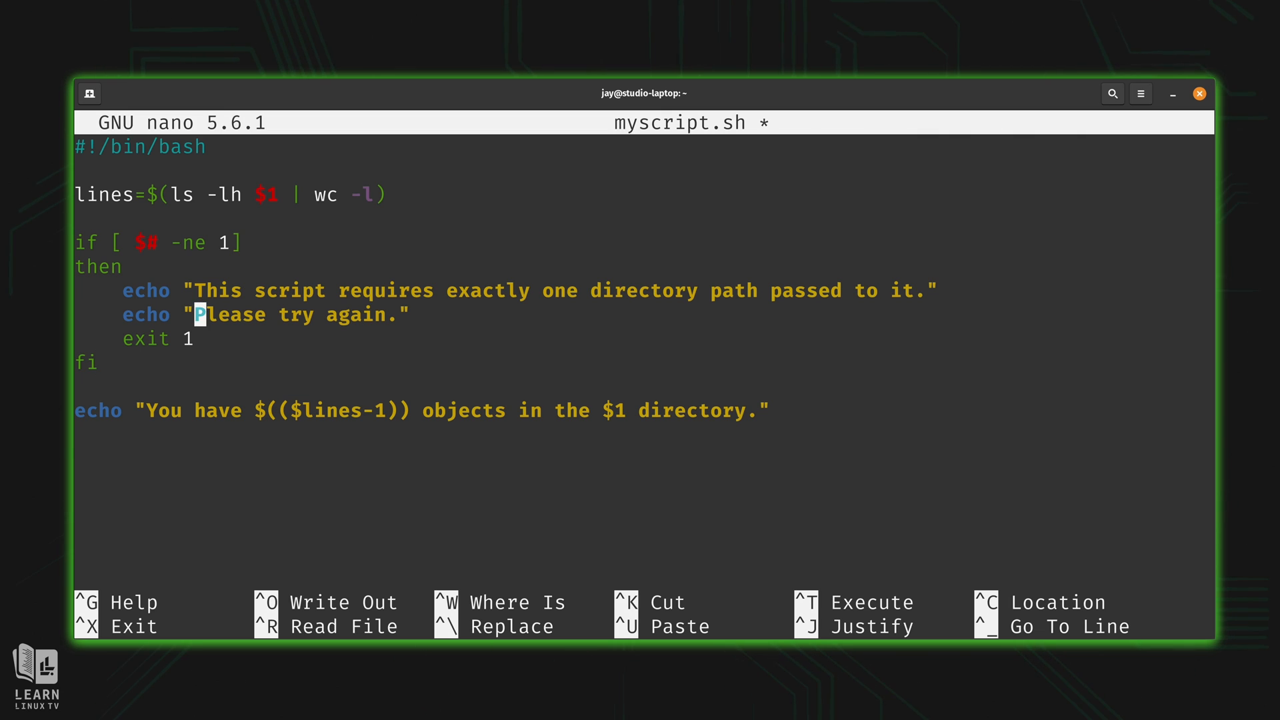
{"action": "left_click", "coordinate": [201, 338]}
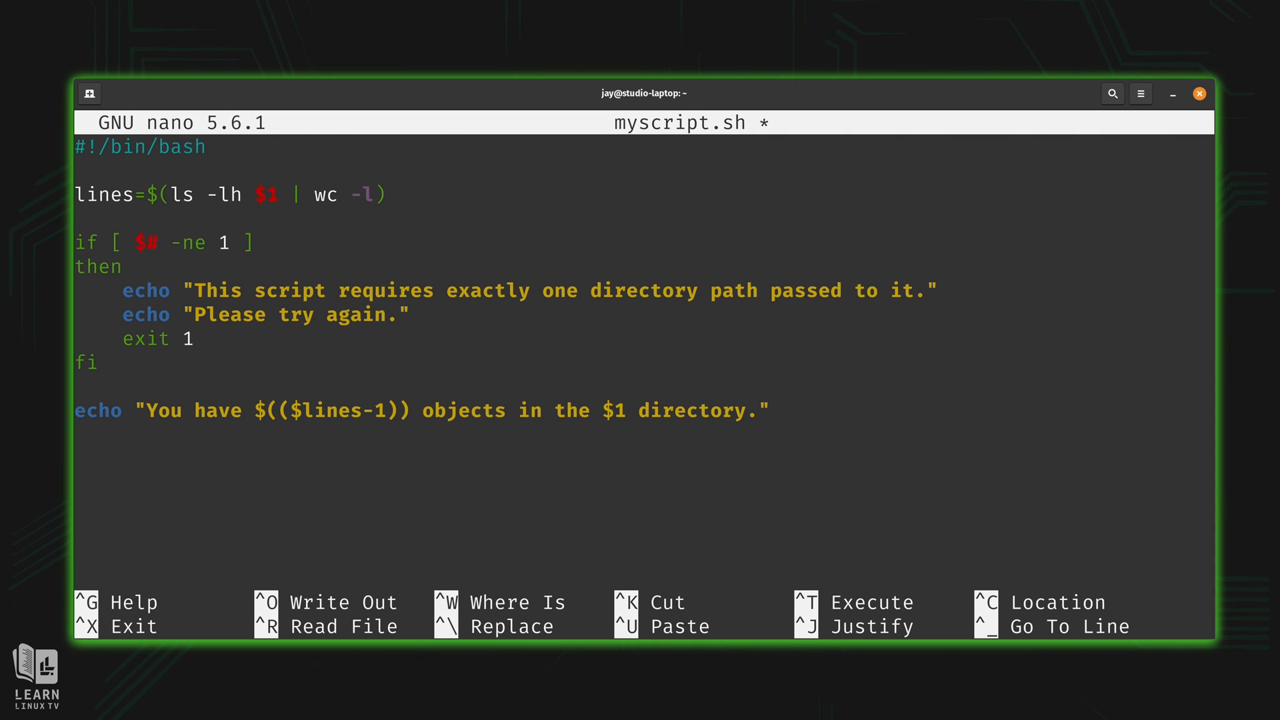
{"action": "key", "text": "ctrl+o"}
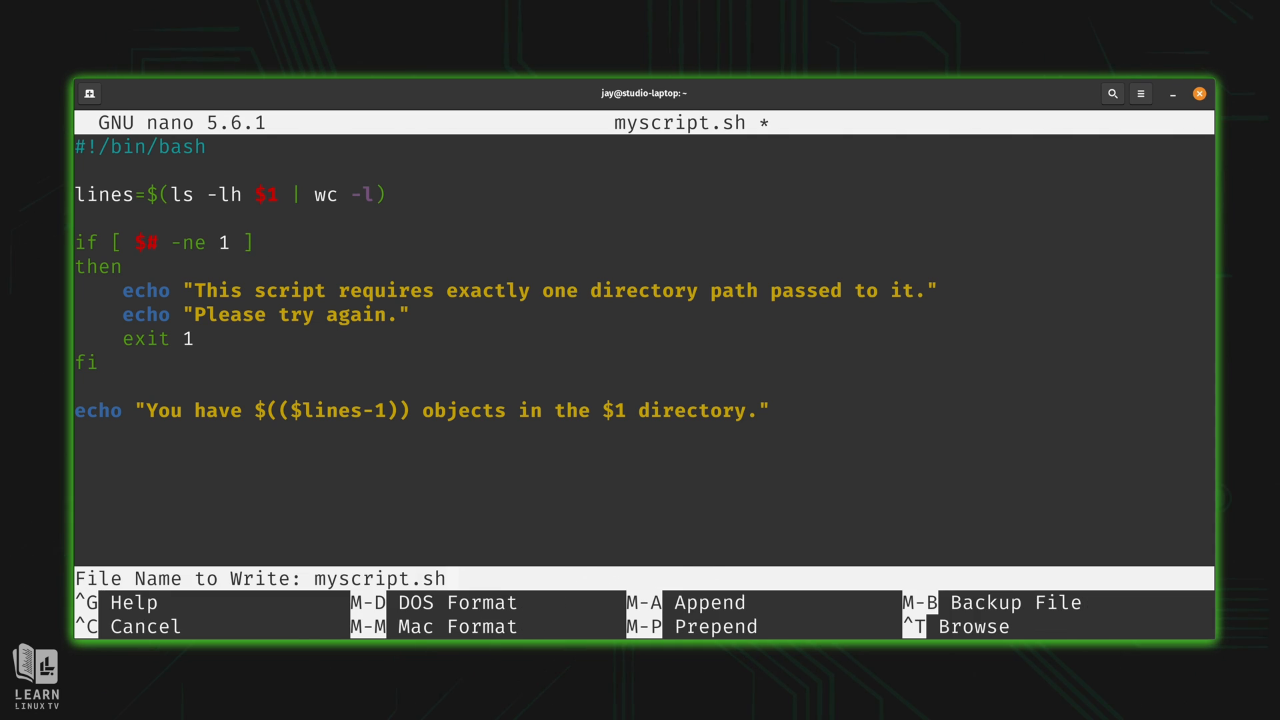
{"action": "key", "text": "Return"}
{"action": "type", "text": "."}
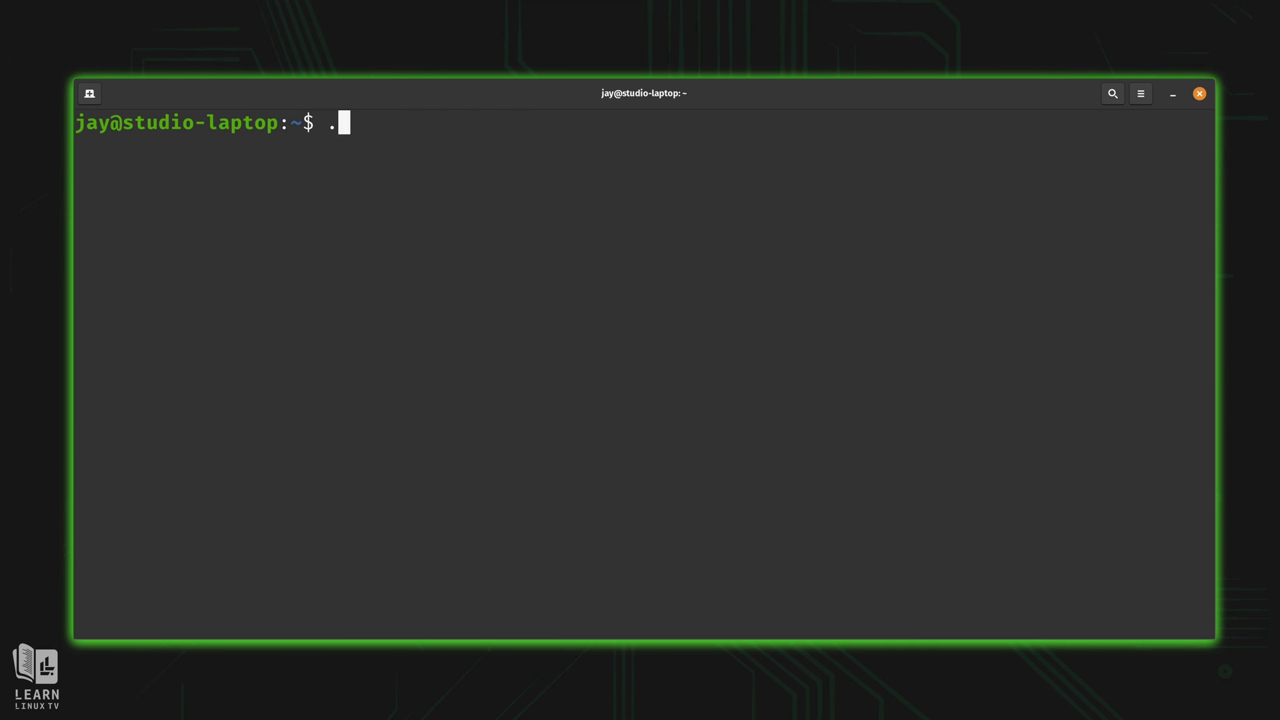
Run myscript.sh on /etc (247 objects), then on /etc /home /var (exactly-one-path error).
{"action": "type", "text": "/myscript.sh /etc"}
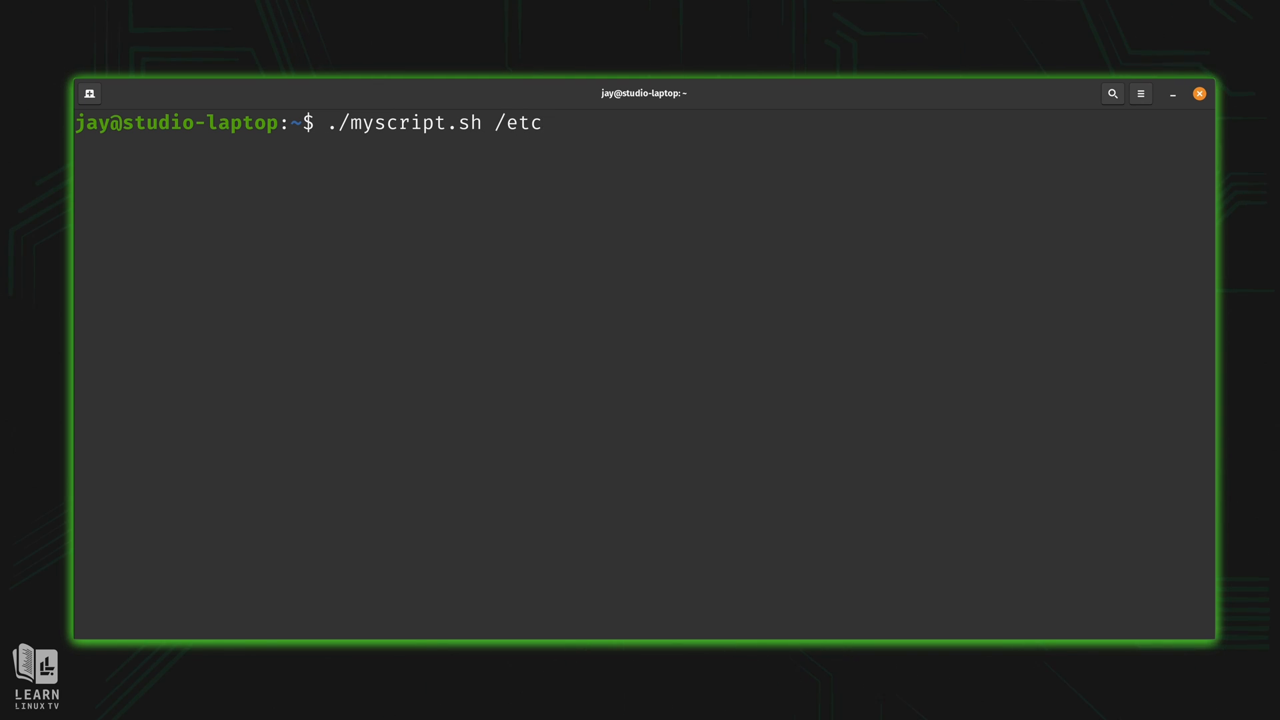
{"action": "key", "text": "Return"}
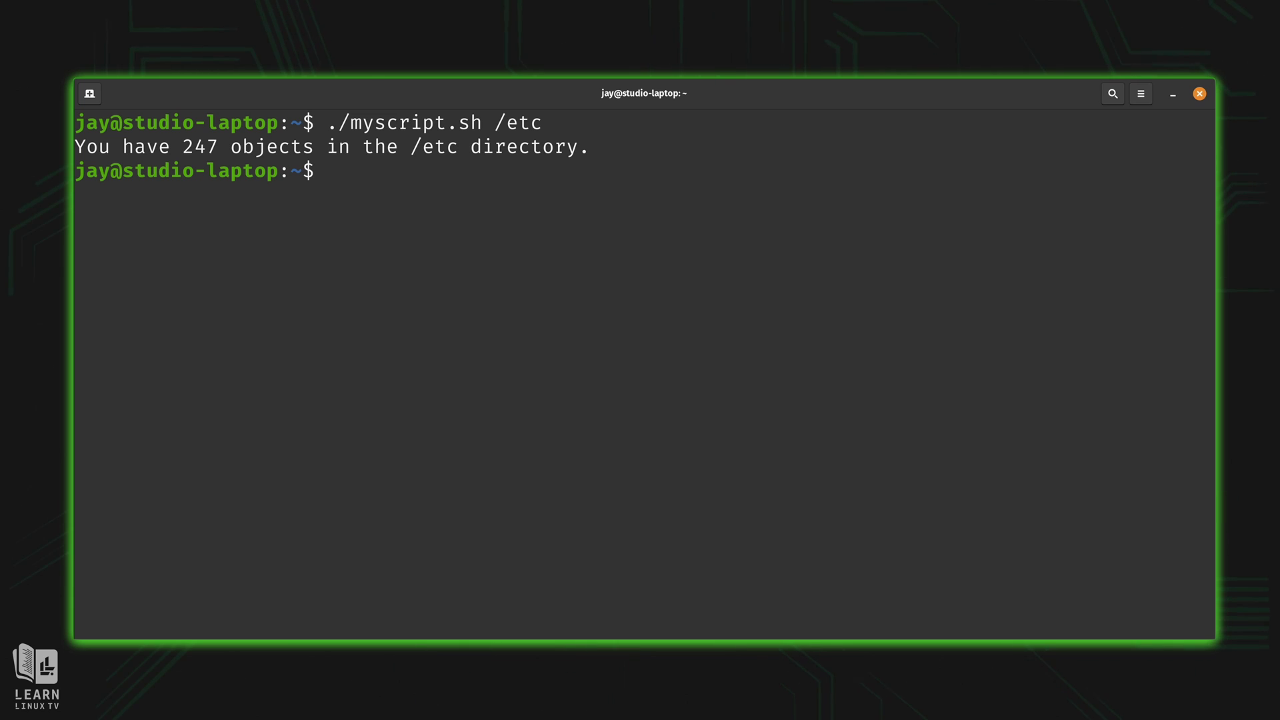
{"action": "type", "text": "./myscript.sh"}
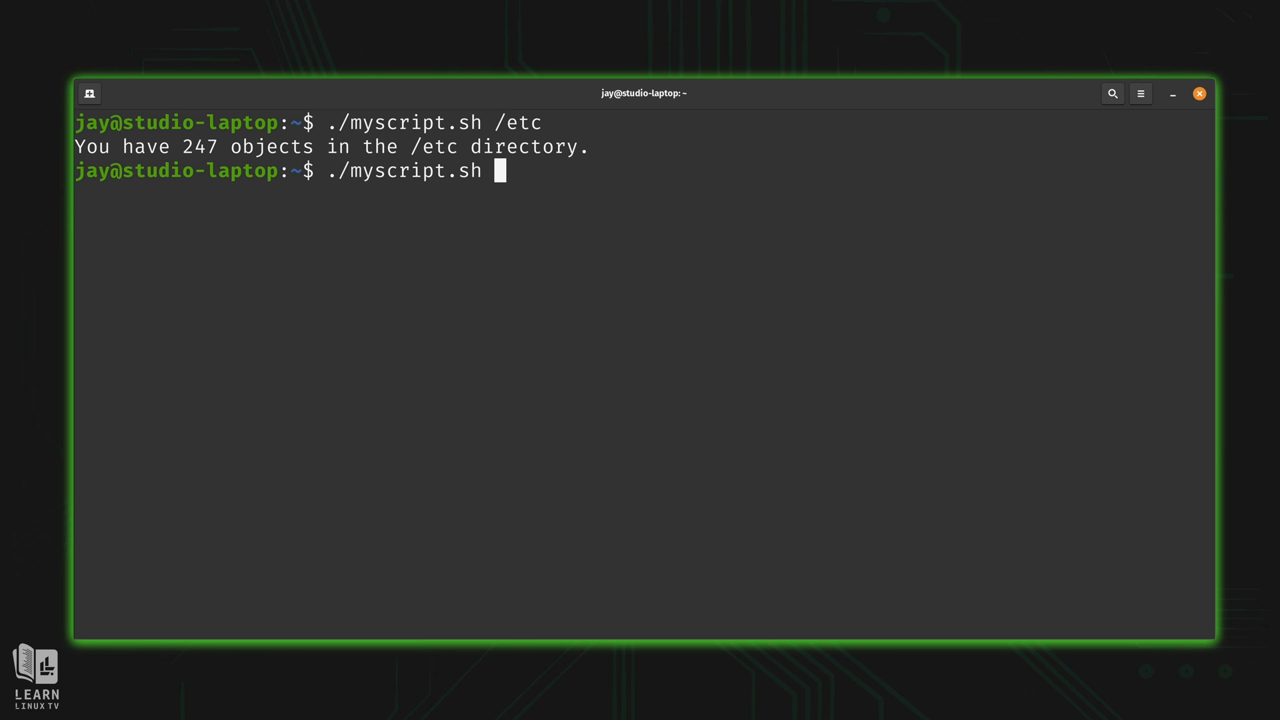
{"action": "key", "text": "Return"}
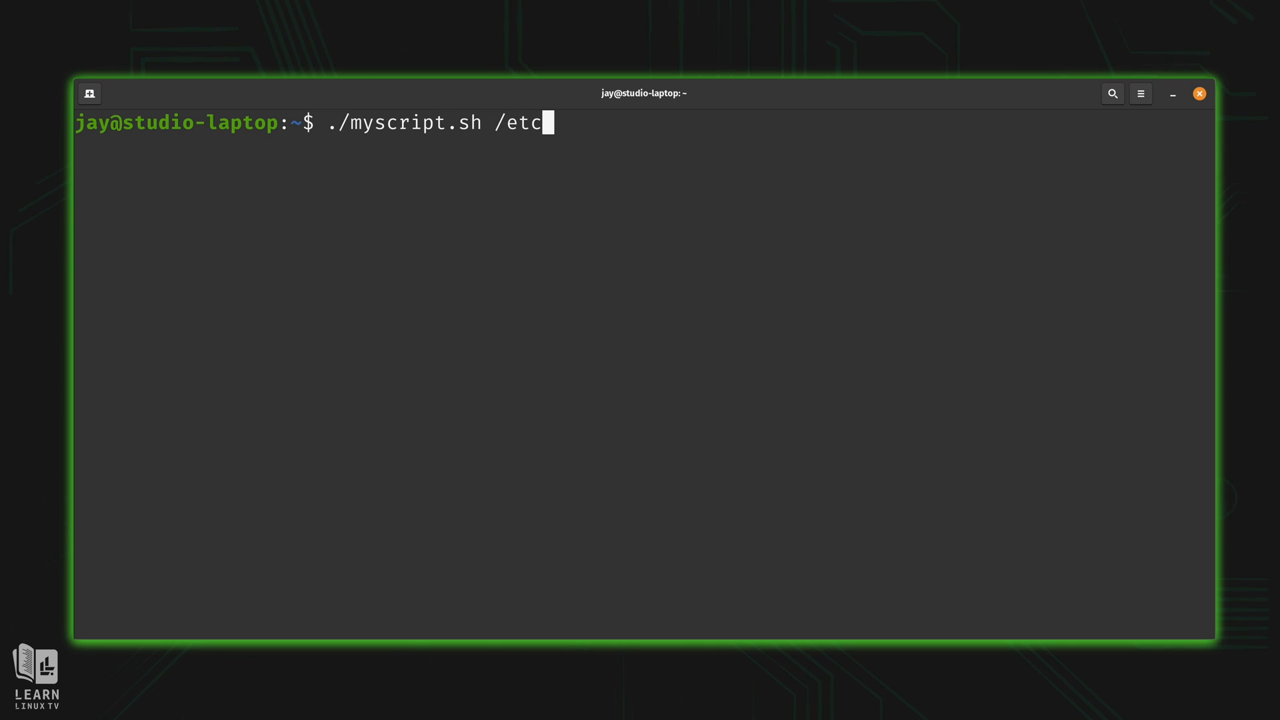
{"action": "type", "text": "/home"}
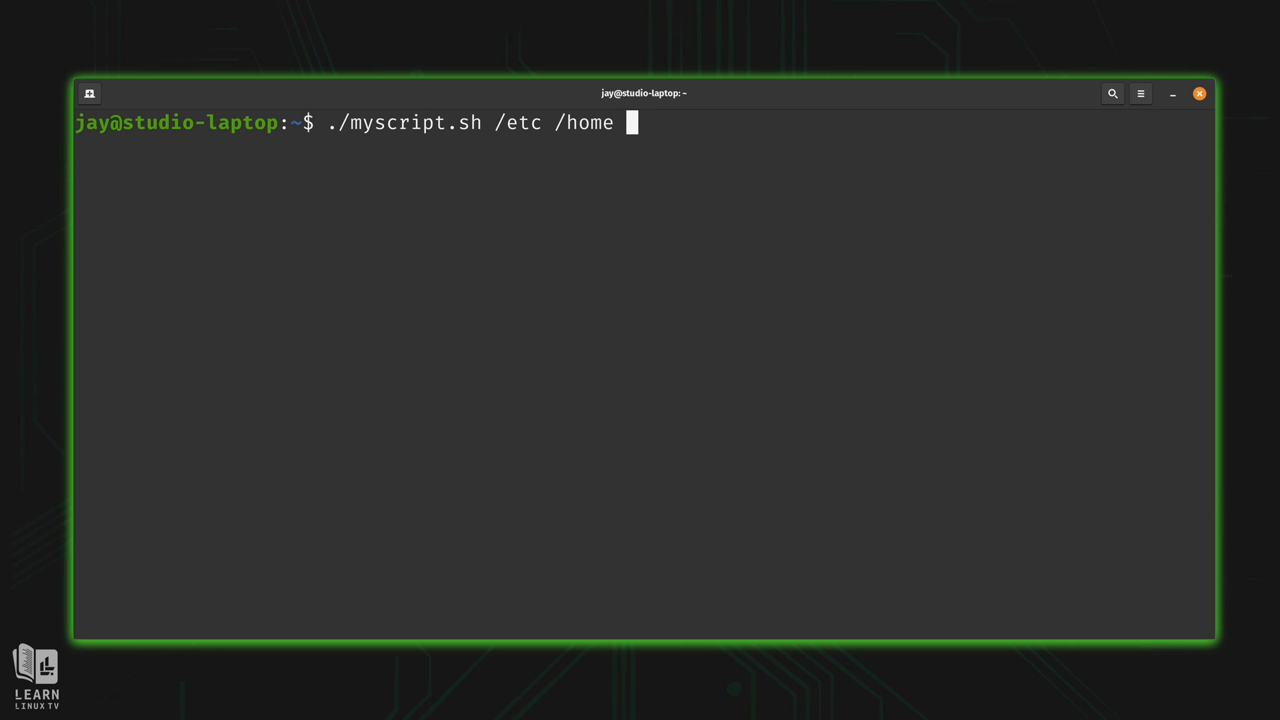
{"action": "type", "text": "/var"}
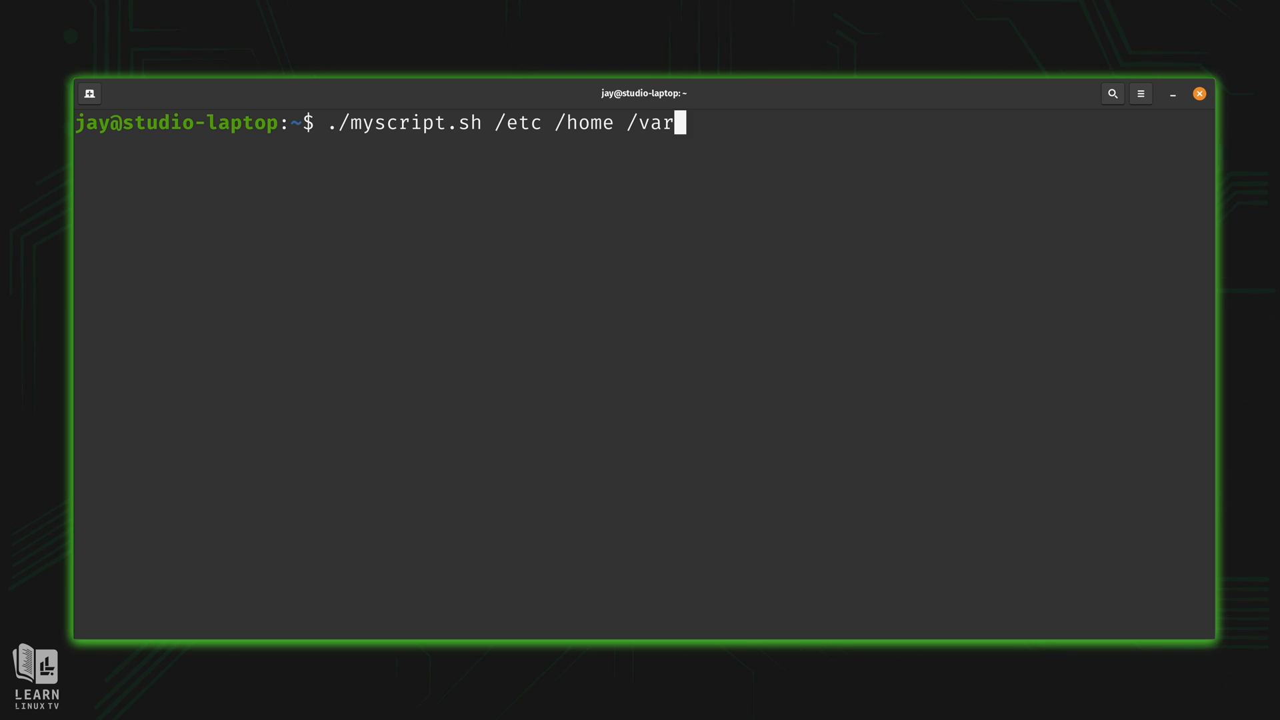
{"action": "key", "text": "Return"}
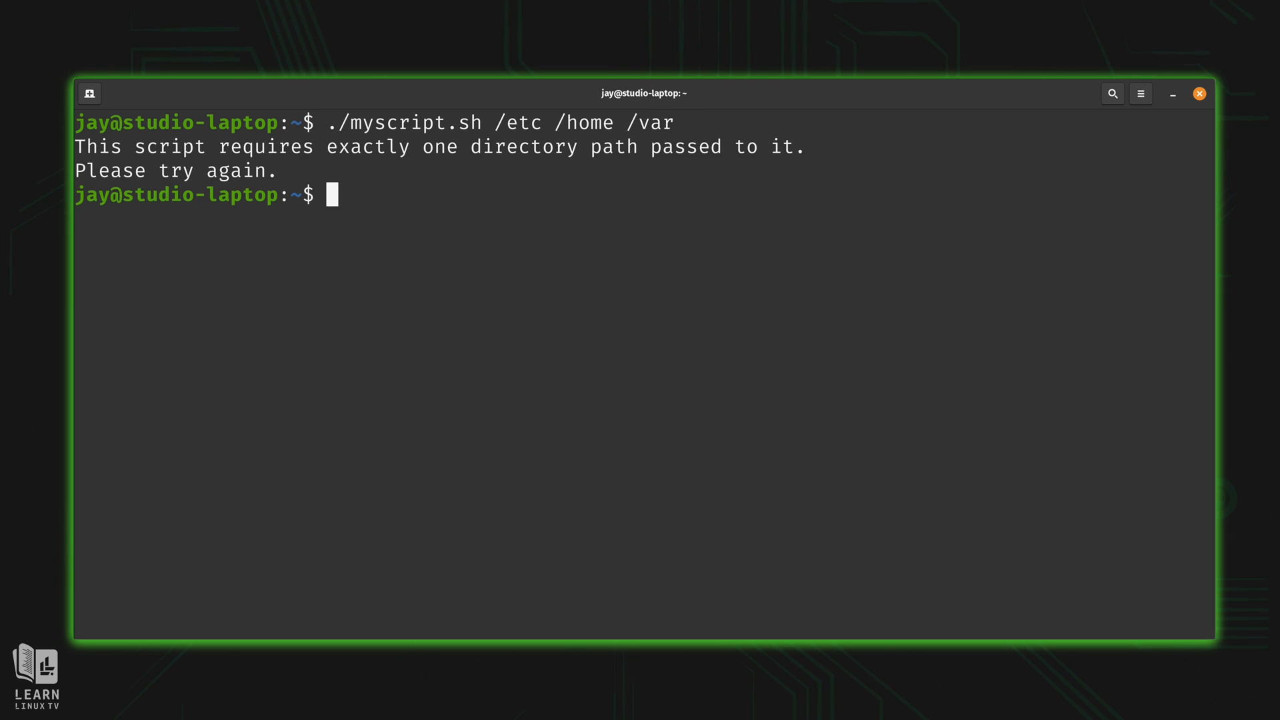